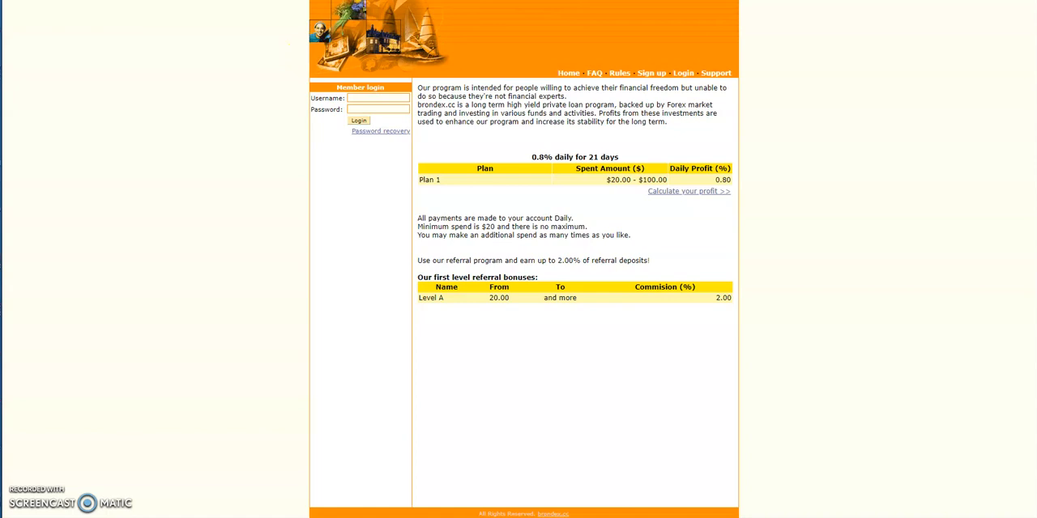
mouse_move(875, 118)
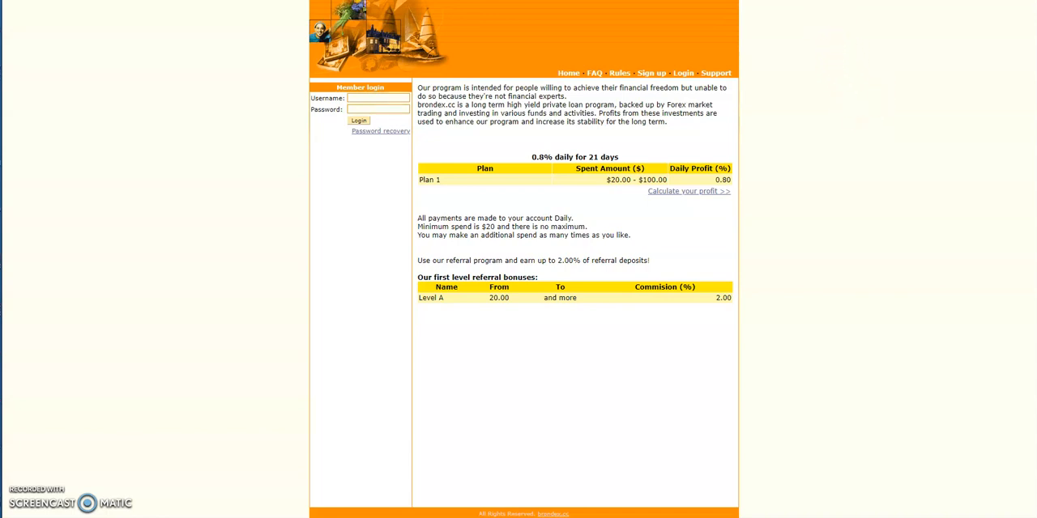
Sign in to Brondex to view the $10.62 balance and $9.60 earned
click(358, 121)
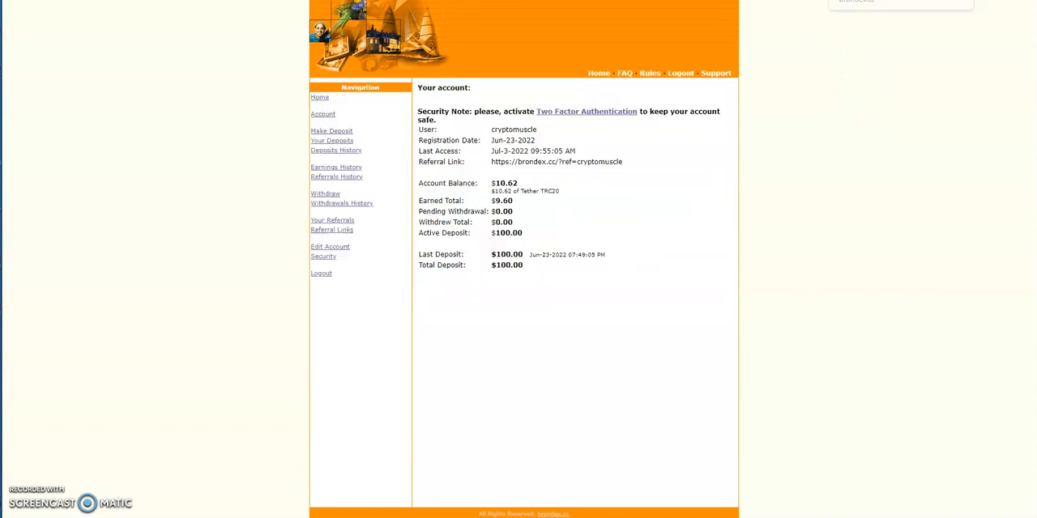
mouse_move(794, 141)
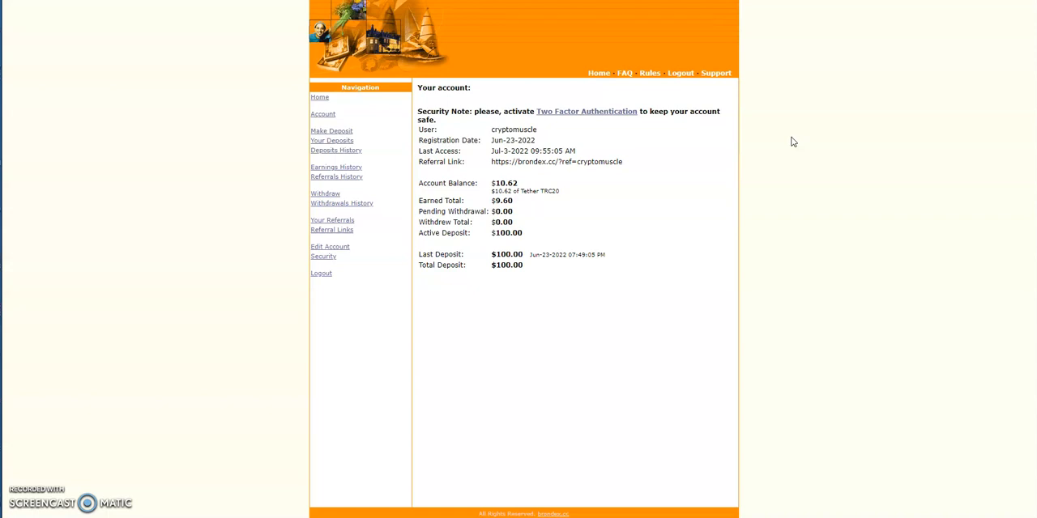
mouse_move(759, 151)
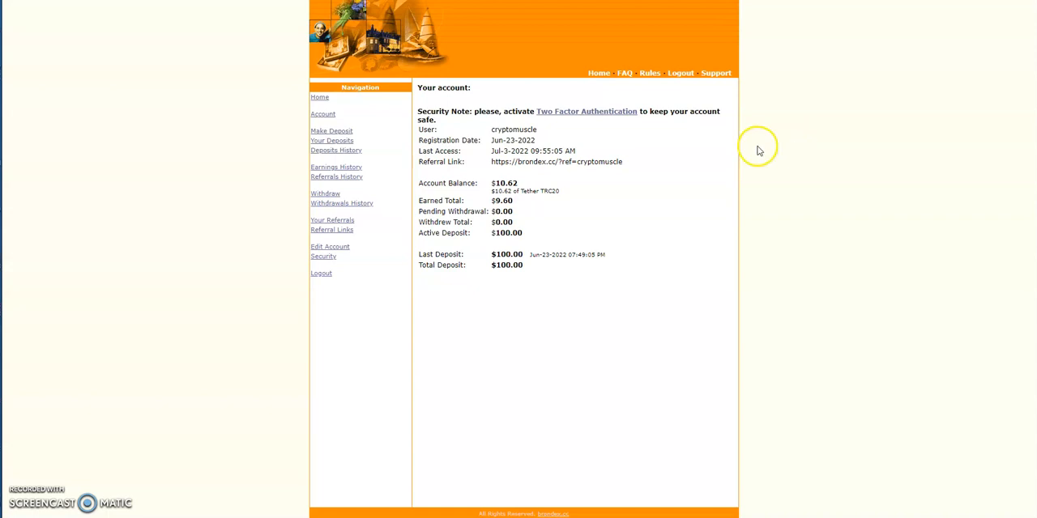
mouse_move(546, 204)
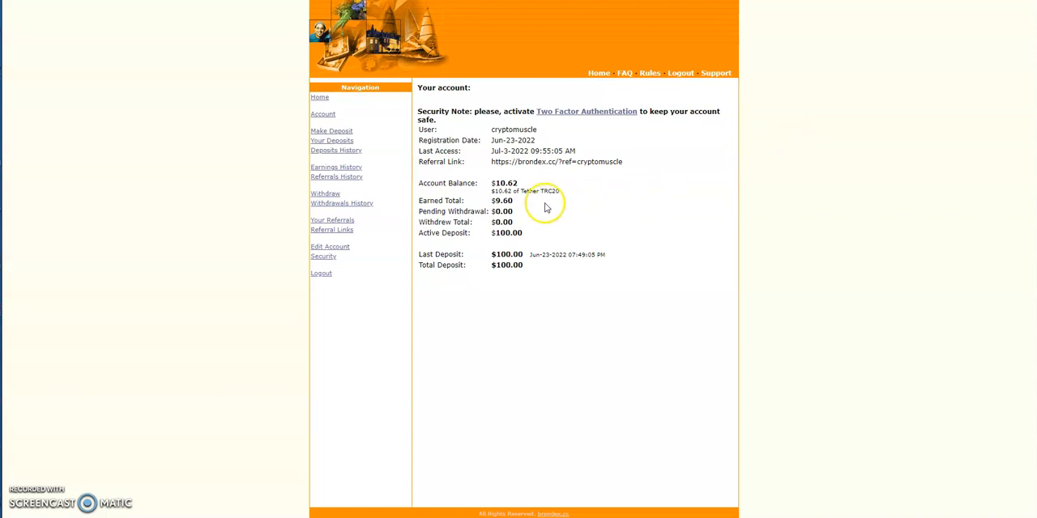
mouse_move(491, 164)
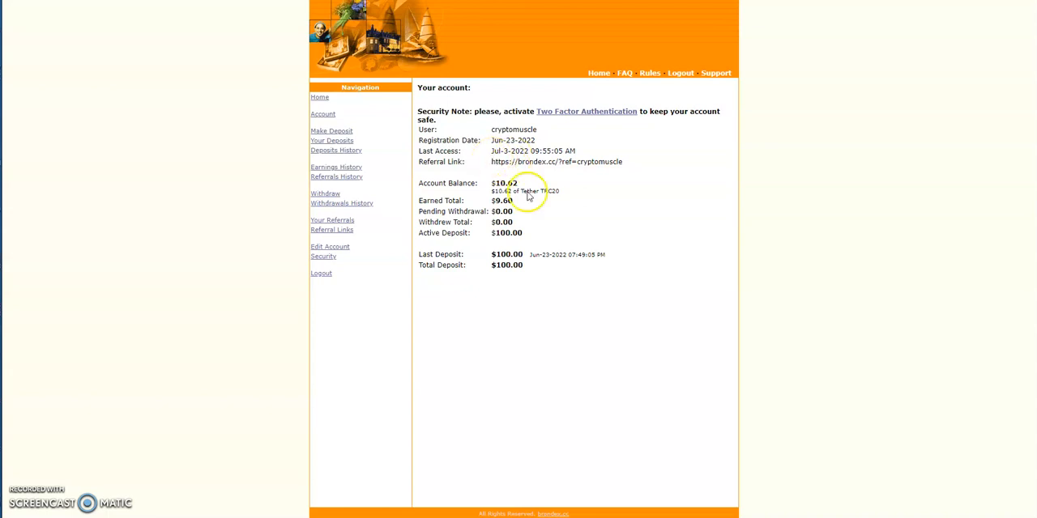
mouse_move(532, 175)
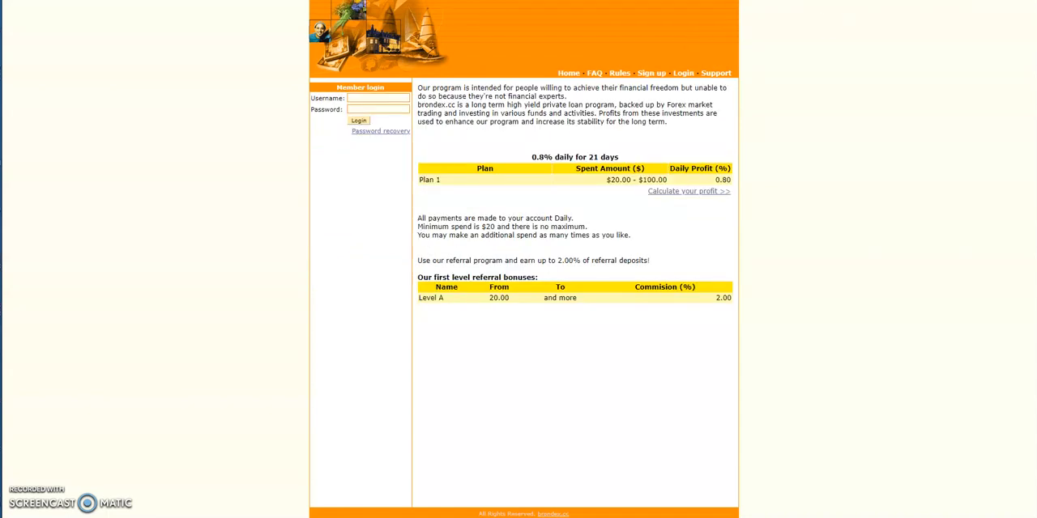
mouse_move(578, 162)
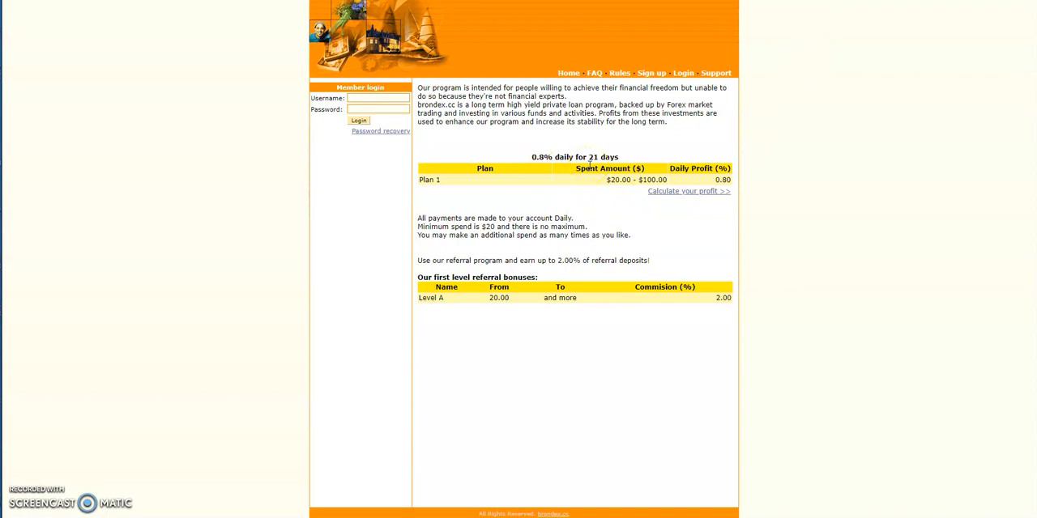
mouse_move(782, 113)
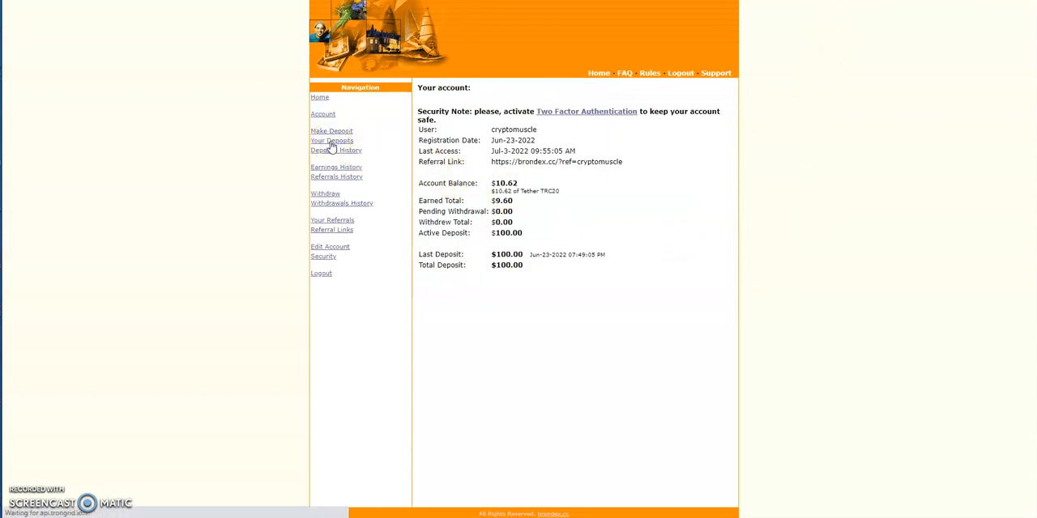
Show Your Deposits: the $100.00 Plan 1 deposit expiring in 8 days, $9.60 profit
click(331, 140)
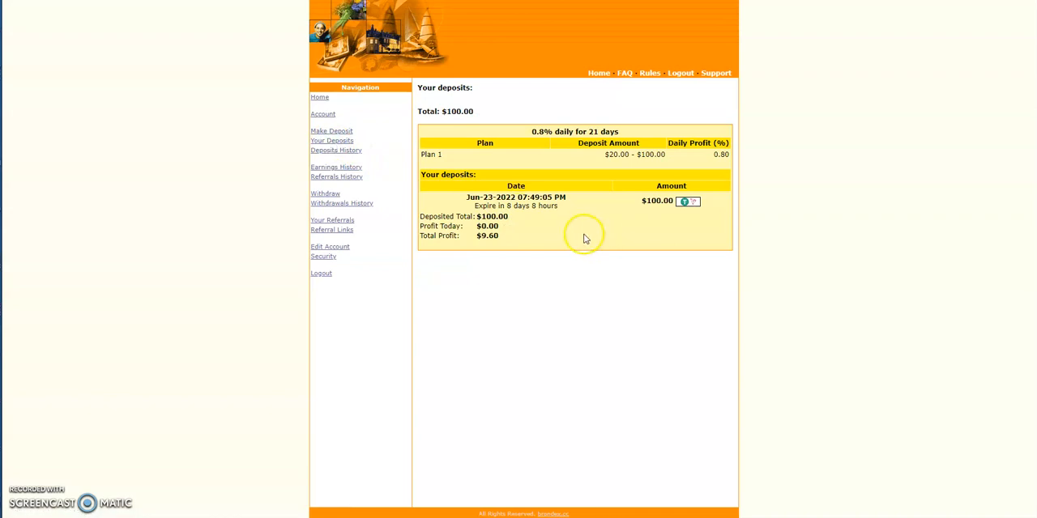
mouse_move(559, 222)
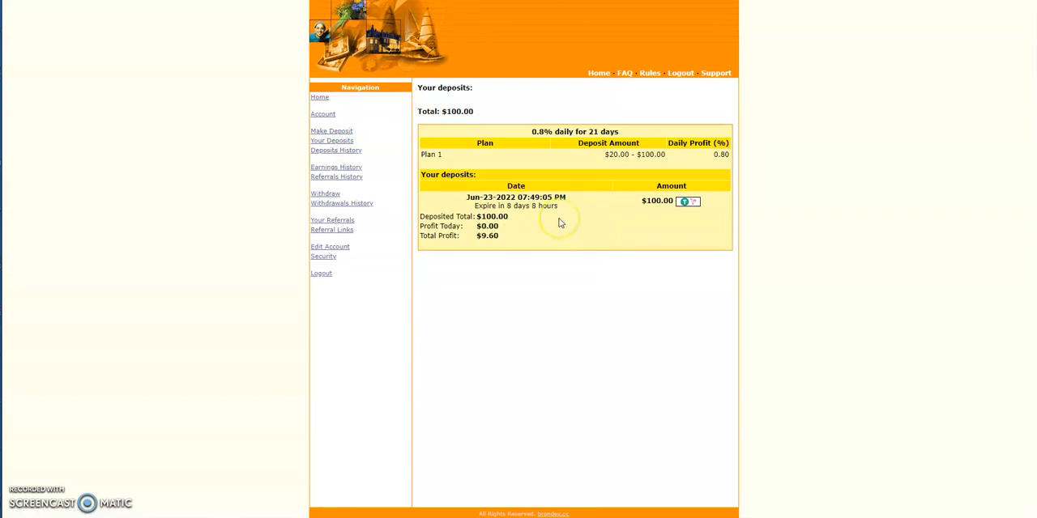
mouse_move(558, 223)
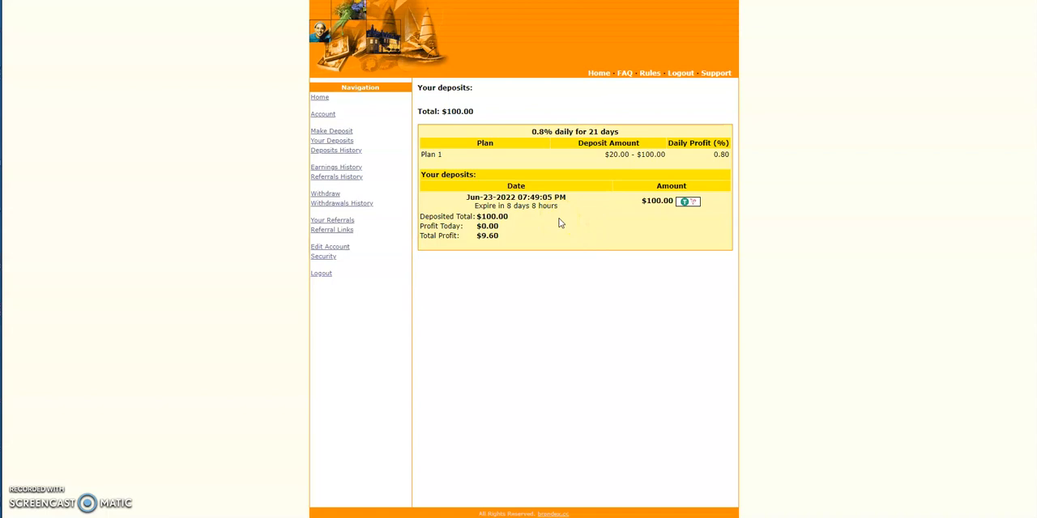
mouse_move(545, 221)
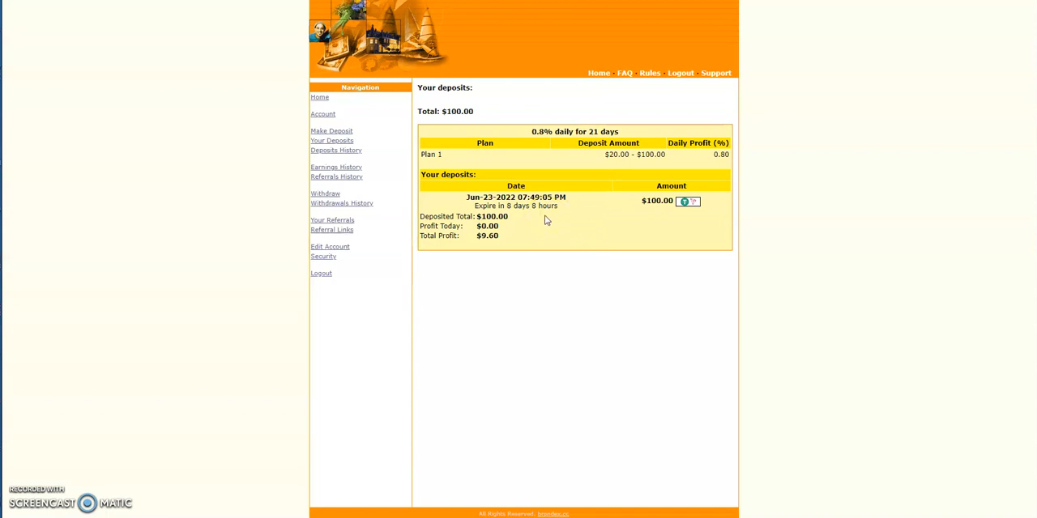
mouse_move(856, 213)
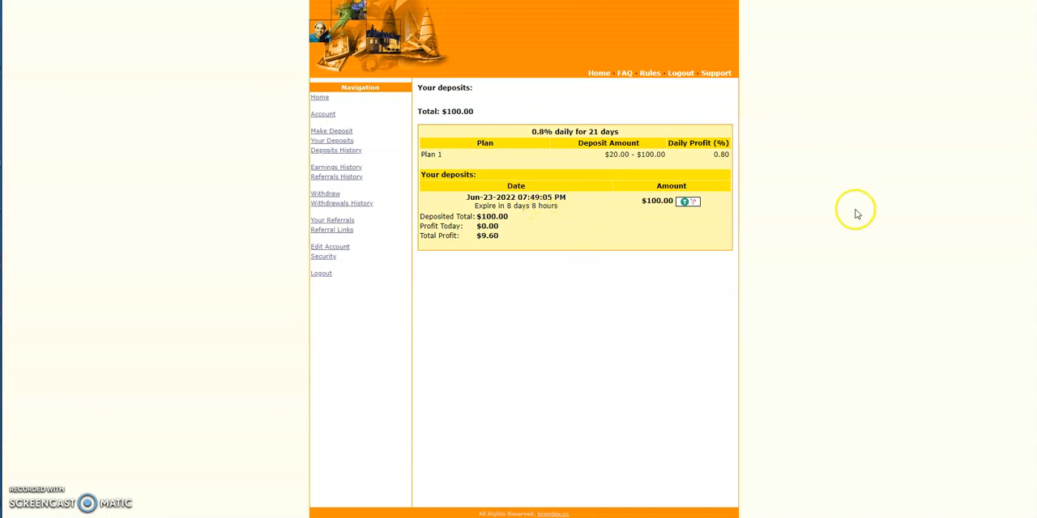
mouse_move(889, 105)
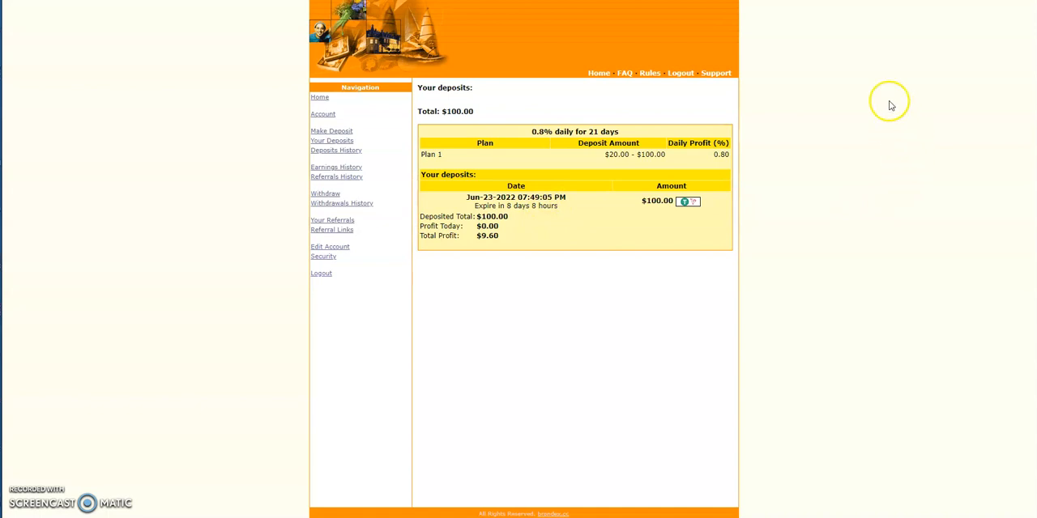
mouse_move(891, 46)
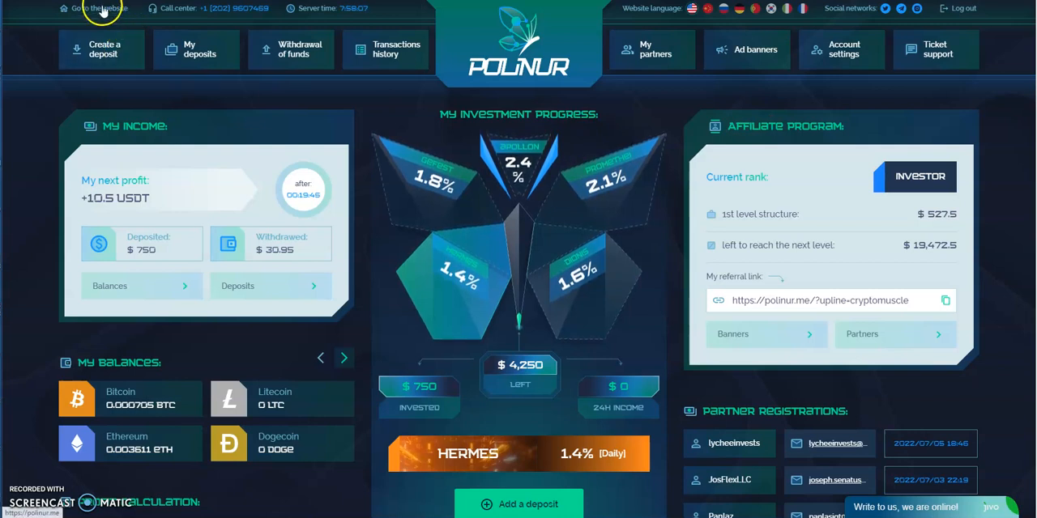
mouse_move(783, 24)
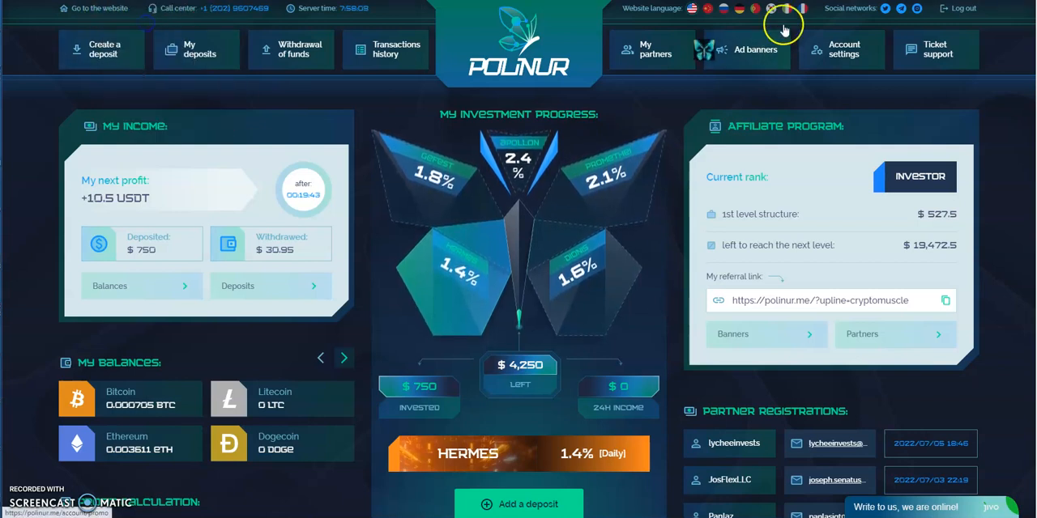
Leave the Polinur dashboard ($750 invested, $30.95 withdrawn) for the public site
click(94, 8)
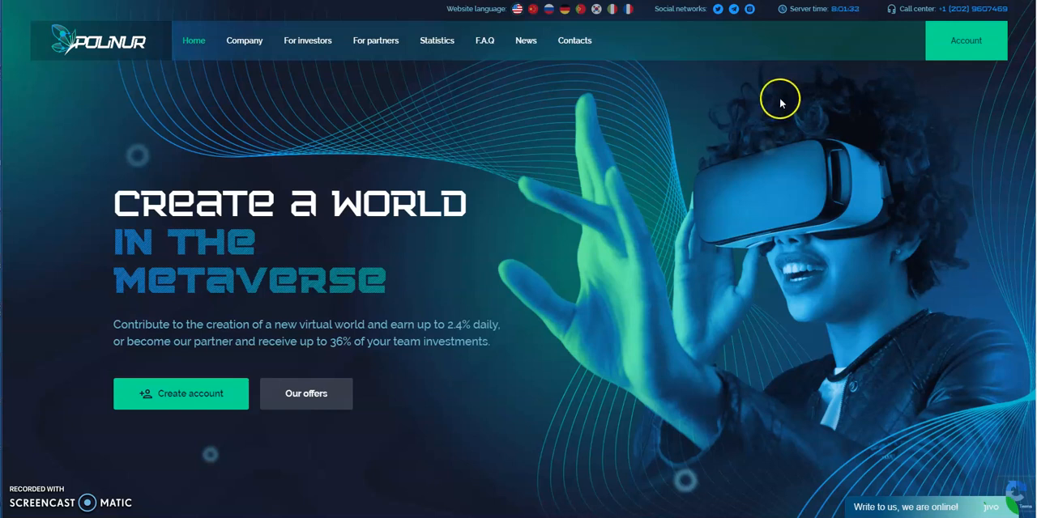
mouse_move(777, 112)
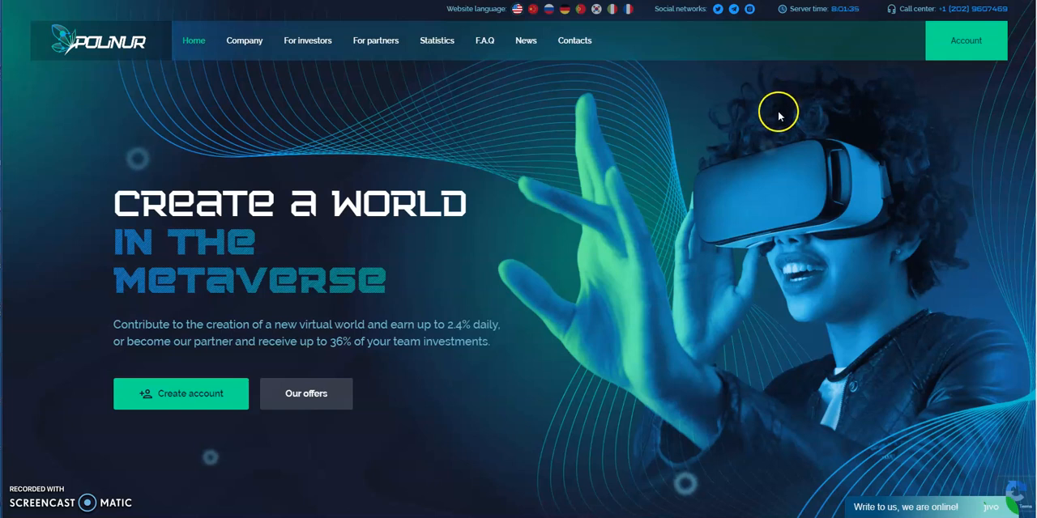
mouse_move(719, 128)
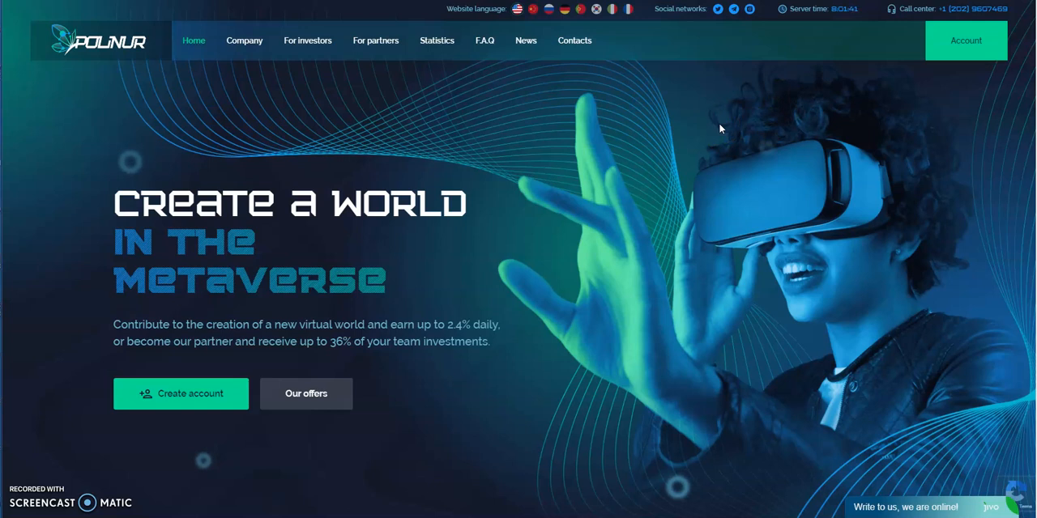
mouse_move(500, 152)
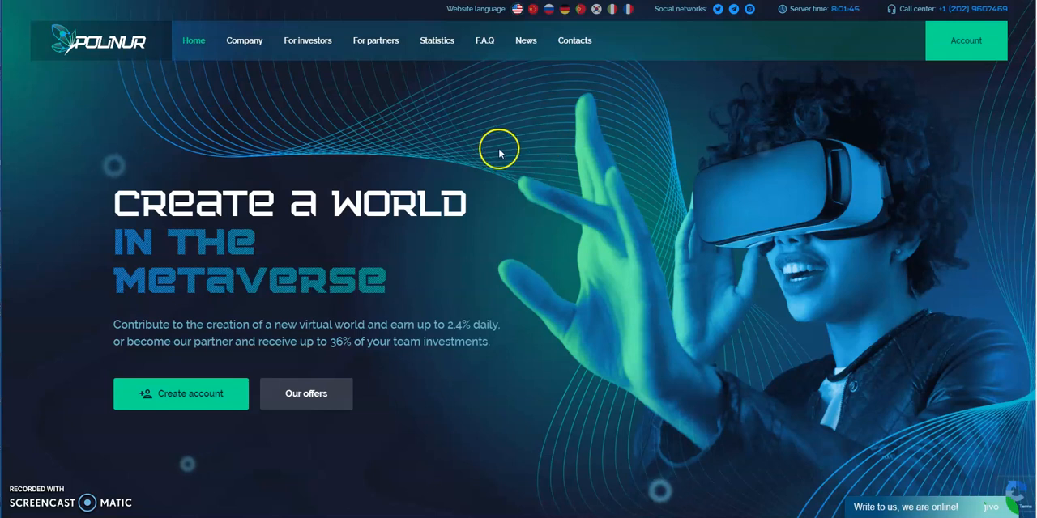
mouse_move(518, 141)
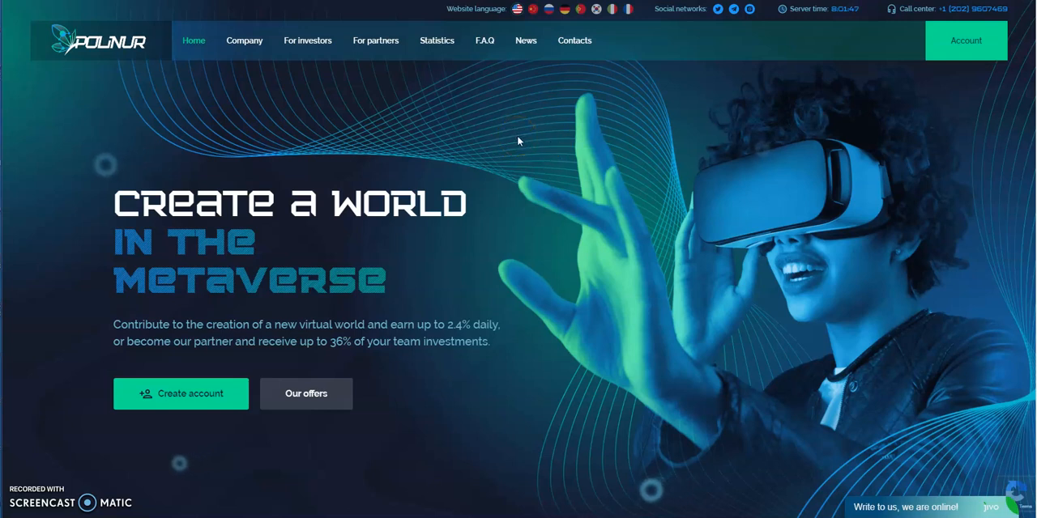
Scroll the Polinur home page past the hero banner to Path to Metaworld
scroll(down, 3)
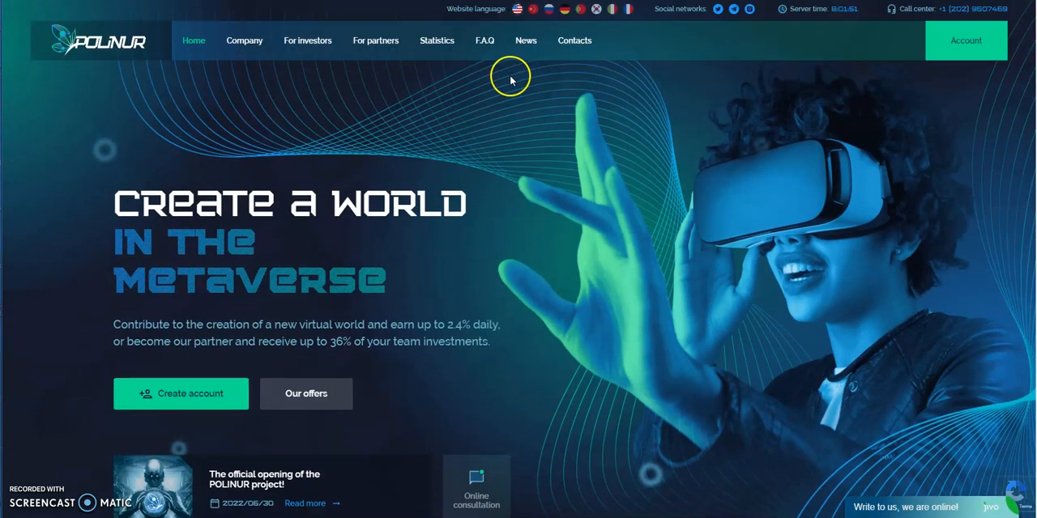
scroll(down, 3)
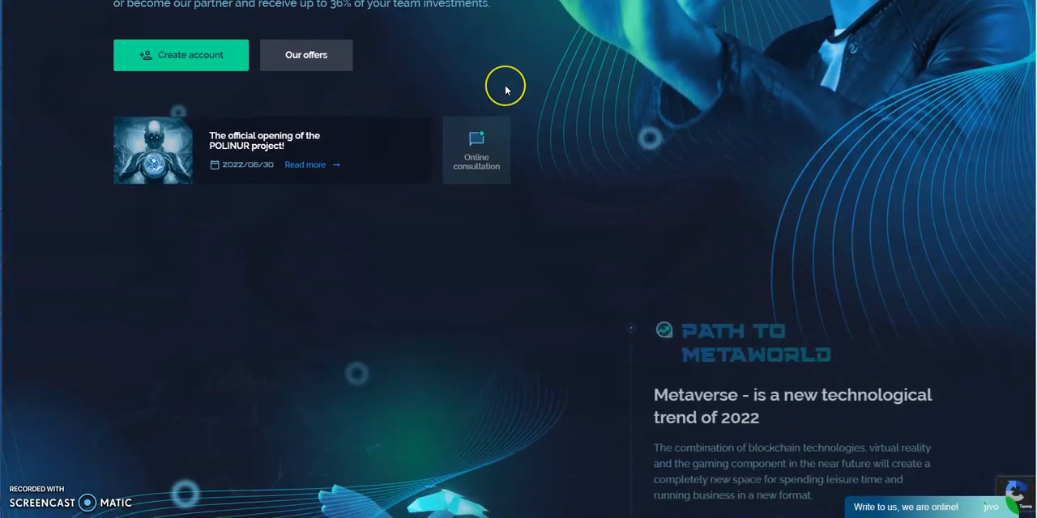
scroll(up, 3)
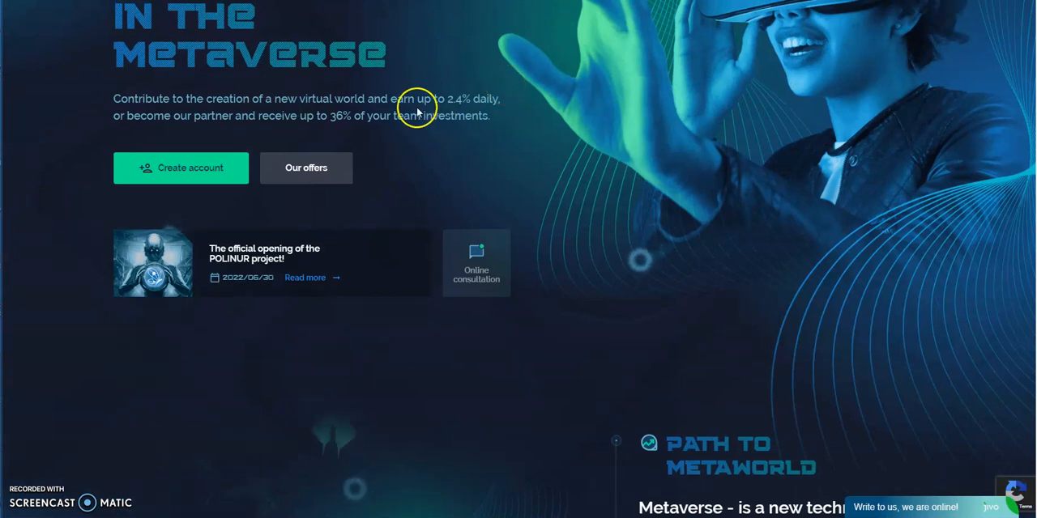
scroll(down, 3)
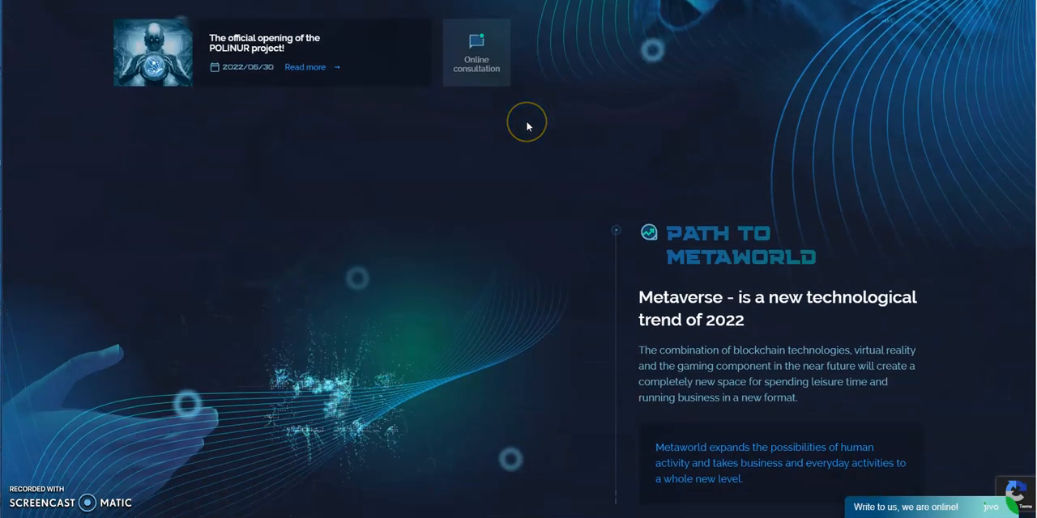
Scroll past the statistics bar to the Hermes 1.4% through Apollon 2.4% plans
scroll(down, 3)
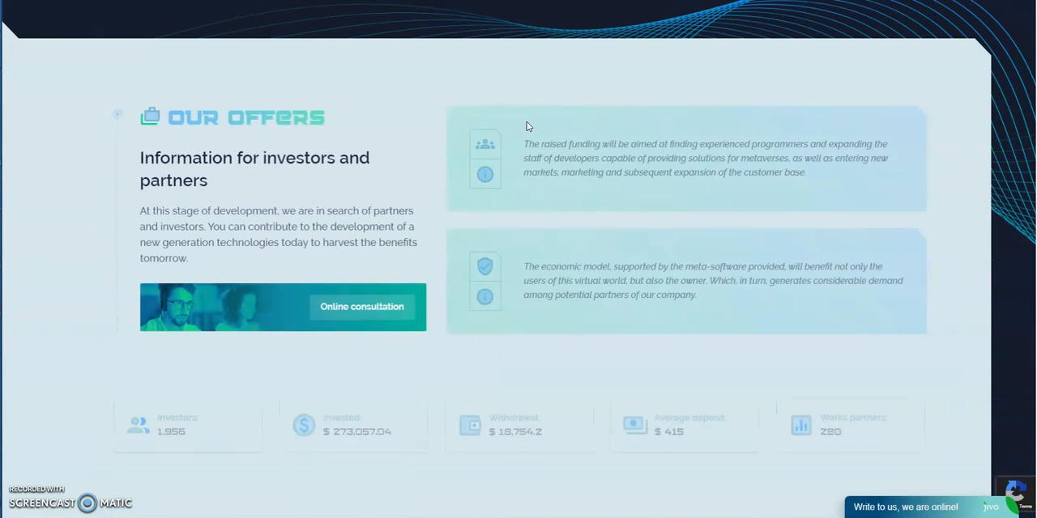
scroll(down, 3)
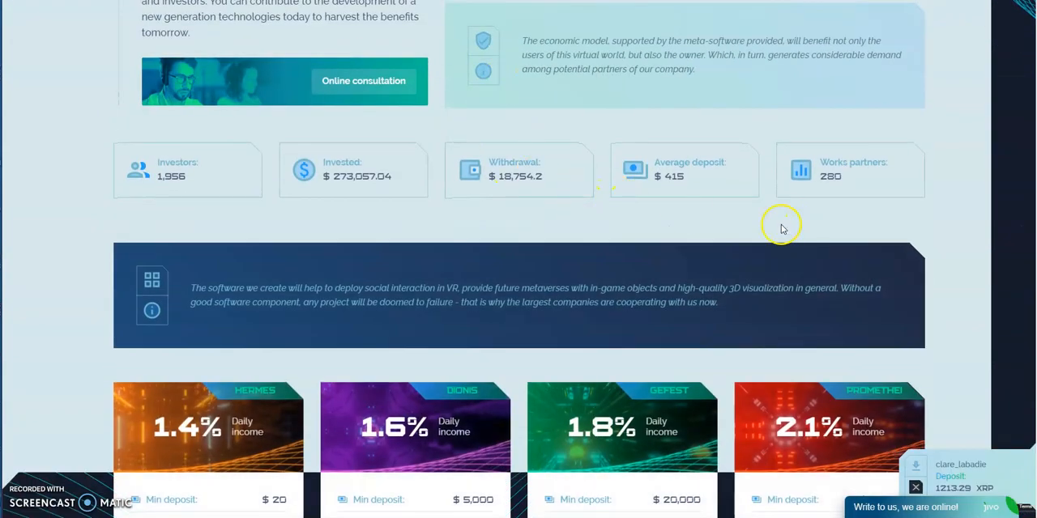
mouse_move(397, 194)
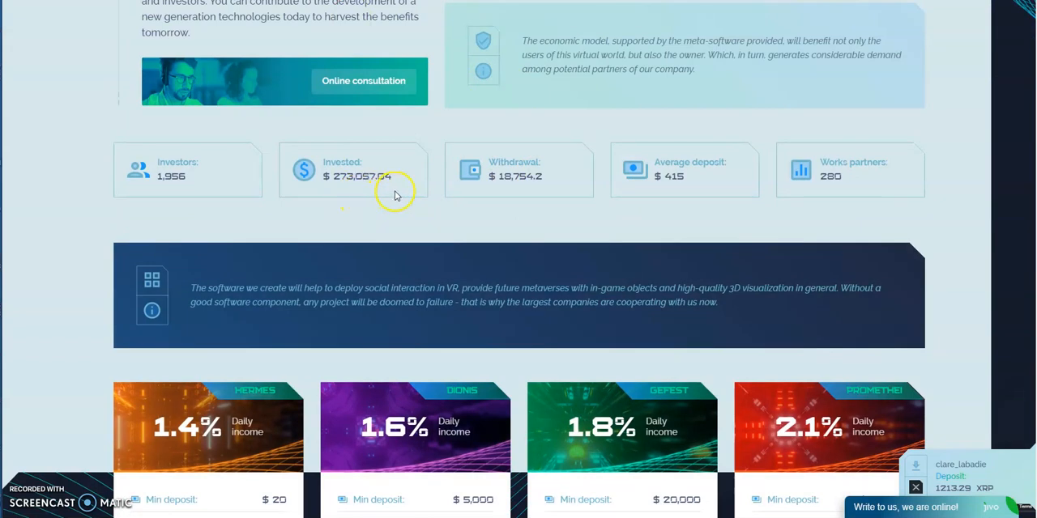
mouse_move(541, 193)
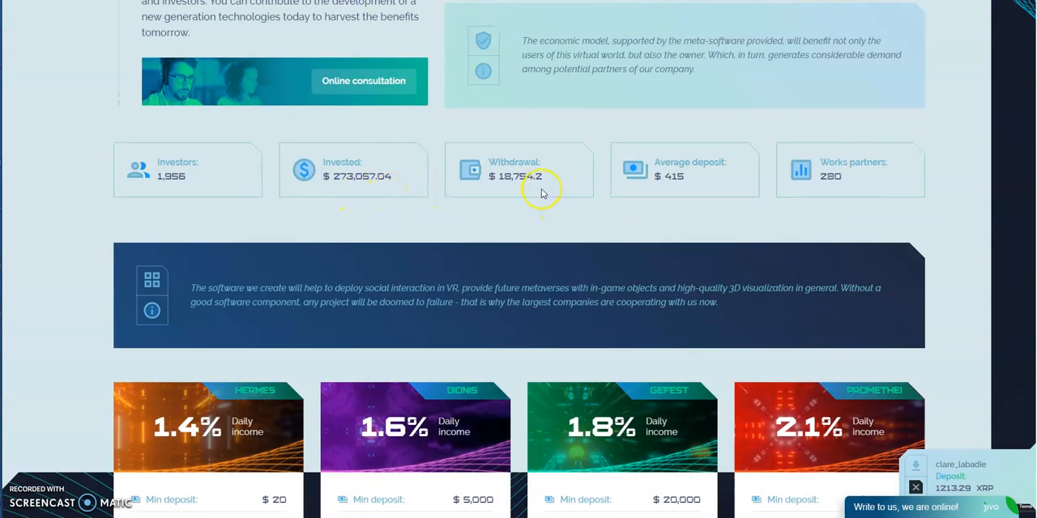
scroll(down, 3)
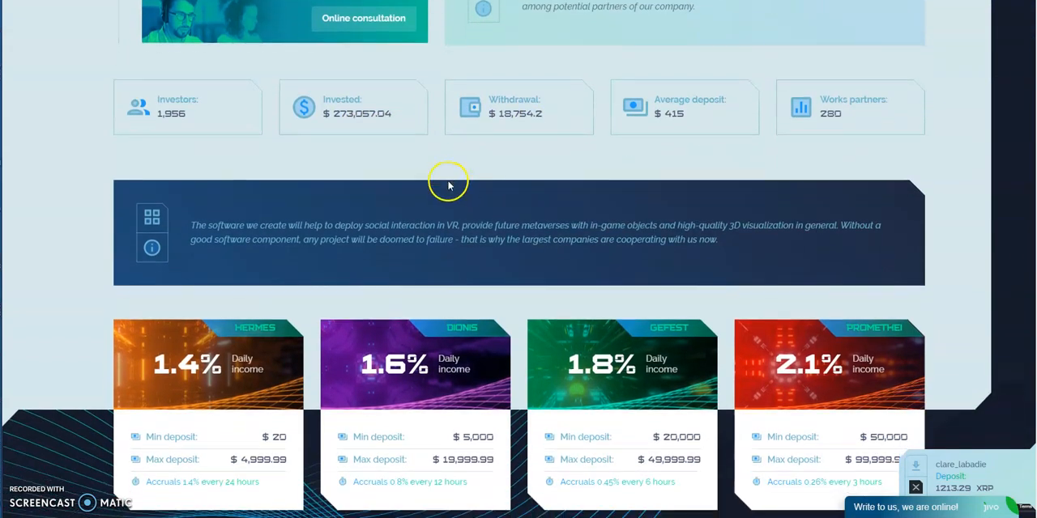
scroll(down, 3)
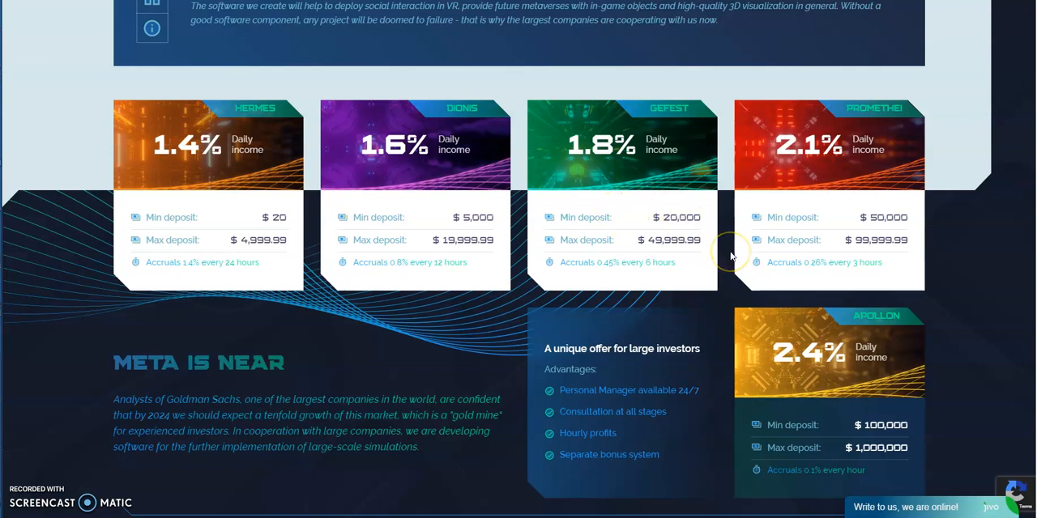
mouse_move(810, 254)
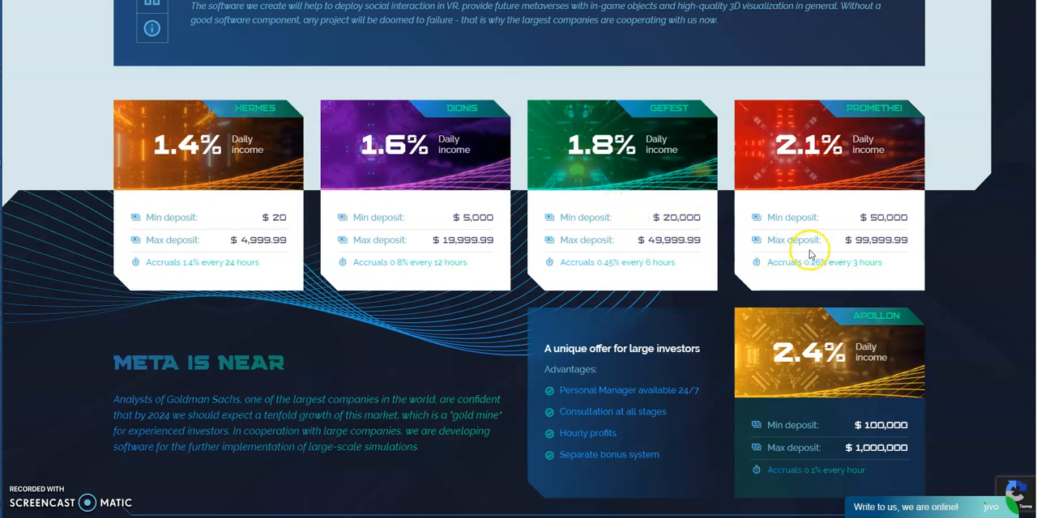
mouse_move(868, 252)
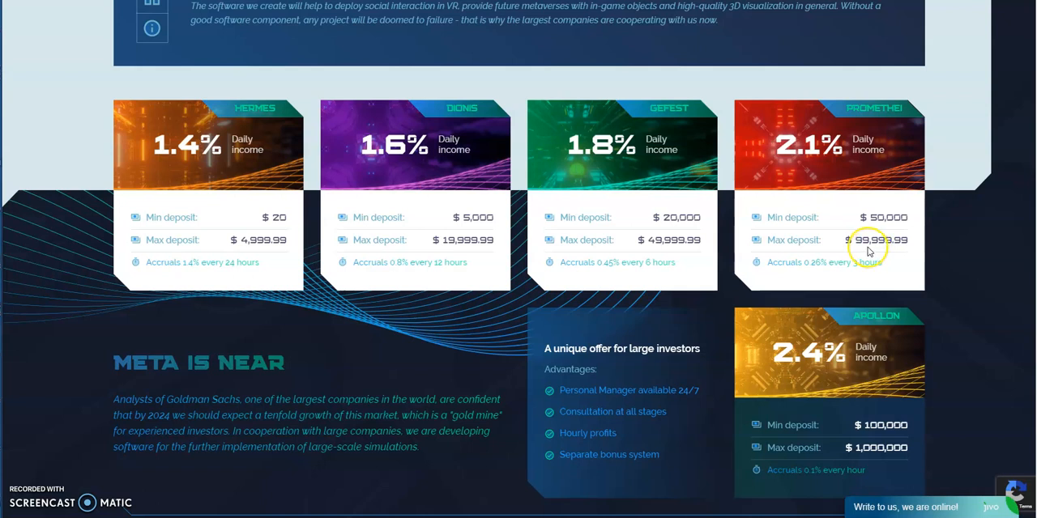
mouse_move(205, 281)
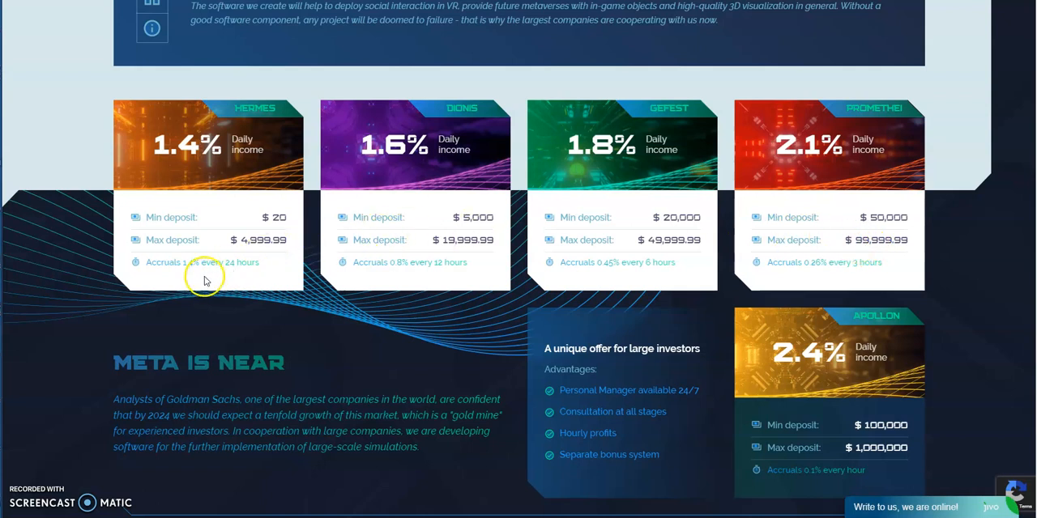
mouse_move(433, 259)
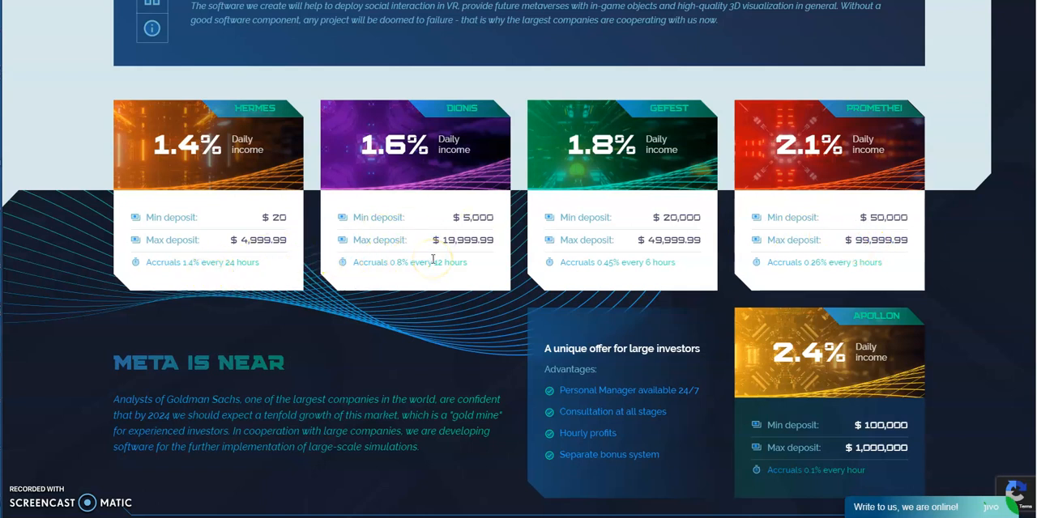
mouse_move(695, 273)
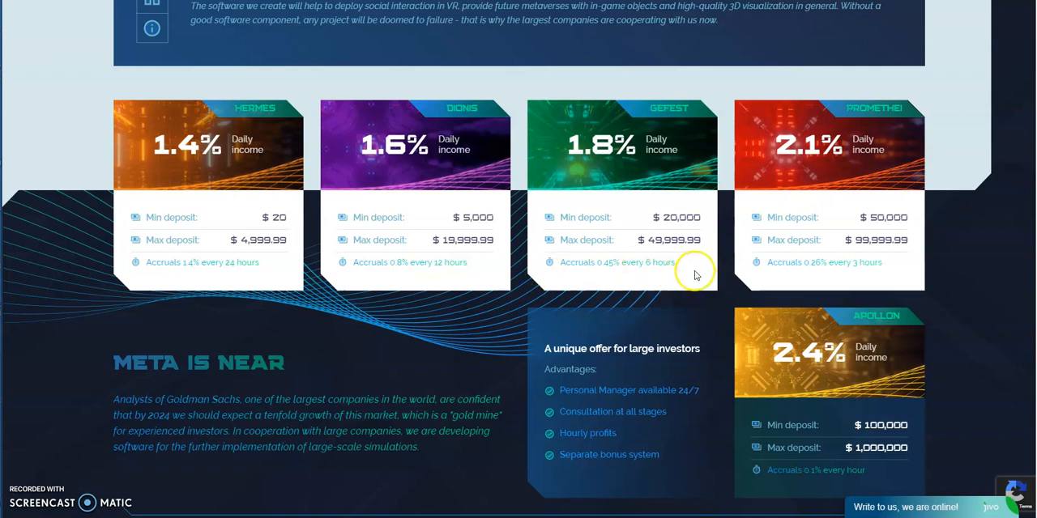
mouse_move(595, 272)
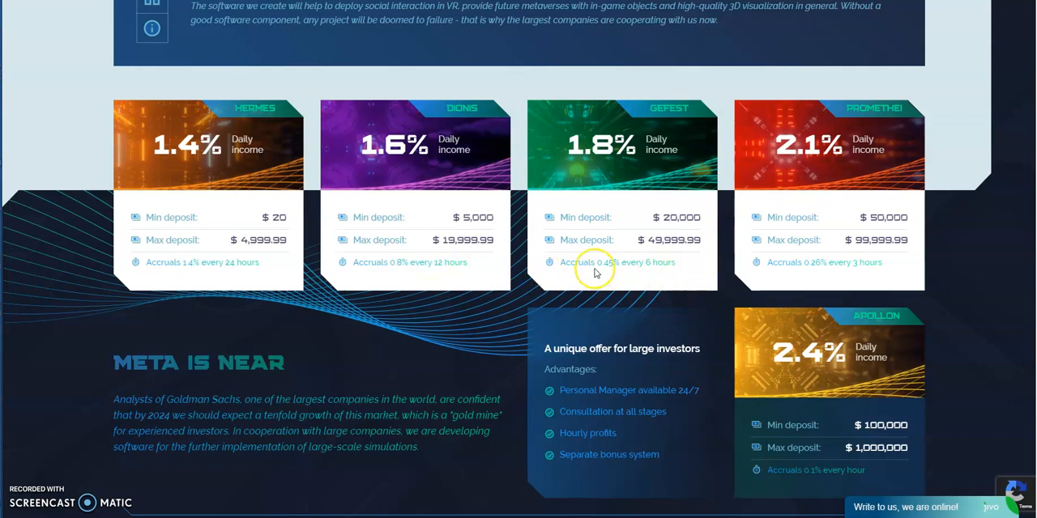
mouse_move(403, 321)
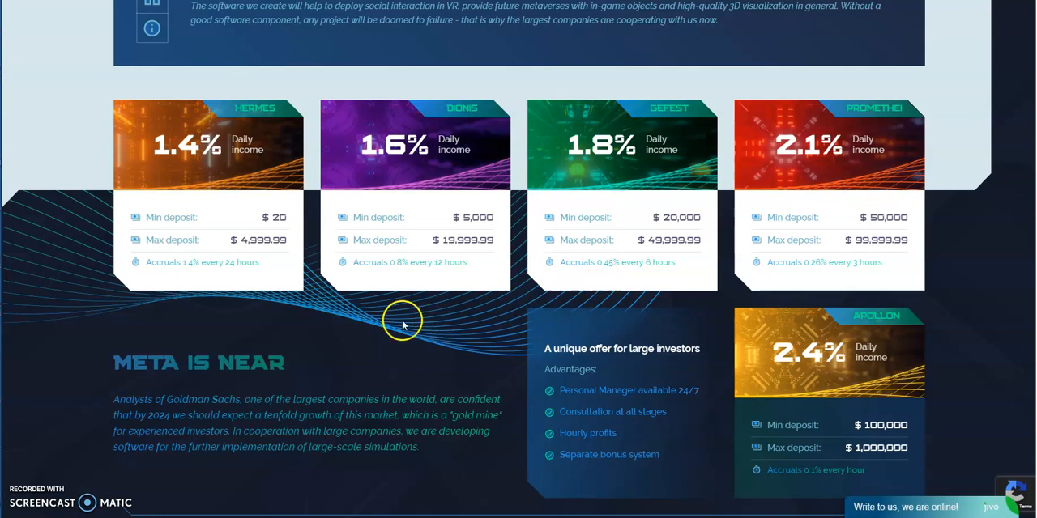
mouse_move(215, 275)
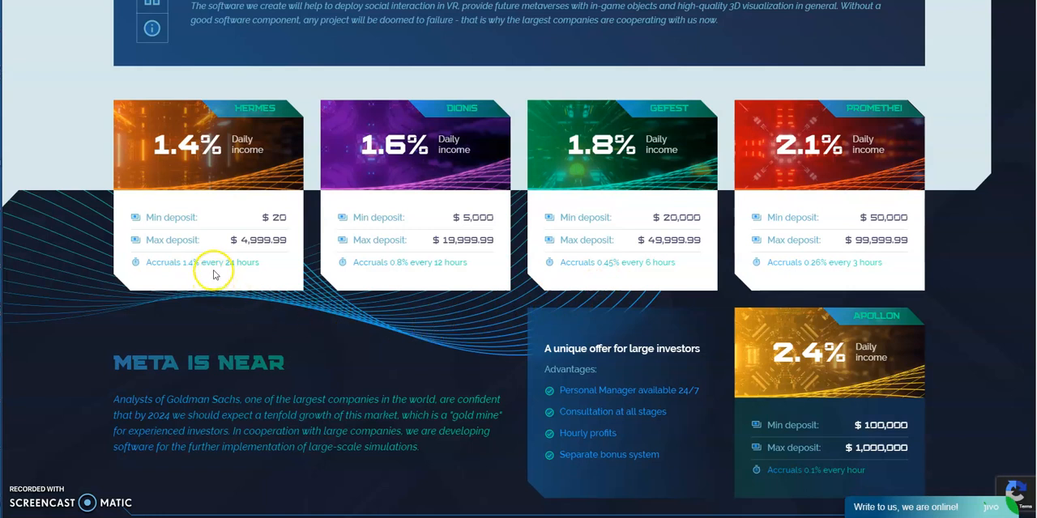
mouse_move(227, 273)
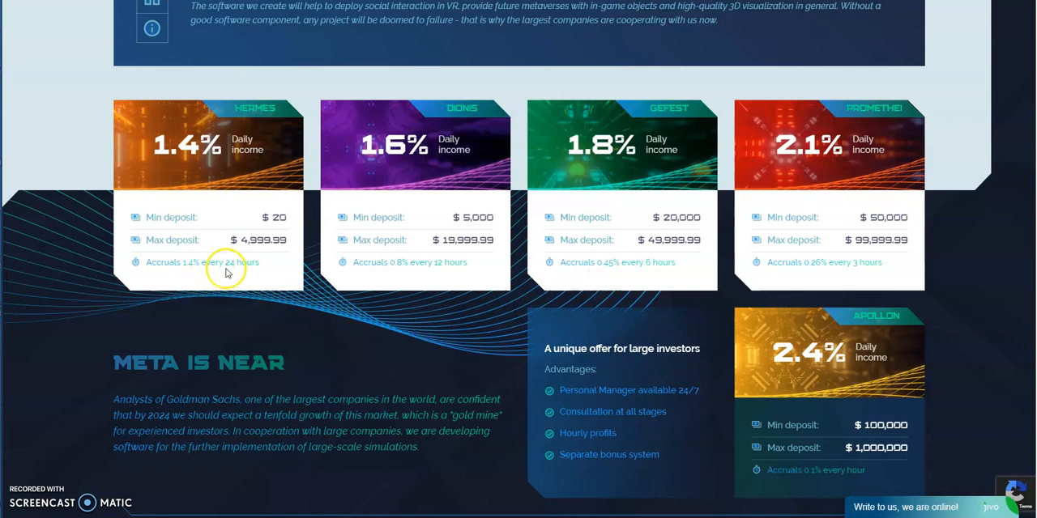
mouse_move(433, 277)
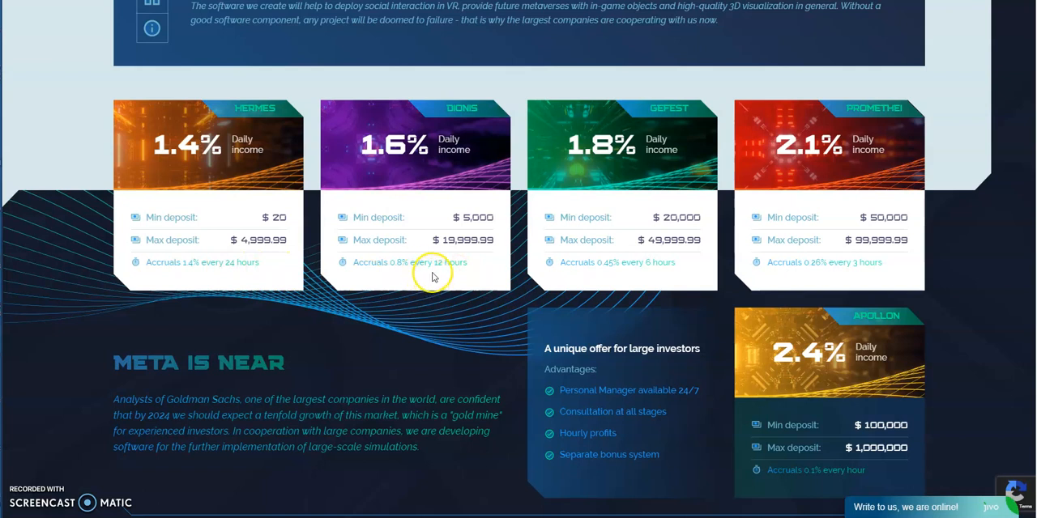
mouse_move(720, 285)
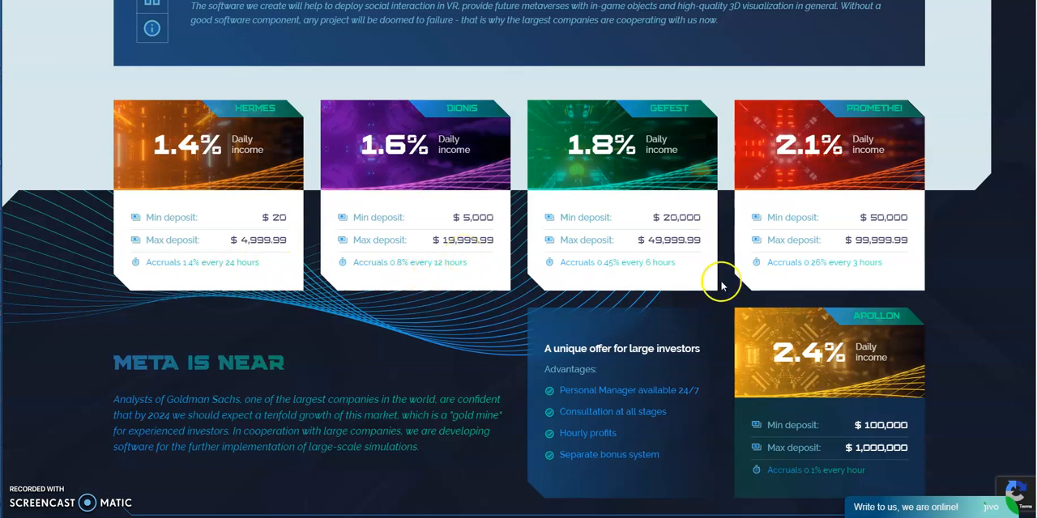
mouse_move(606, 260)
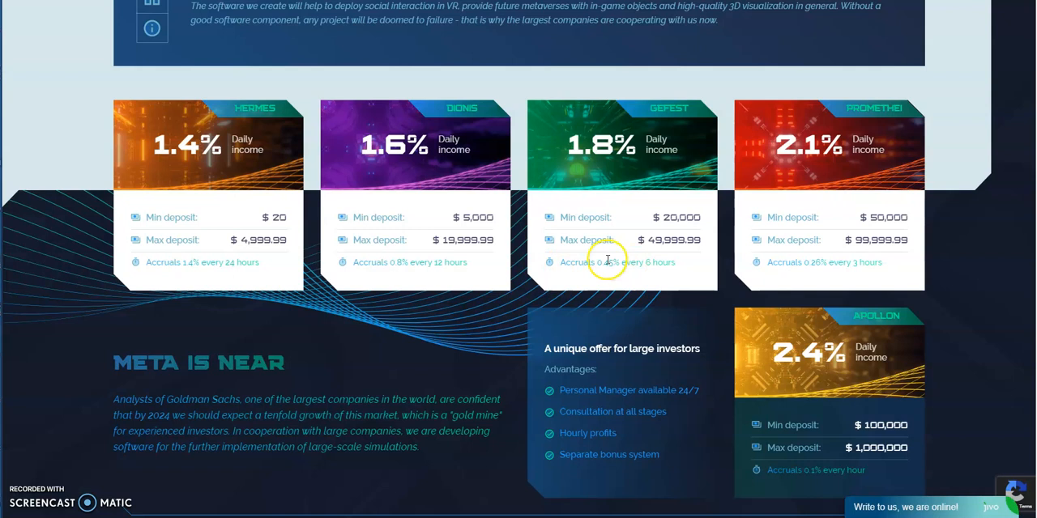
Scroll past the profit calculator, affiliate levels and top partners to Recent Updates
scroll(down, 3)
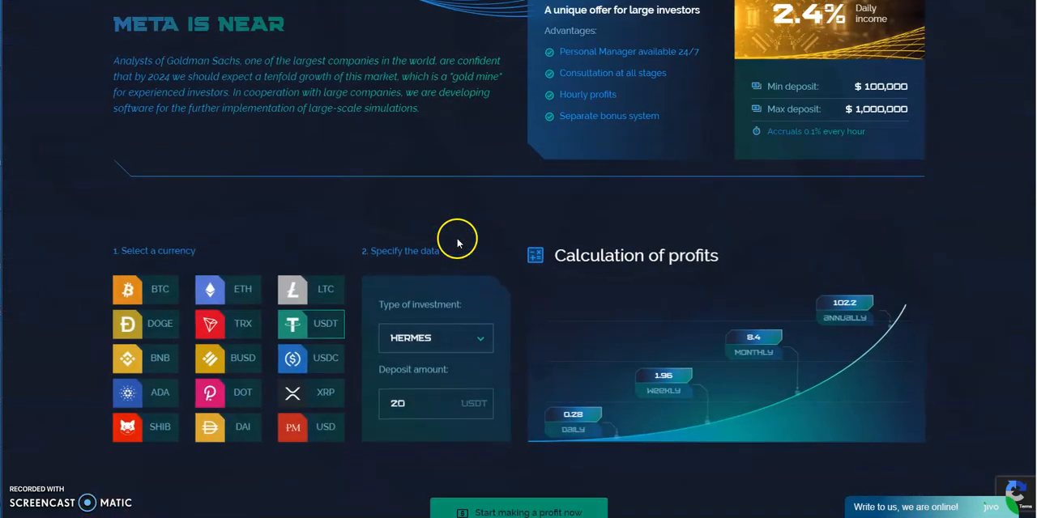
scroll(down, 3)
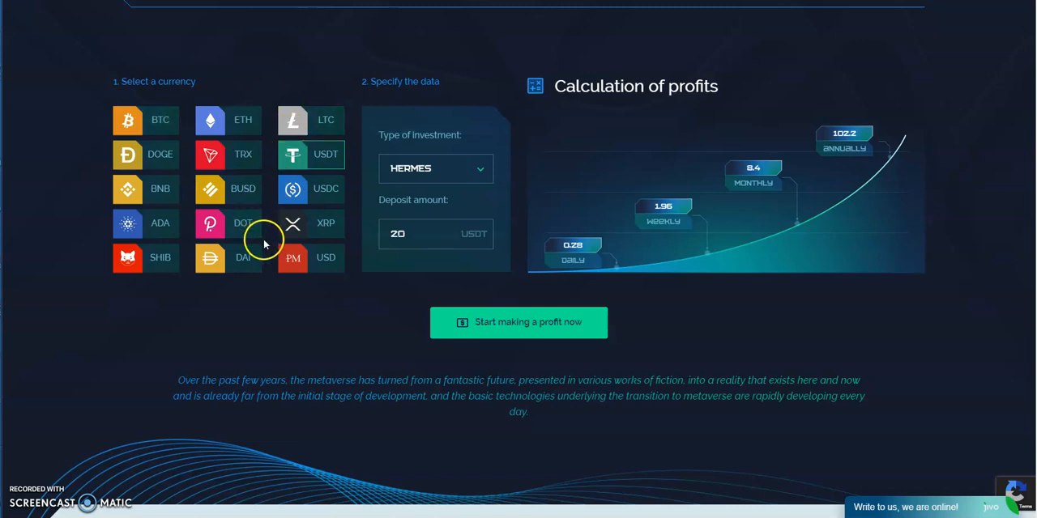
scroll(down, 3)
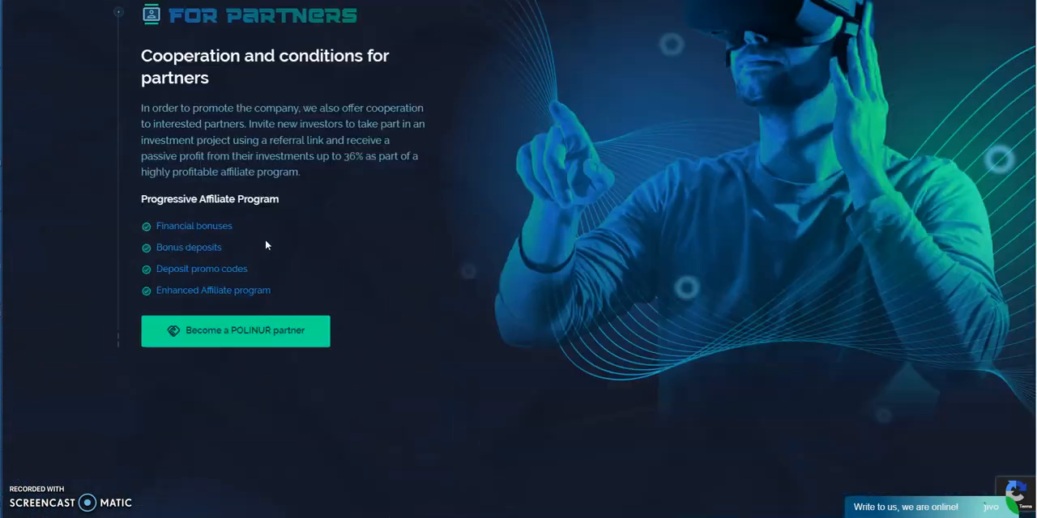
scroll(down, 3)
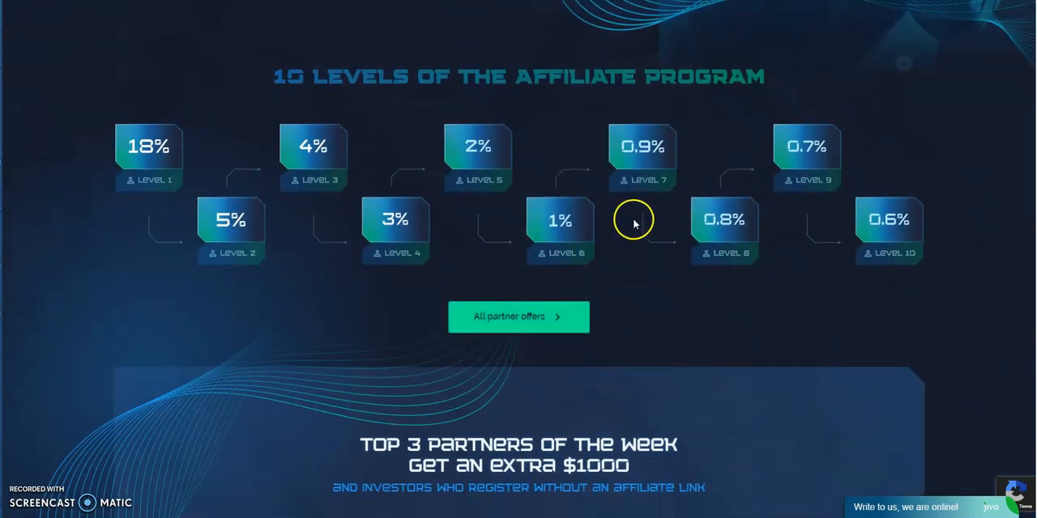
scroll(down, 3)
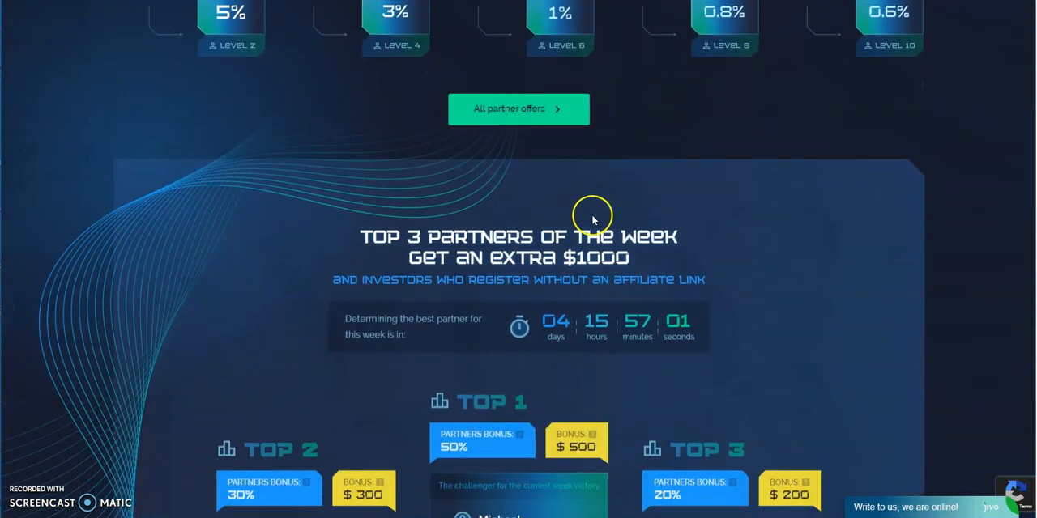
scroll(down, 3)
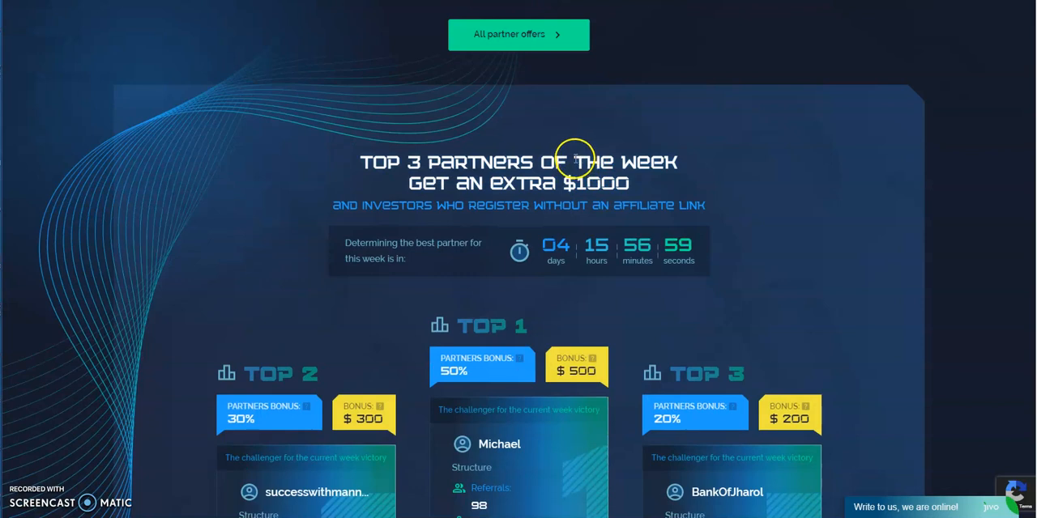
scroll(down, 3)
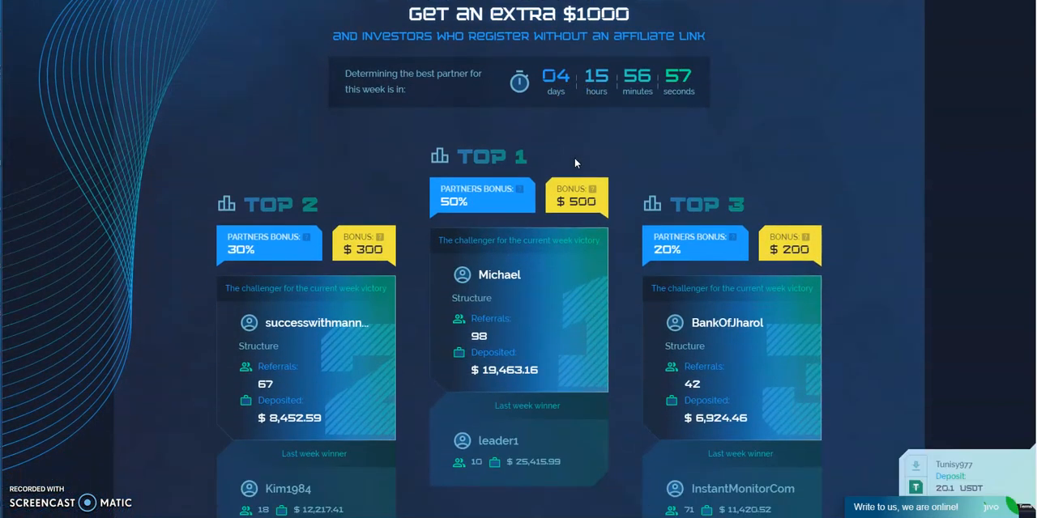
scroll(down, 3)
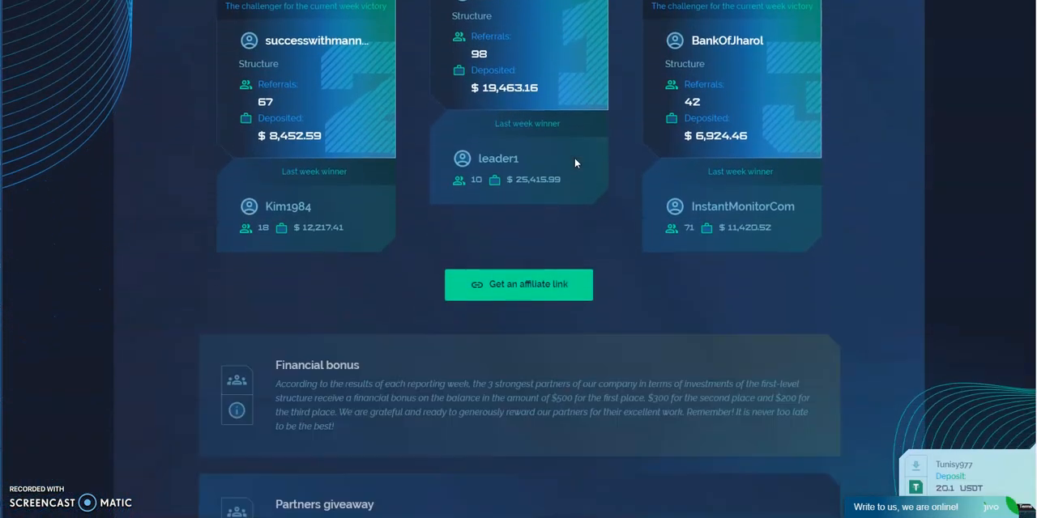
scroll(down, 3)
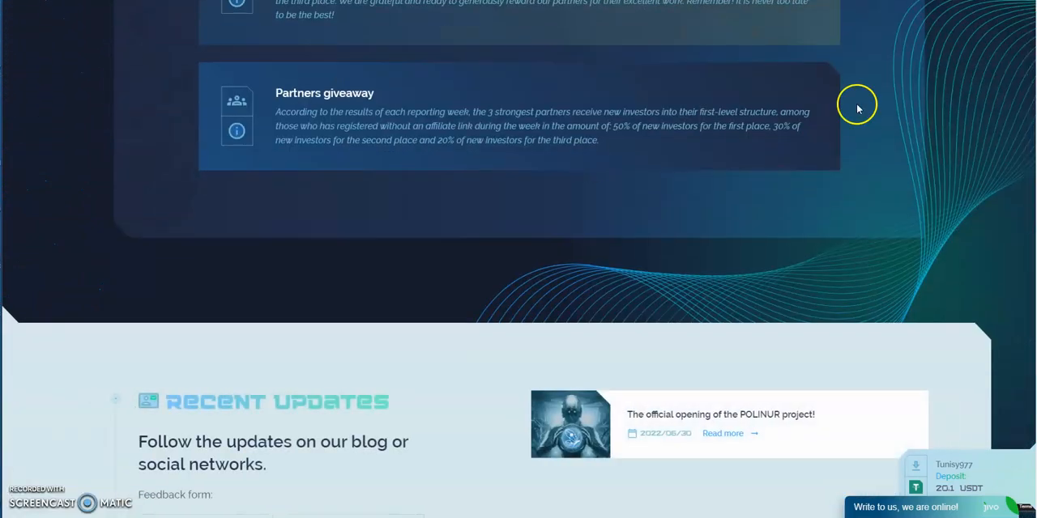
scroll(up, 3)
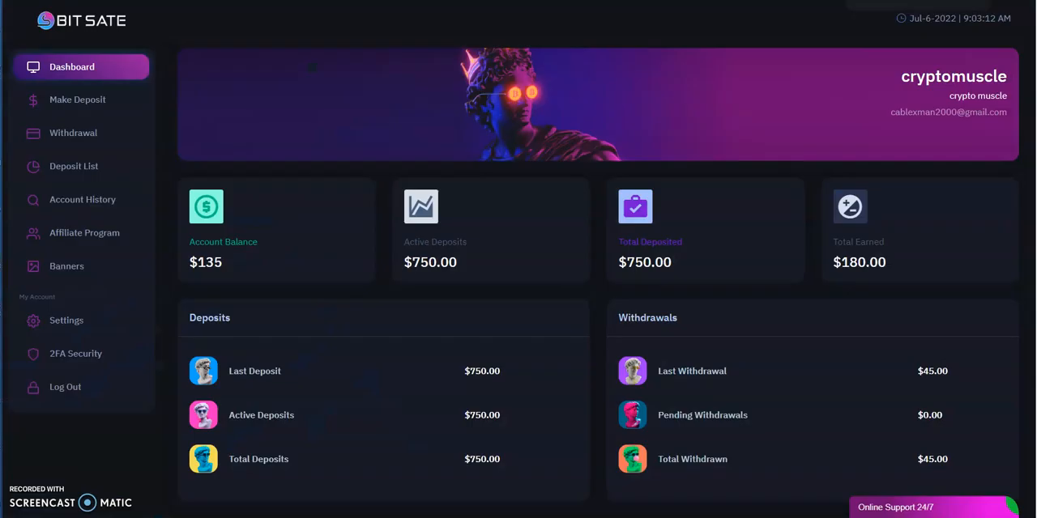
mouse_move(434, 284)
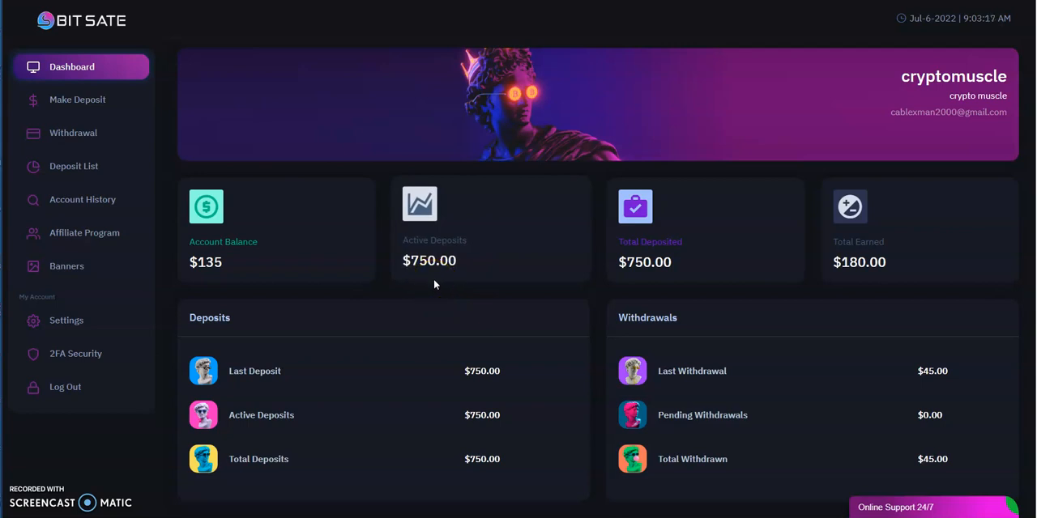
mouse_move(321, 299)
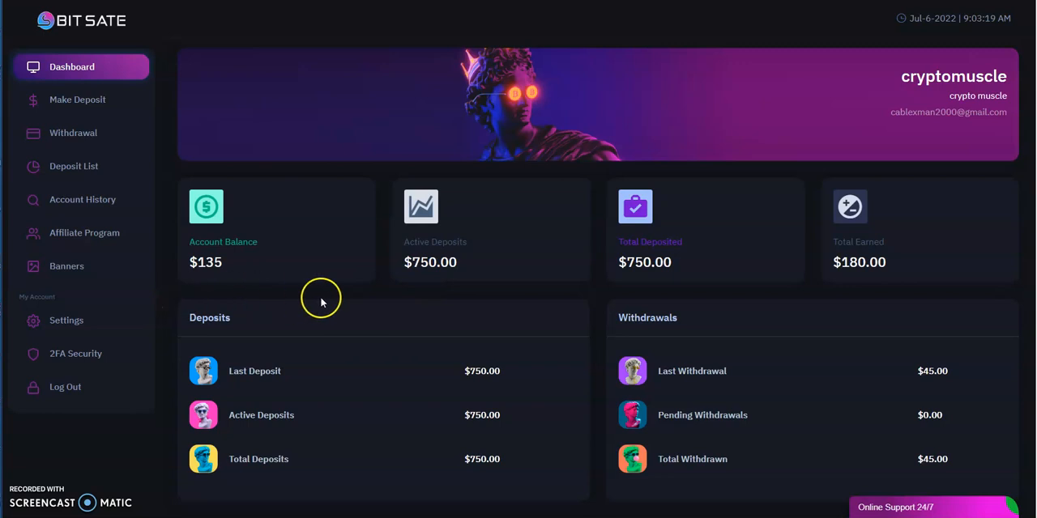
Check Bit Sate's $135 balance and $45 withdrawn, then show Account History
scroll(down, 3)
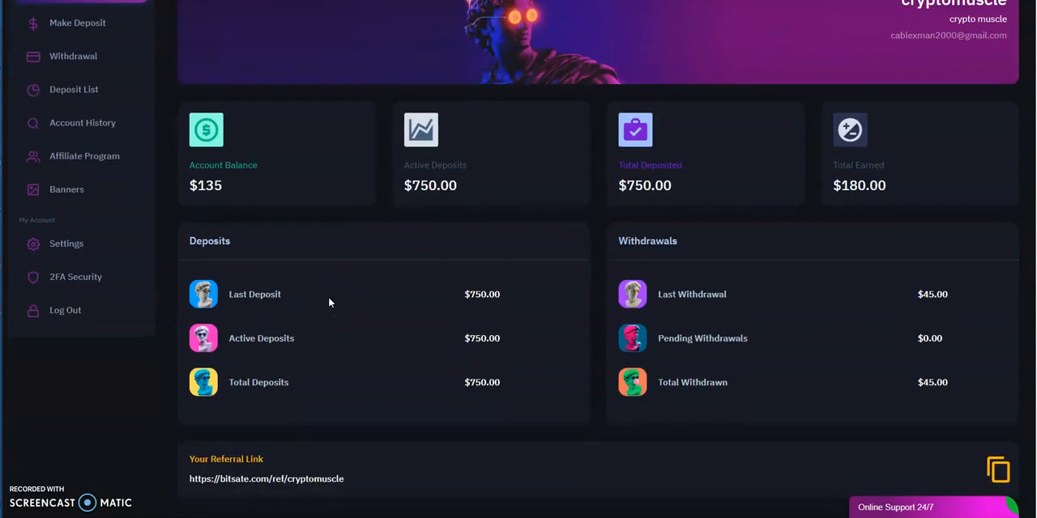
mouse_move(690, 397)
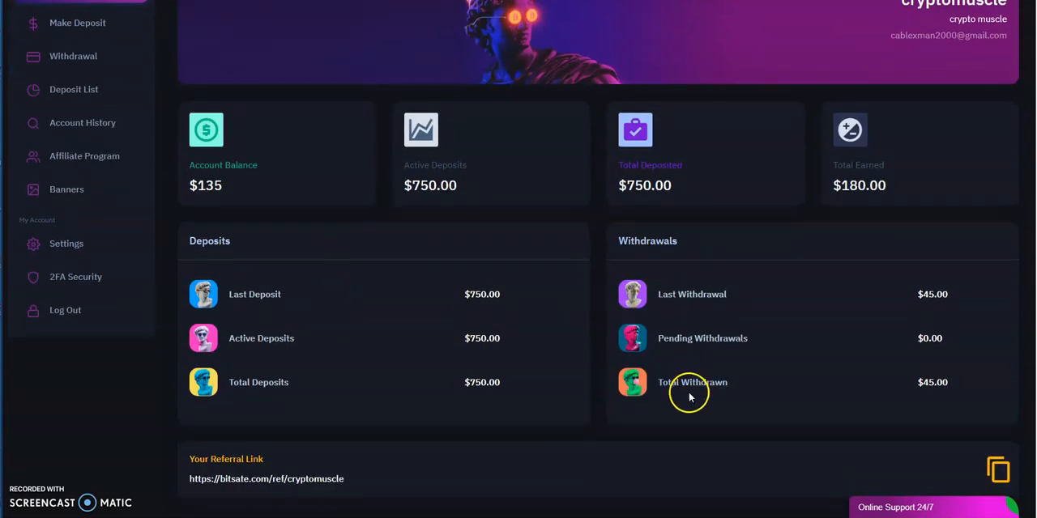
mouse_move(660, 413)
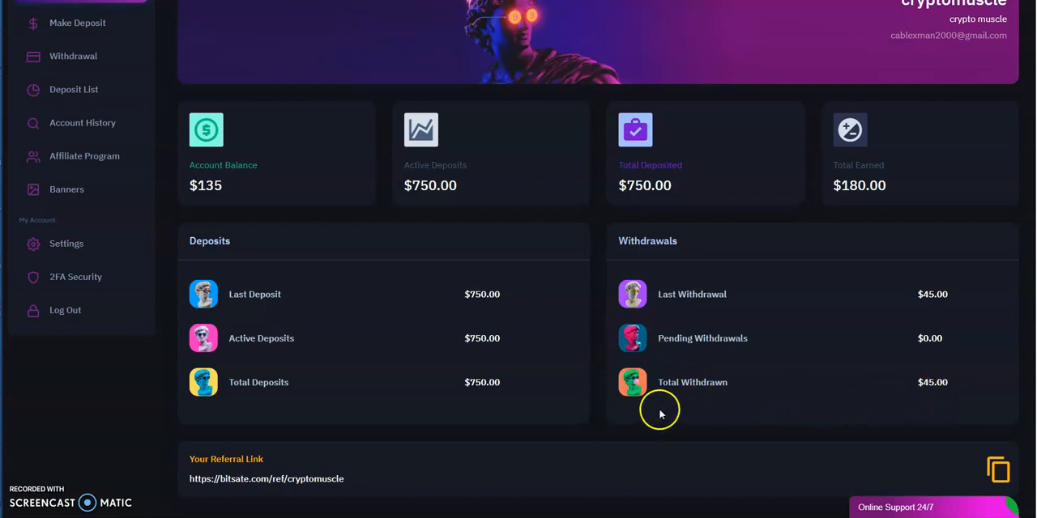
mouse_move(73, 56)
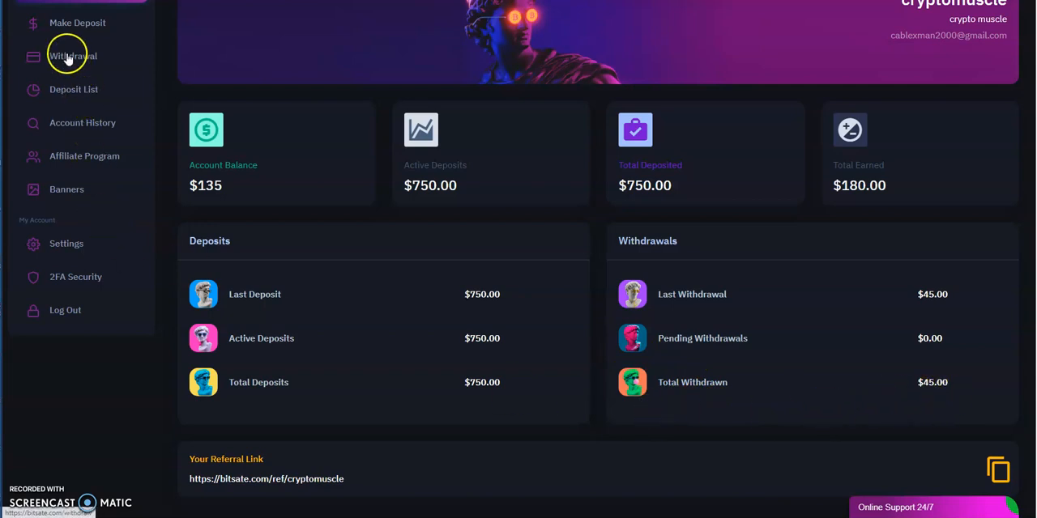
mouse_move(82, 122)
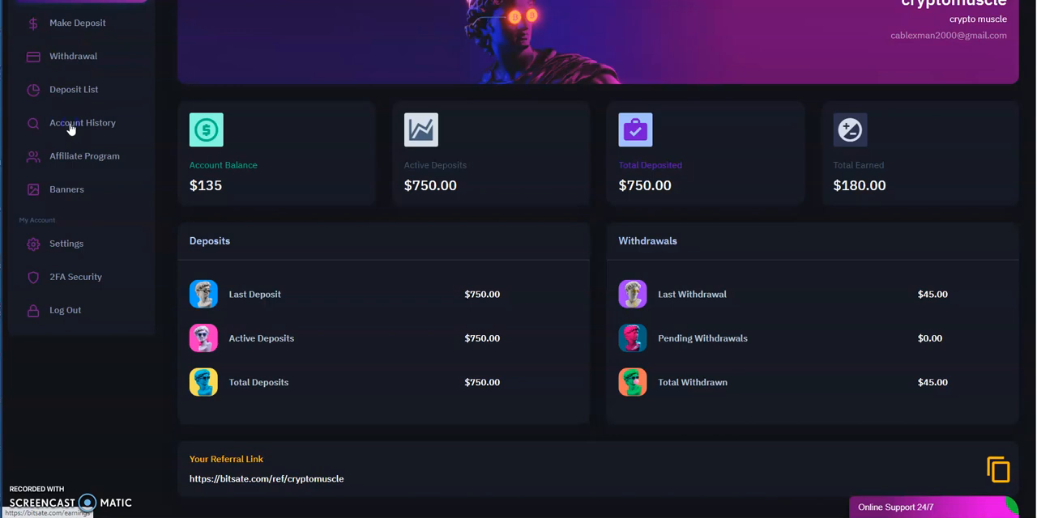
click(82, 123)
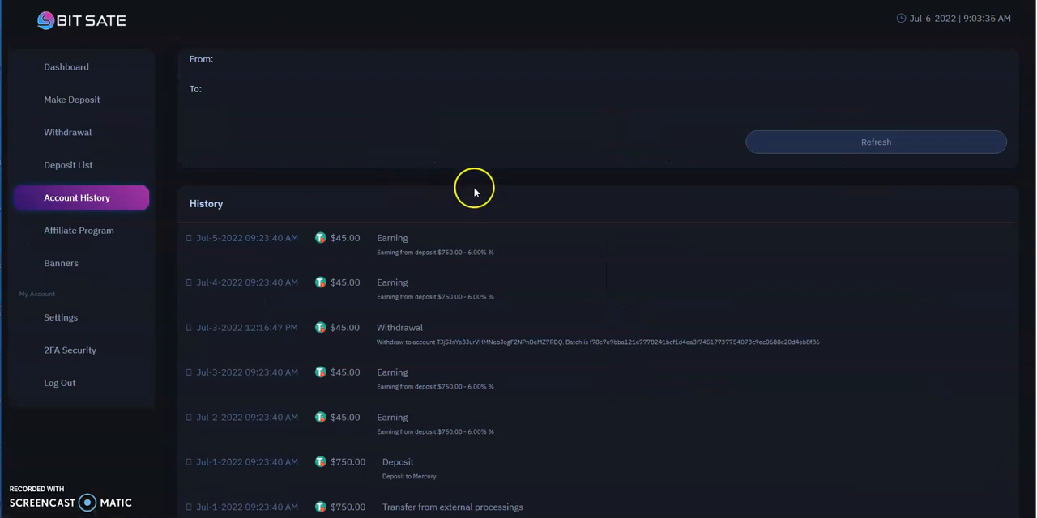
Filter history to Withdrawal, showing the $45 Jul-3 payout, then return to Dashboard
scroll(up, 3)
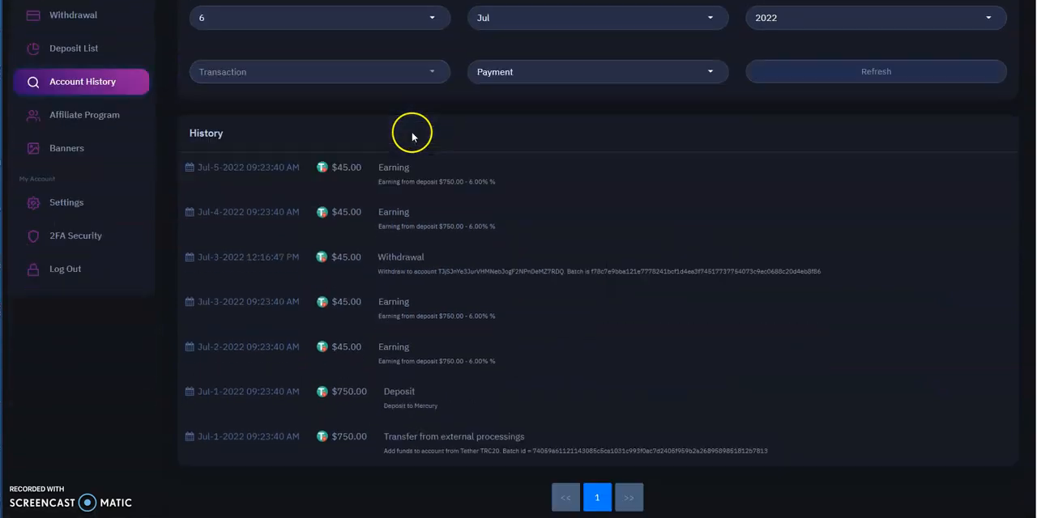
scroll(up, 3)
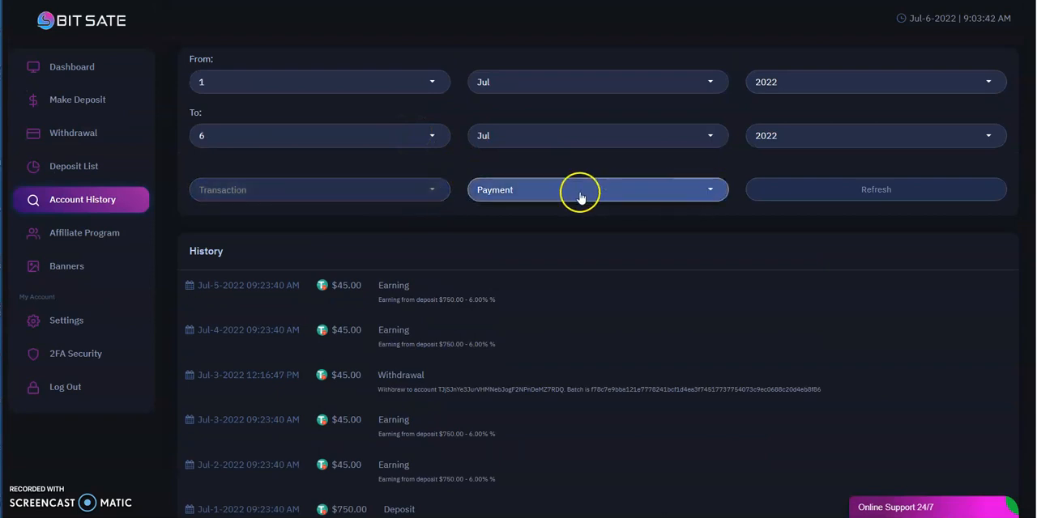
click(597, 189)
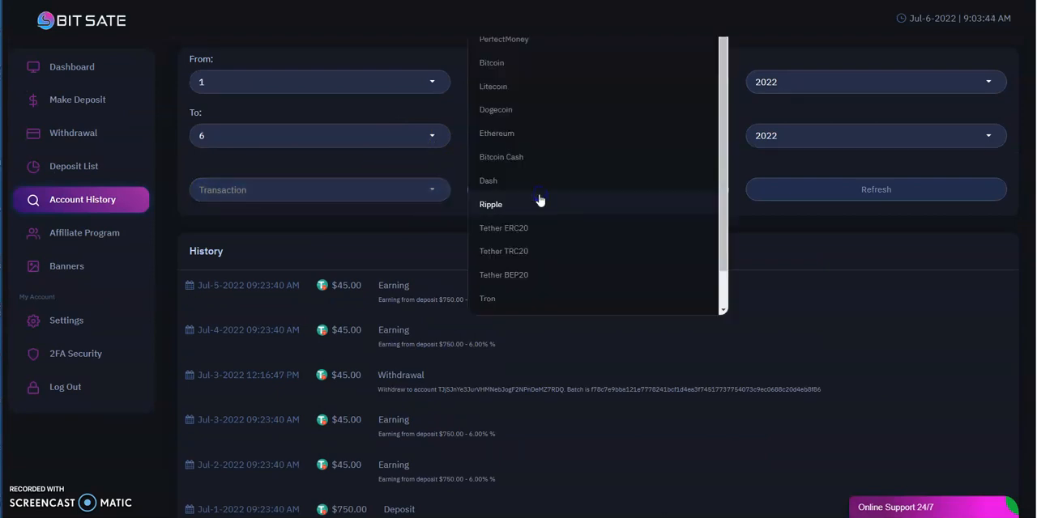
click(318, 190)
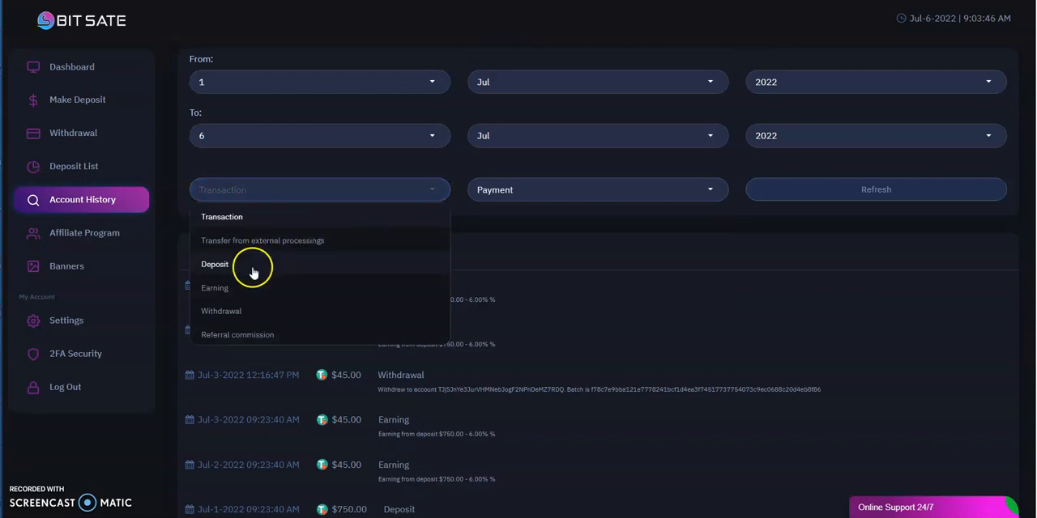
click(221, 311)
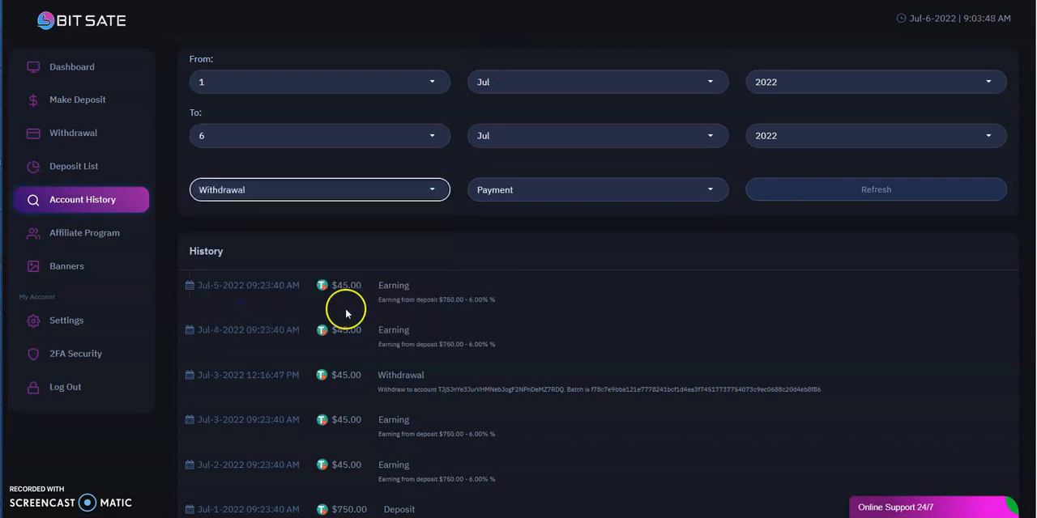
click(874, 190)
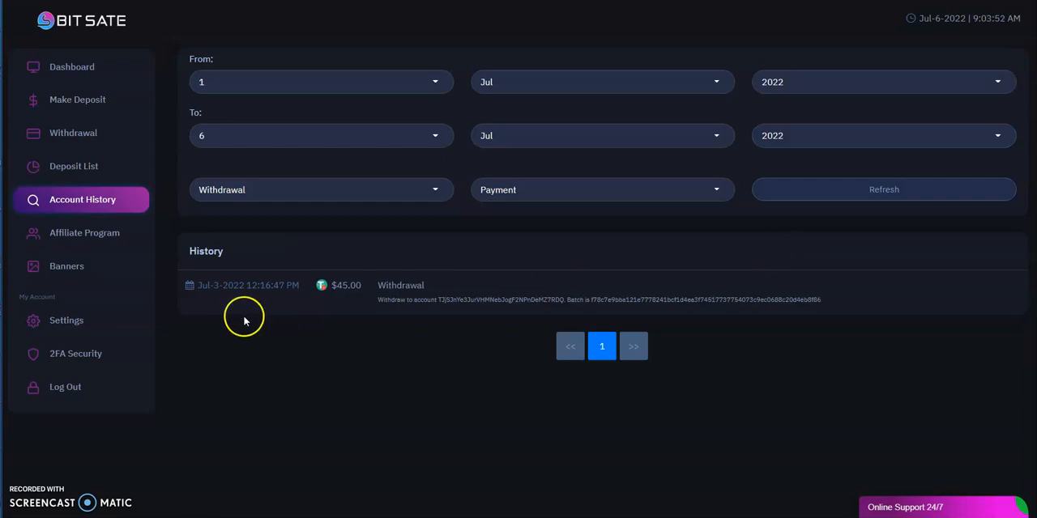
mouse_move(71, 66)
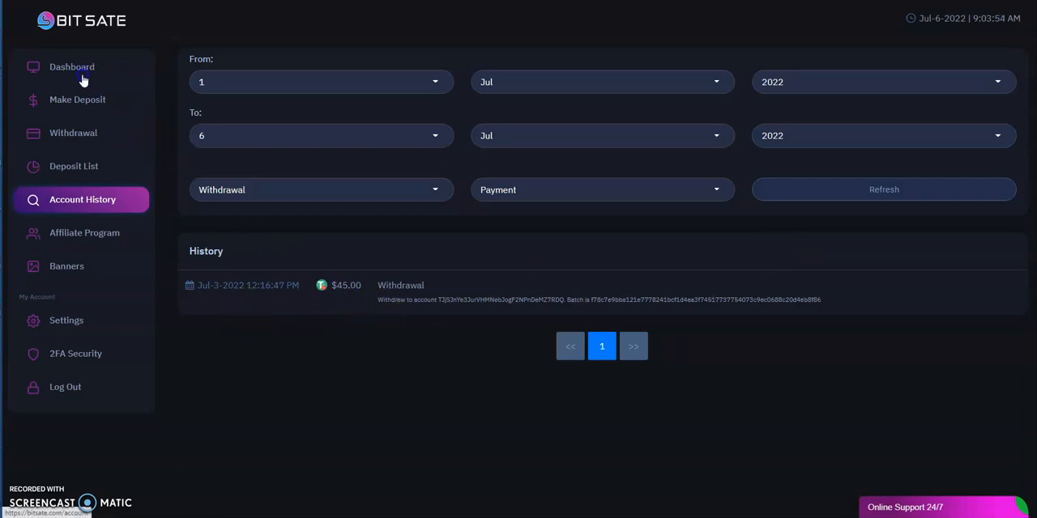
click(71, 67)
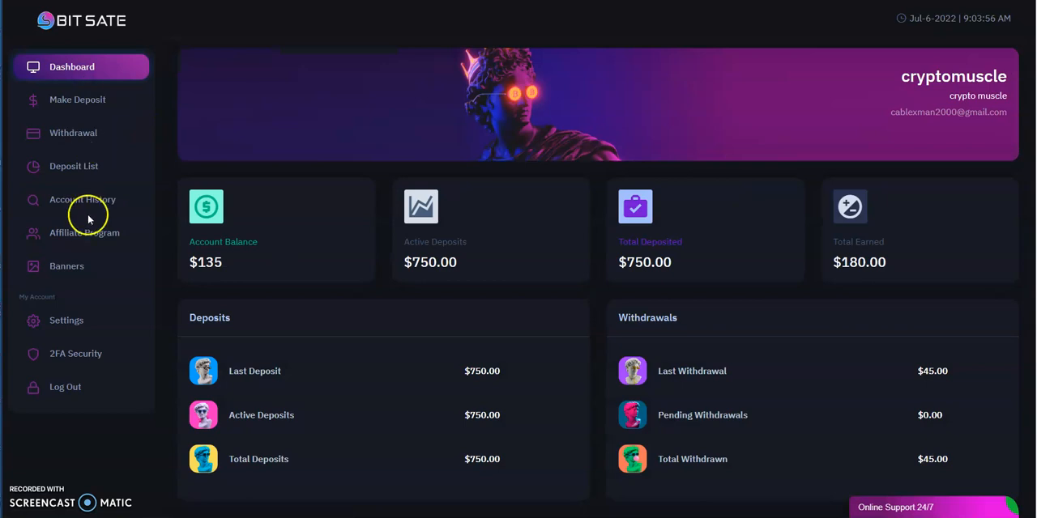
Request and confirm a $135 withdrawal of the Tether TRC20 balance
click(73, 133)
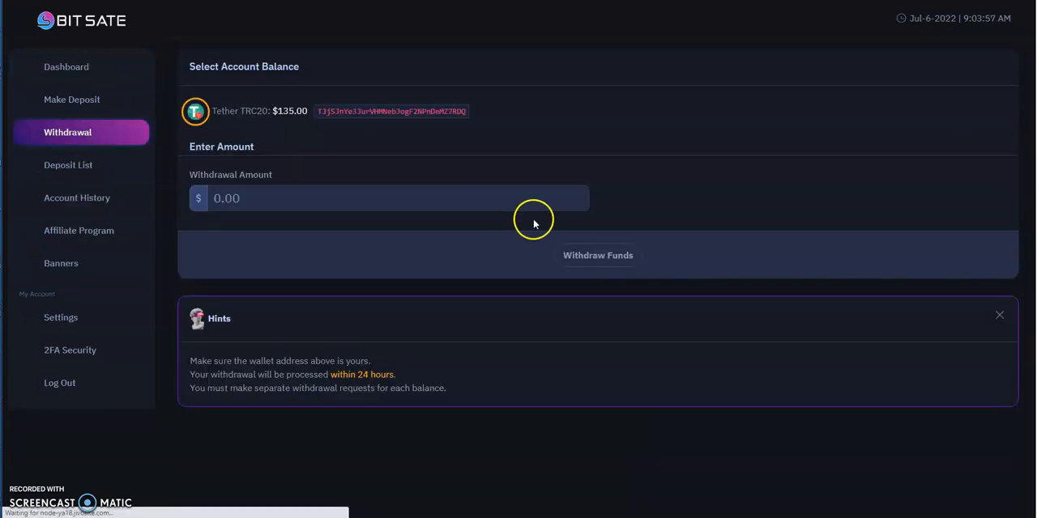
click(235, 199)
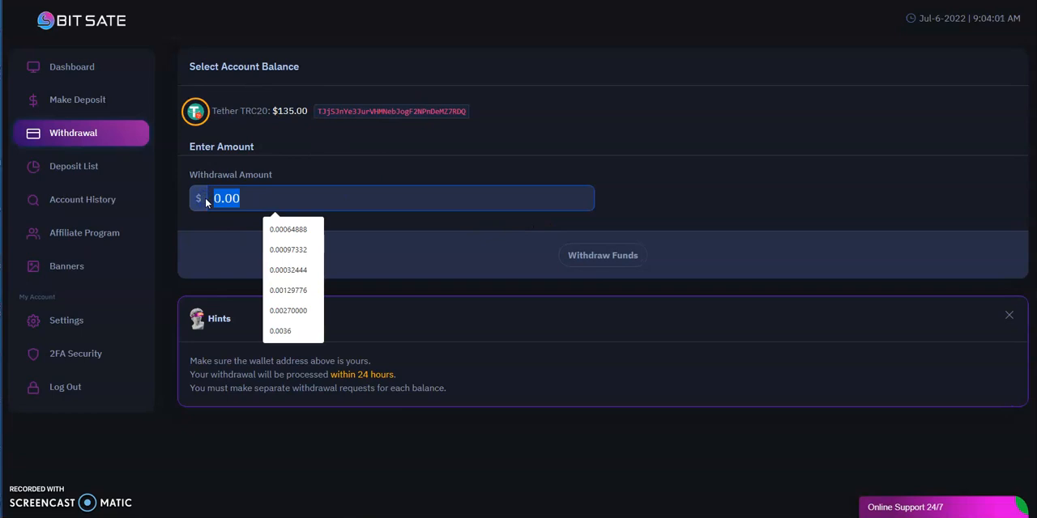
text(135)
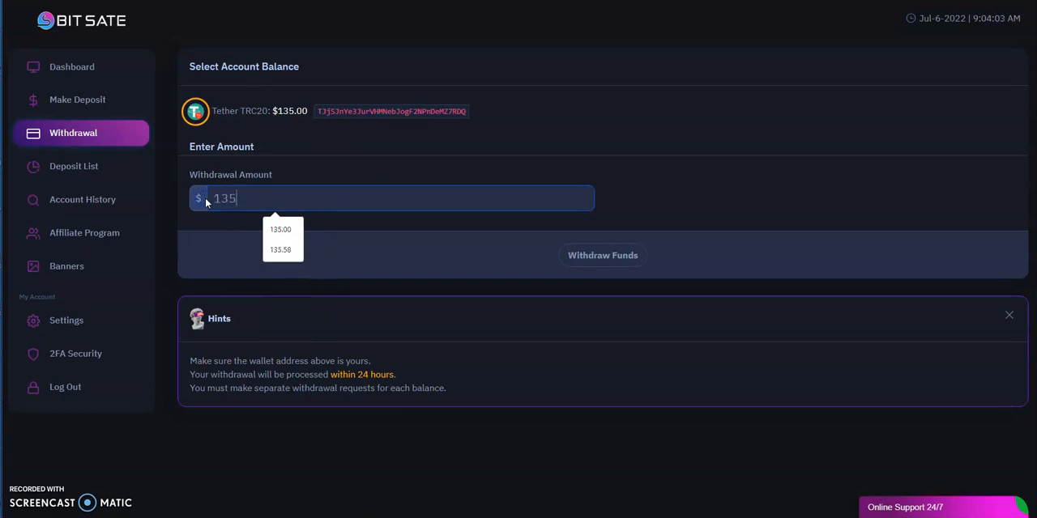
click(281, 229)
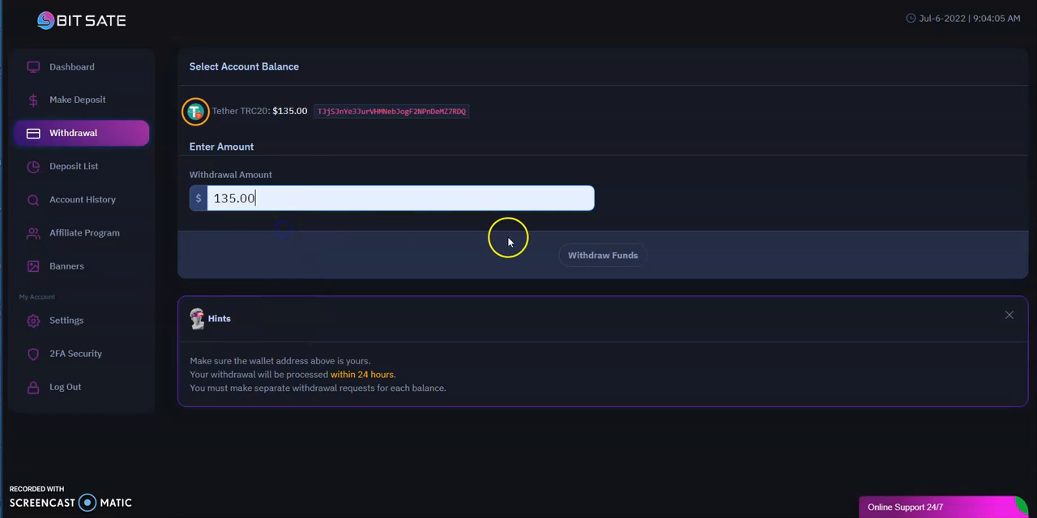
click(602, 256)
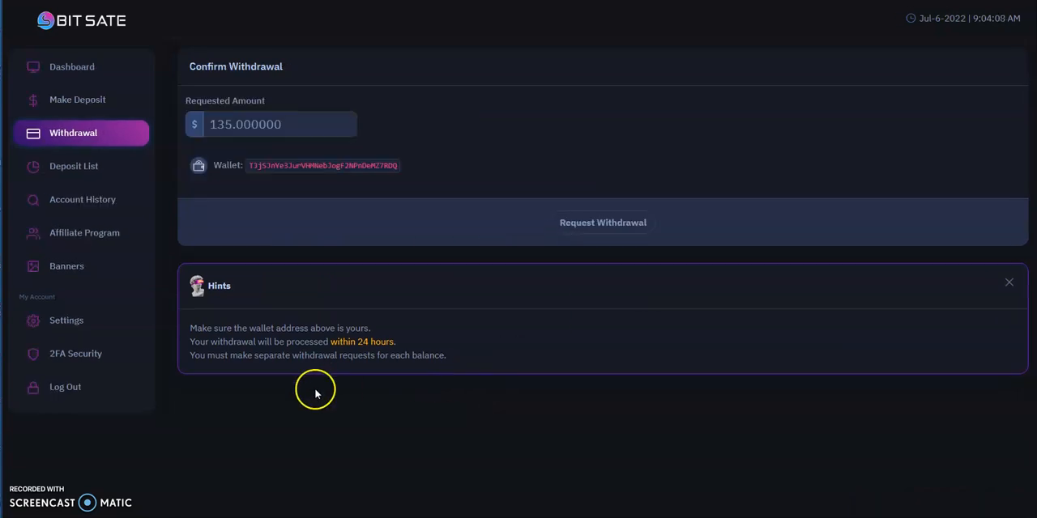
mouse_move(594, 343)
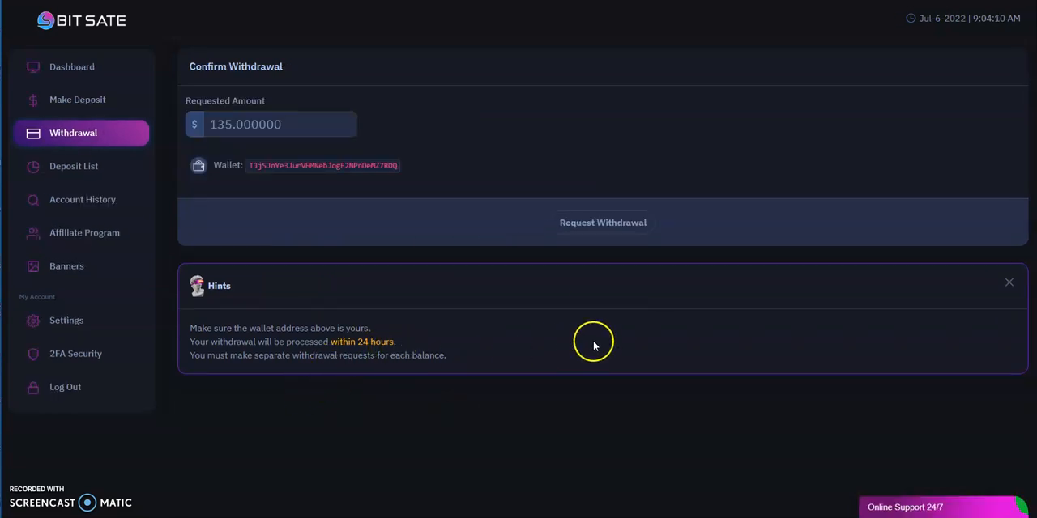
mouse_move(644, 403)
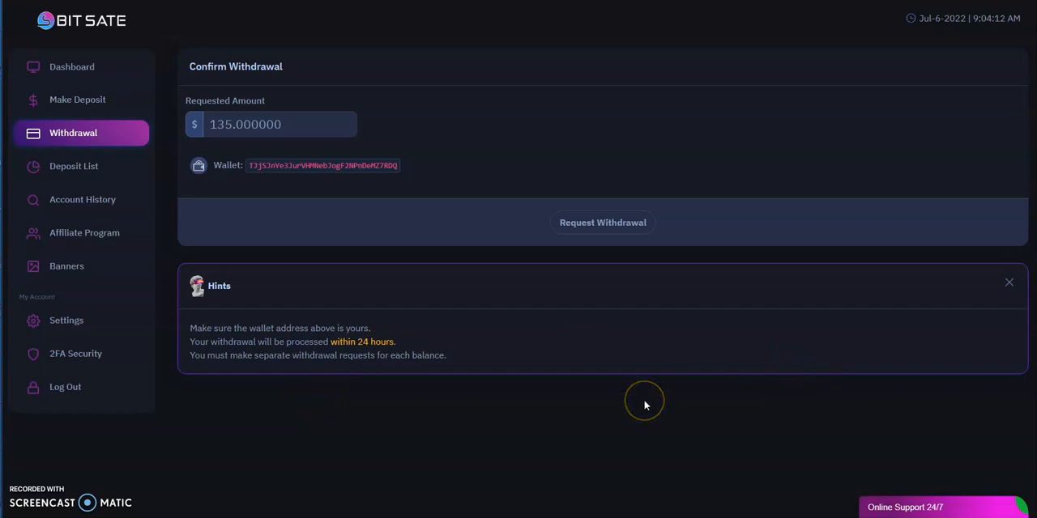
mouse_move(433, 315)
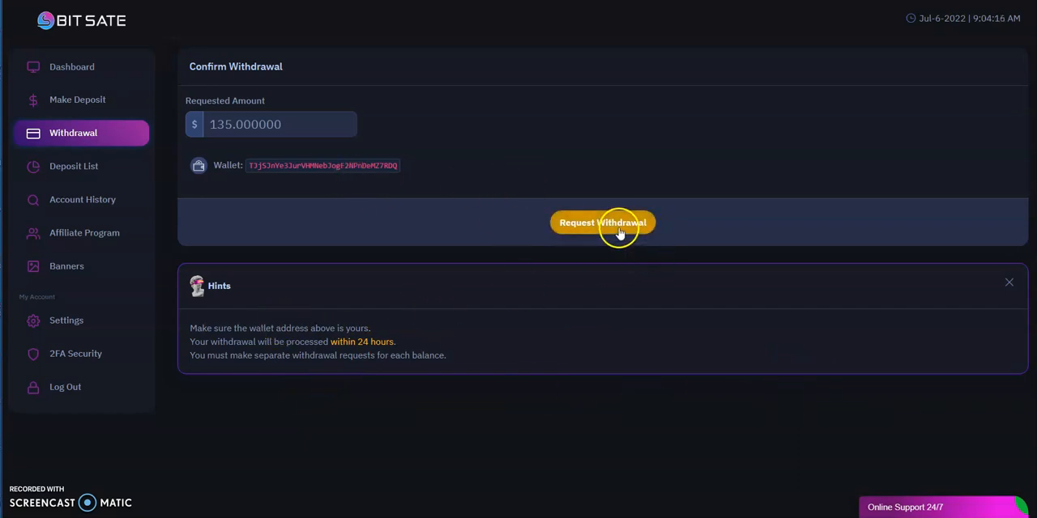
click(602, 223)
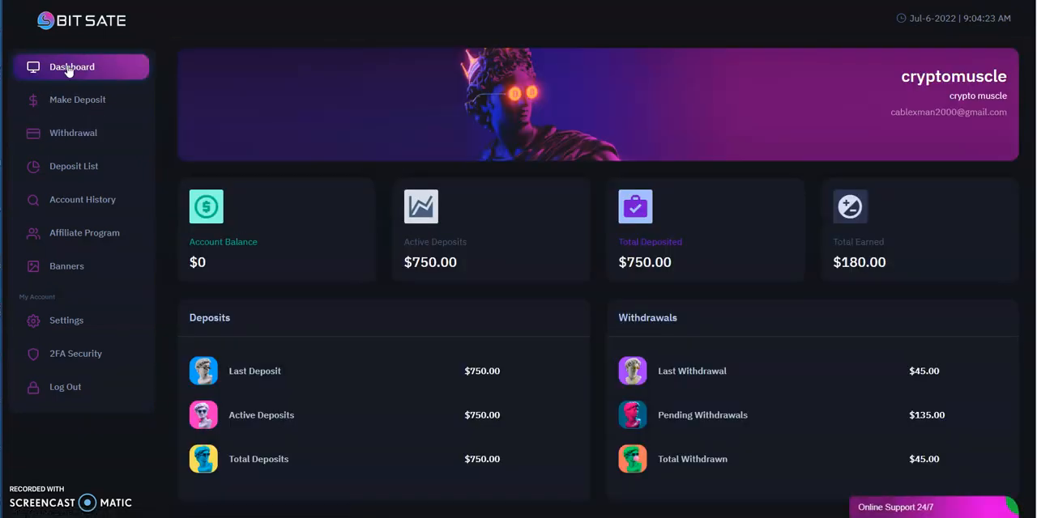
mouse_move(921, 441)
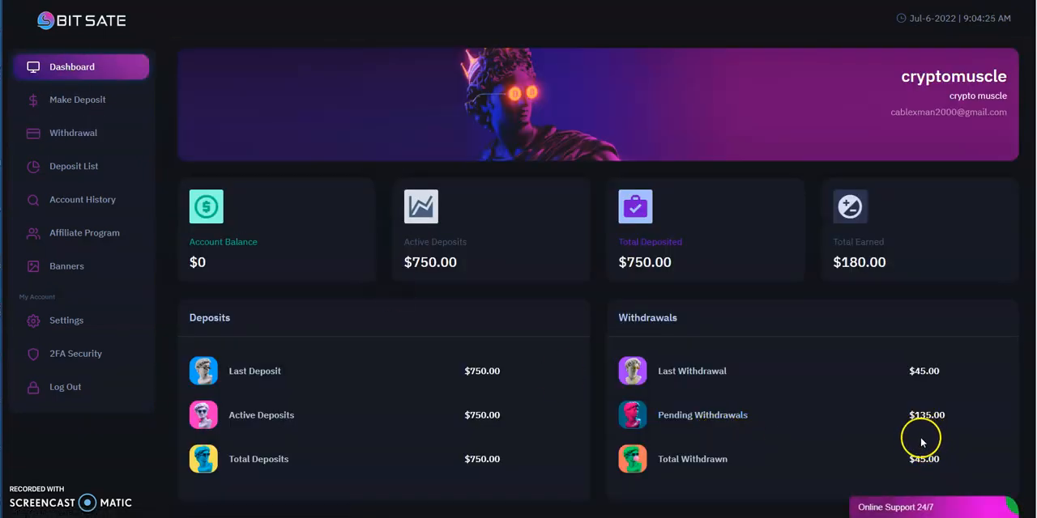
mouse_move(648, 326)
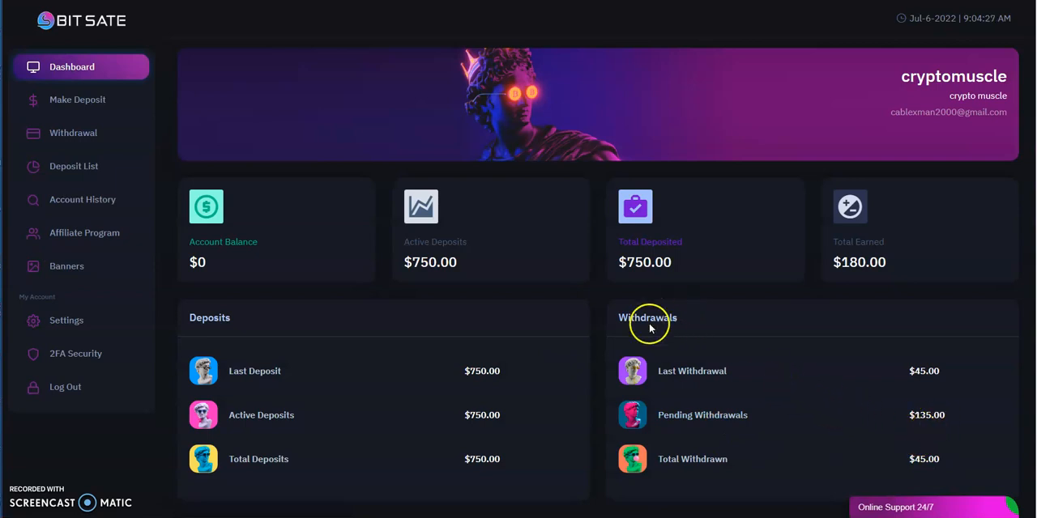
mouse_move(519, 279)
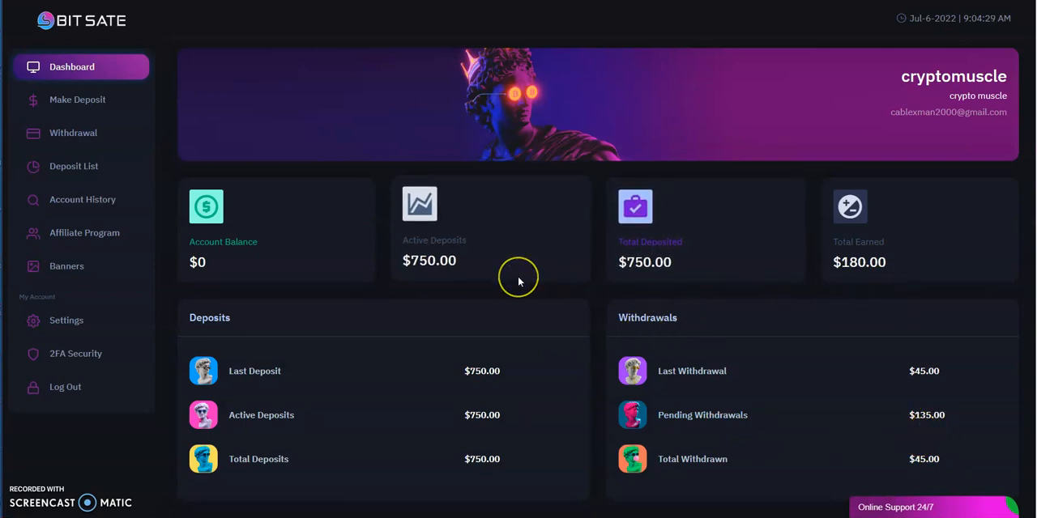
mouse_move(291, 256)
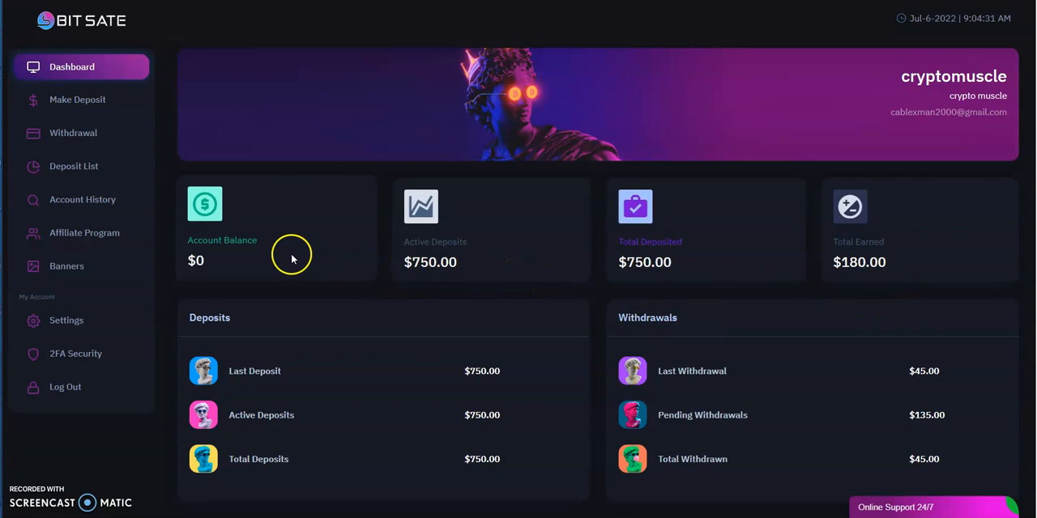
Confirm the $0 balance and $135 pending withdrawals, then go to Make Deposit
scroll(down, 3)
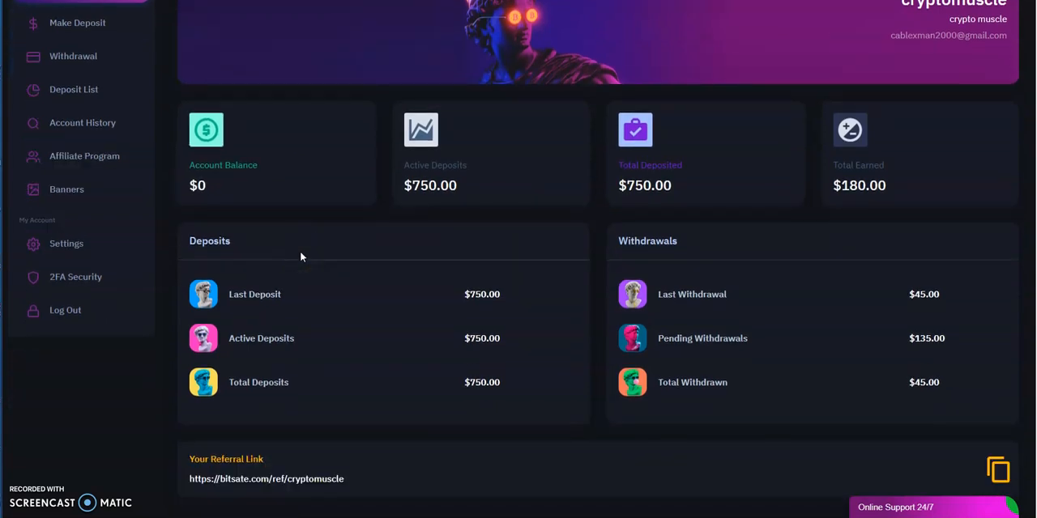
scroll(up, 3)
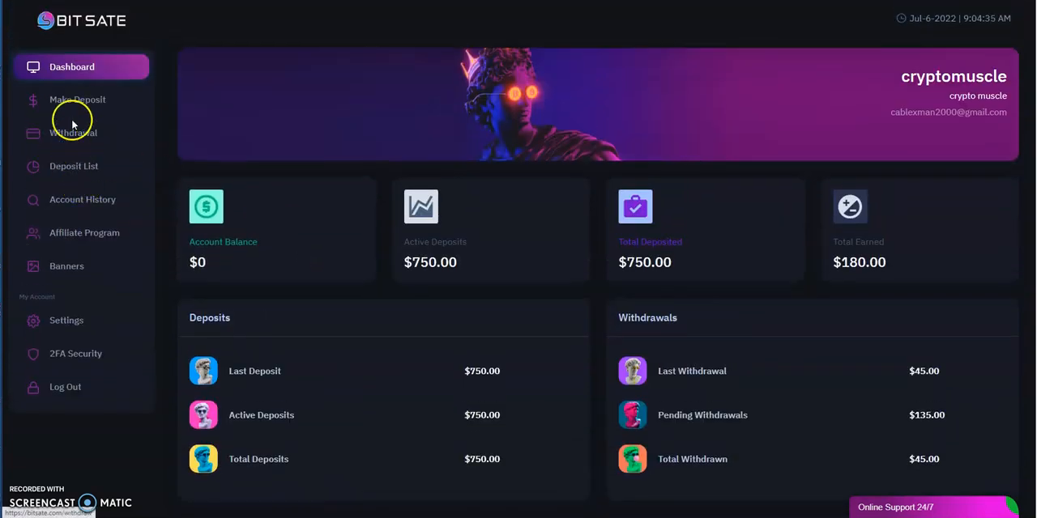
click(78, 100)
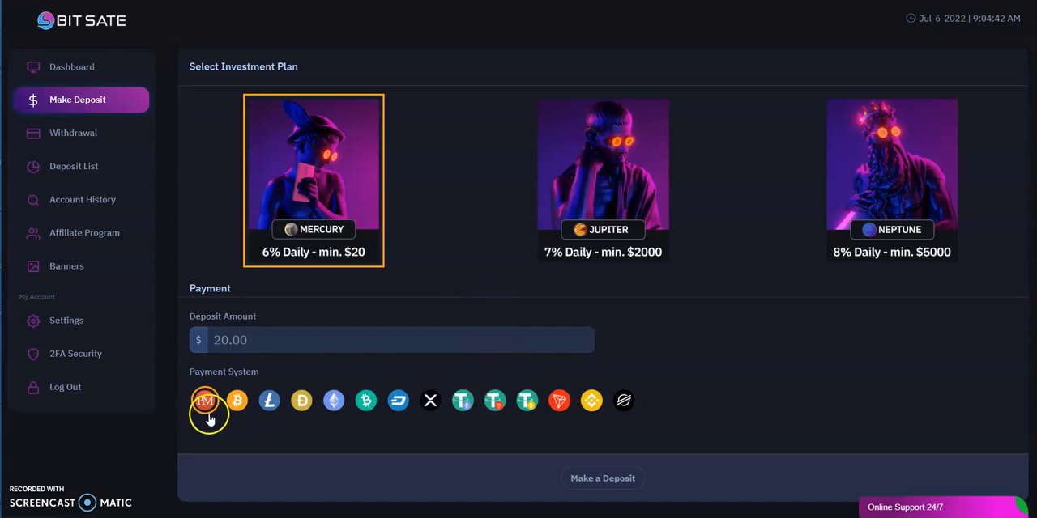
mouse_move(323, 413)
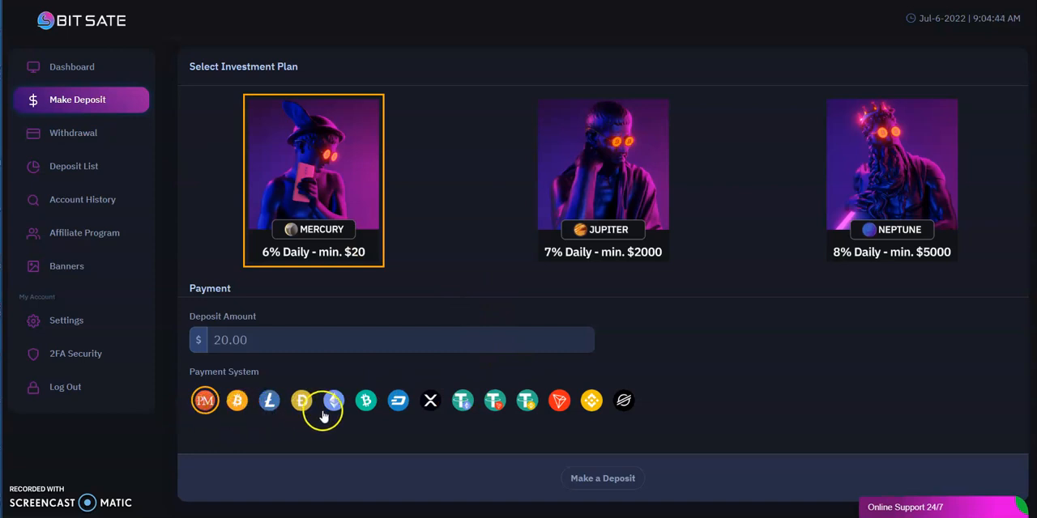
mouse_move(408, 420)
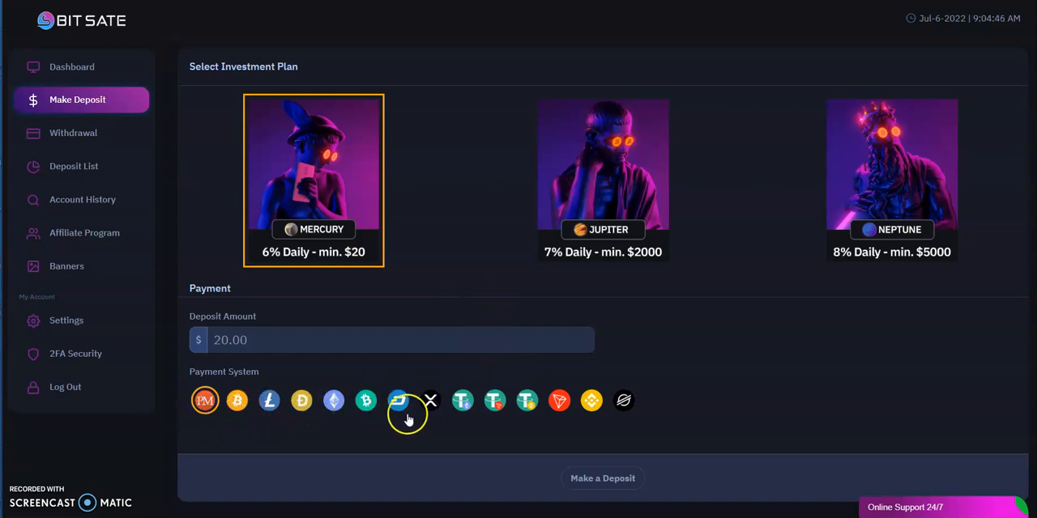
mouse_move(496, 420)
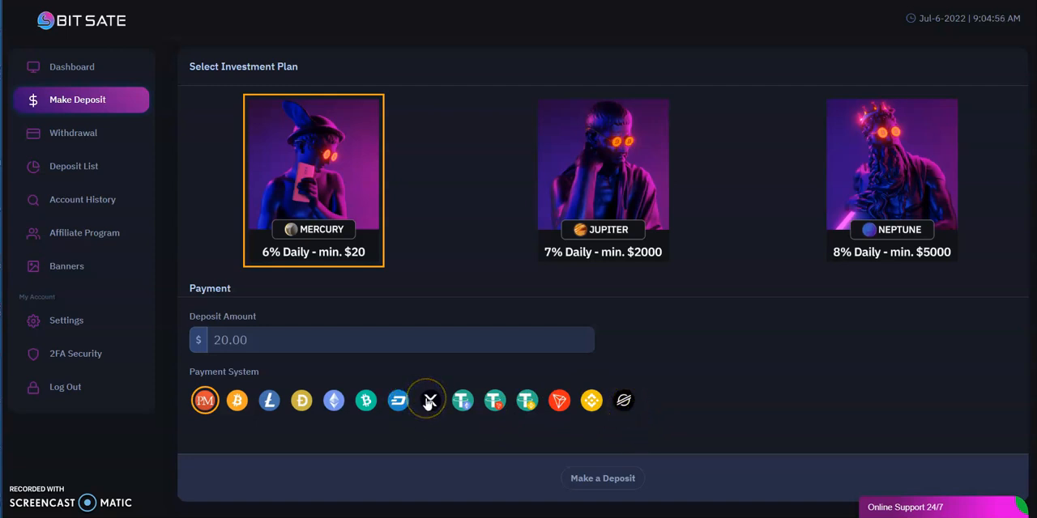
mouse_move(709, 308)
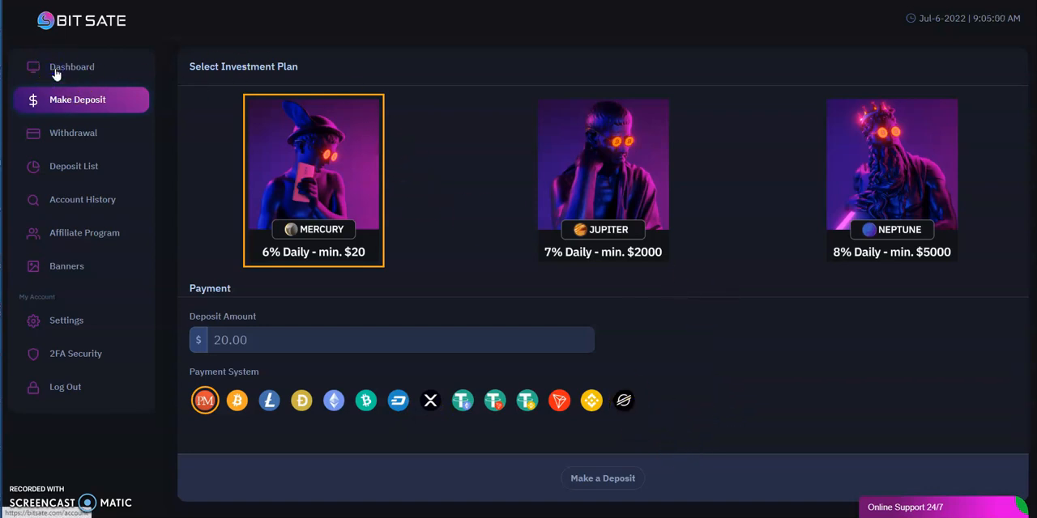
click(71, 67)
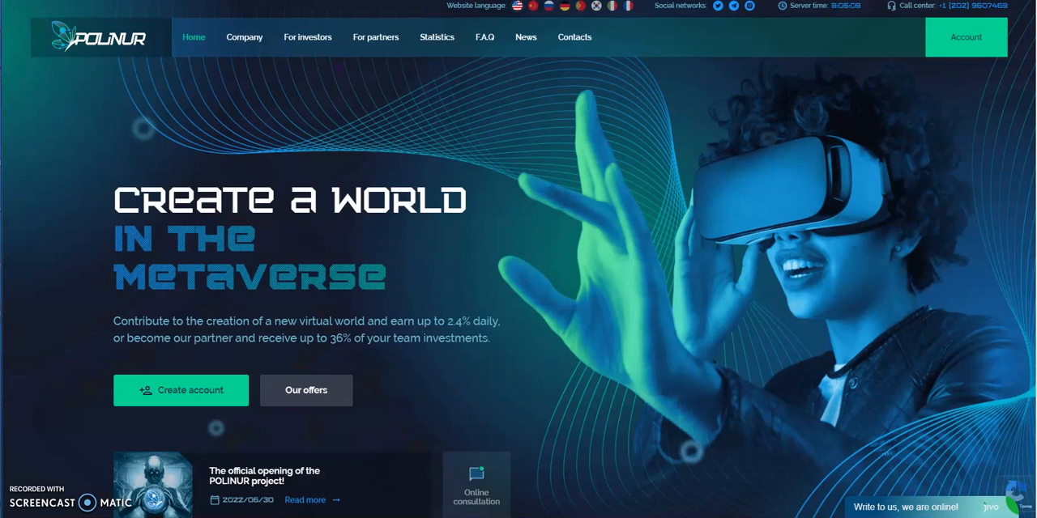
Switch to Polinur and scroll its home page to the Path to Metaworld metaverse section
click(966, 38)
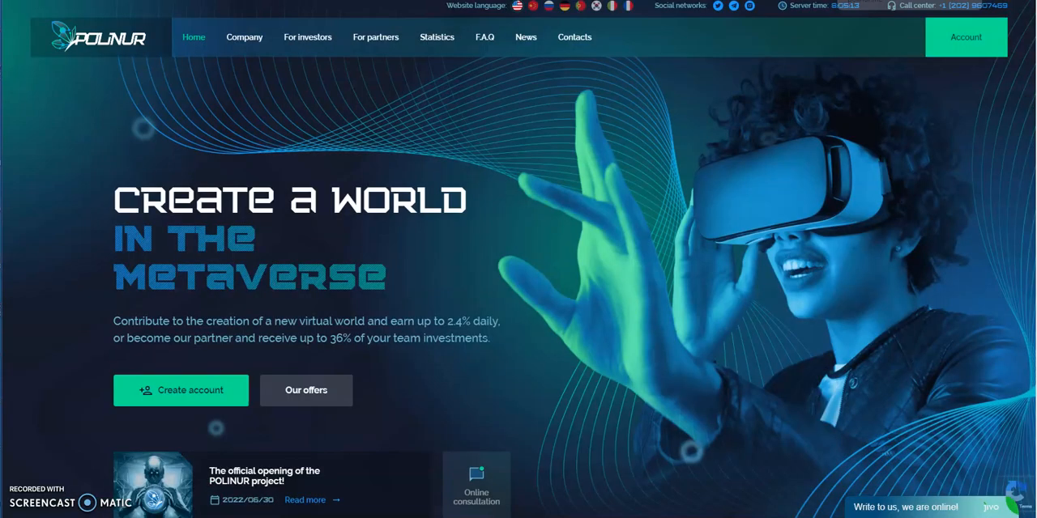
scroll(down, 3)
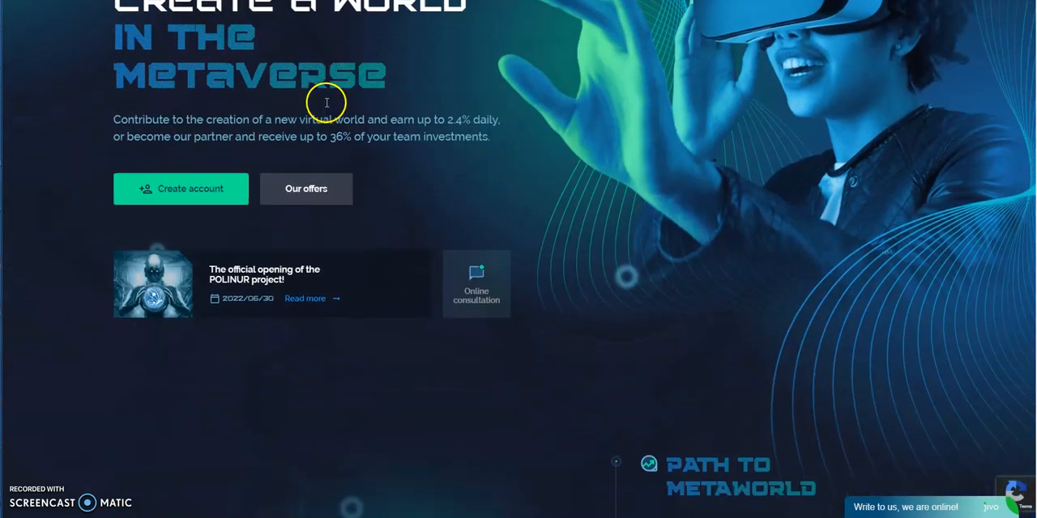
scroll(down, 3)
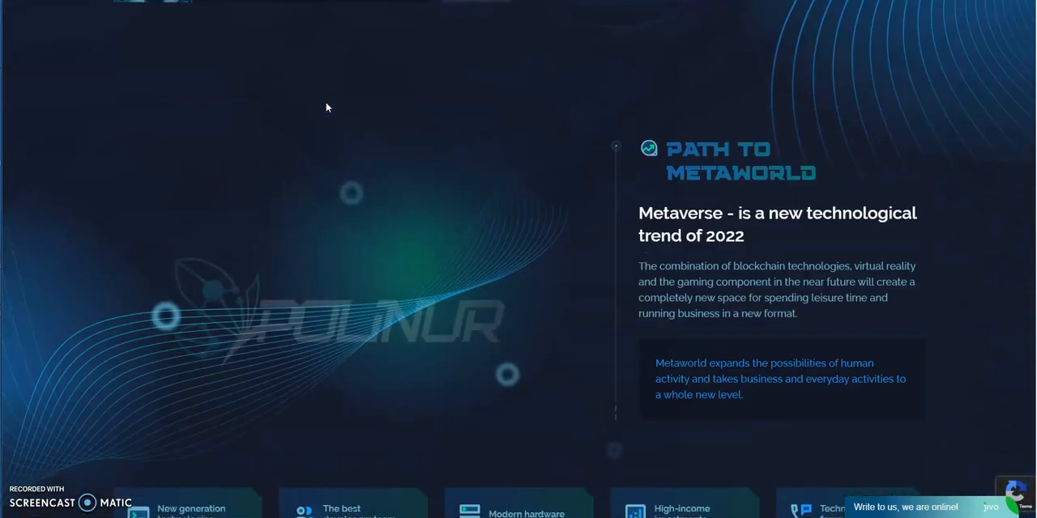
Scroll up the Bit Sate dashboard to the $0 balance and $750 active deposits cards
scroll(up, 3)
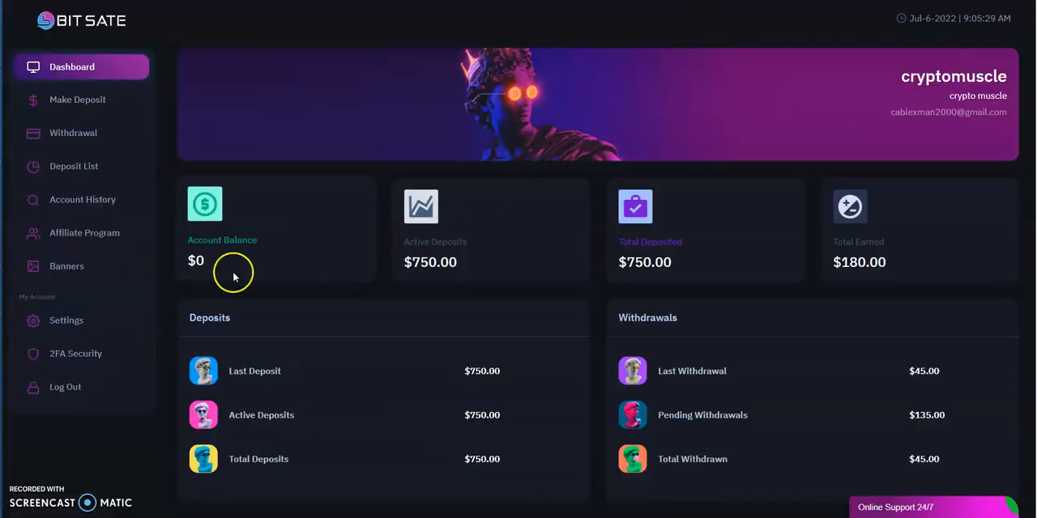
mouse_move(699, 285)
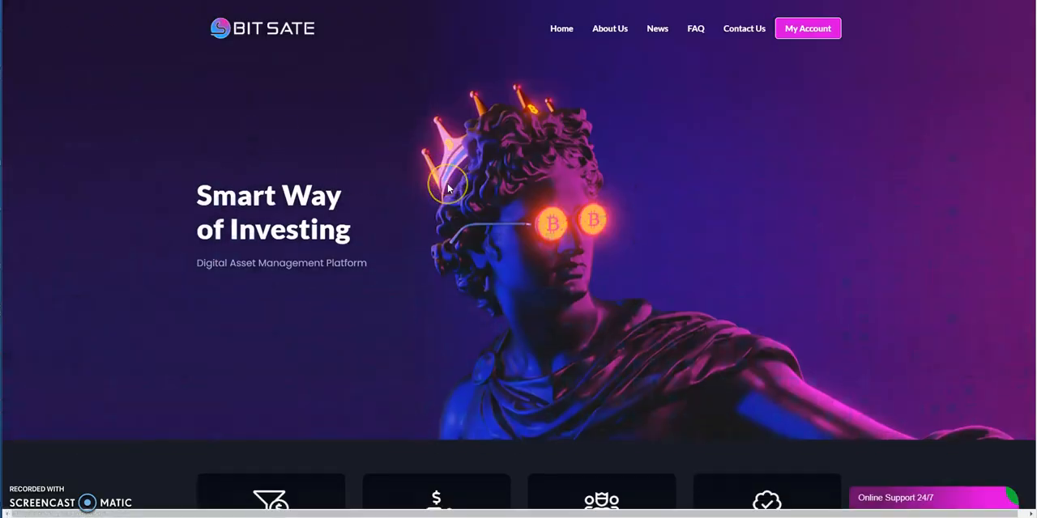
Browse Bit Sate's totals, recent transactions and accepted payments, then go to My Account
scroll(down, 3)
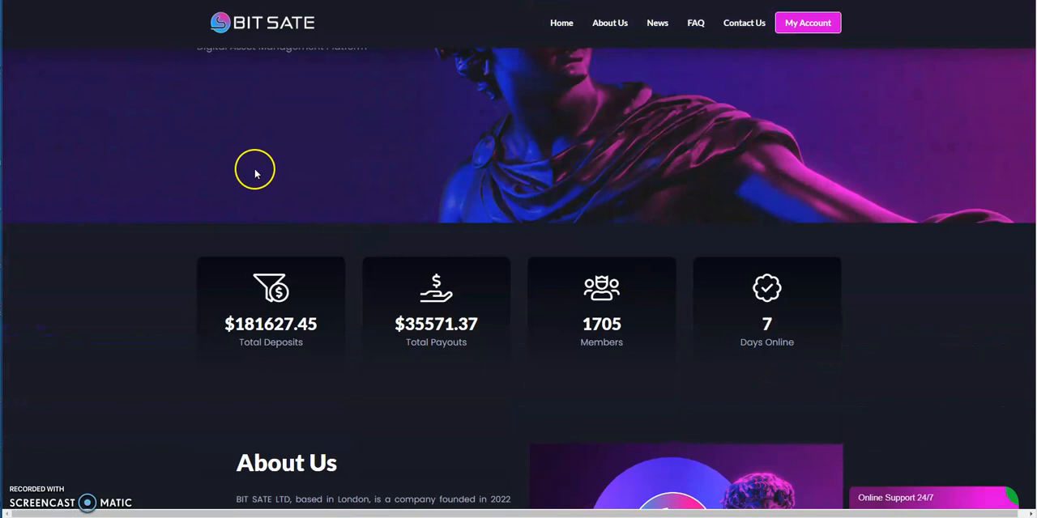
mouse_move(270, 352)
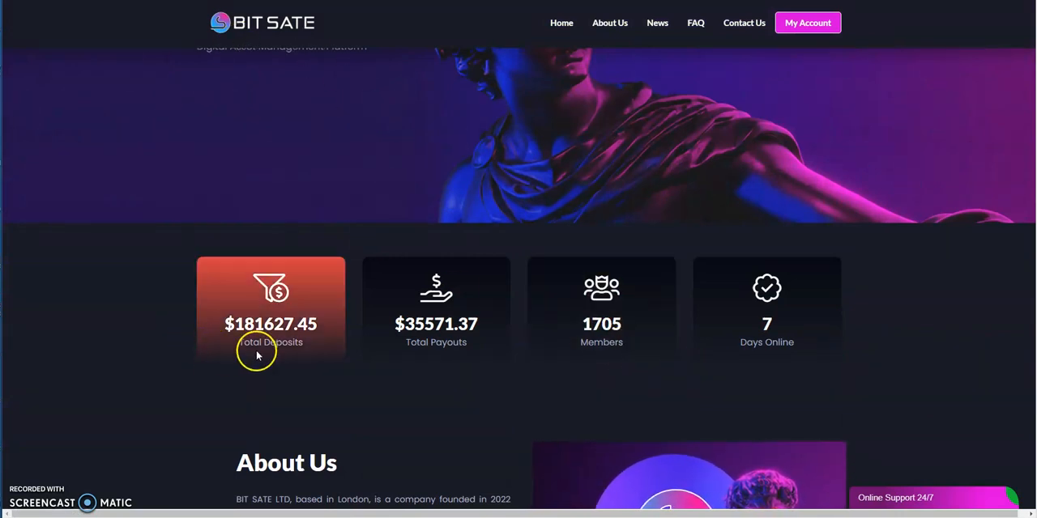
mouse_move(436, 336)
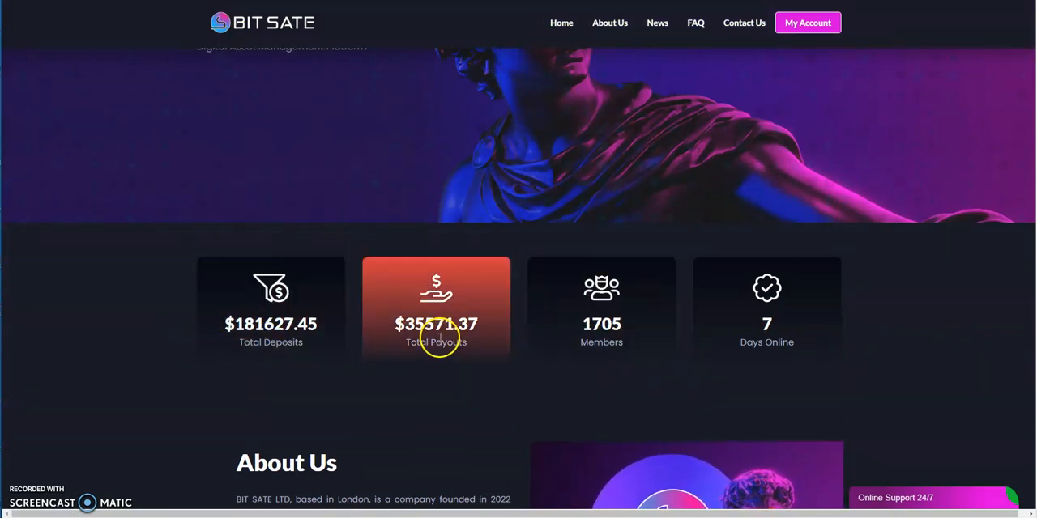
scroll(up, 3)
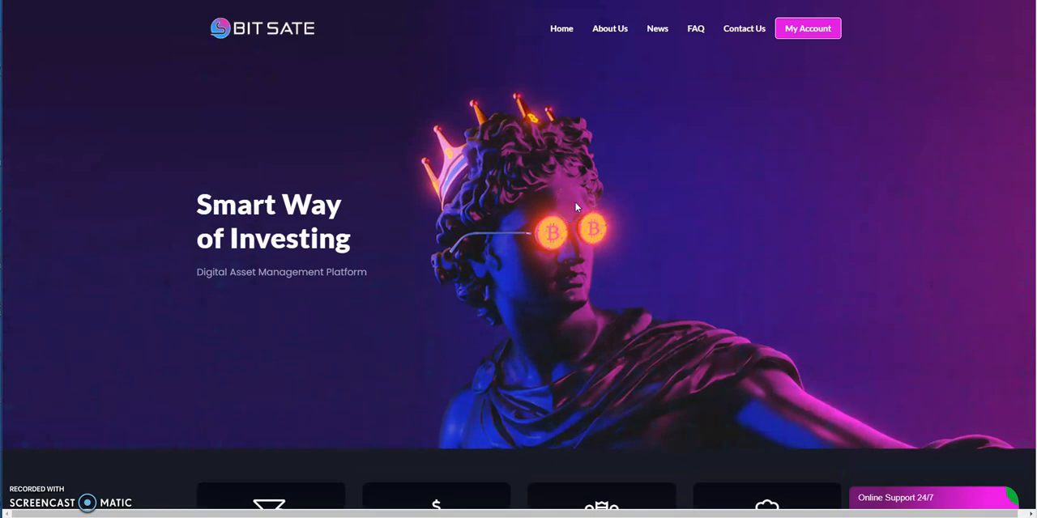
mouse_move(675, 117)
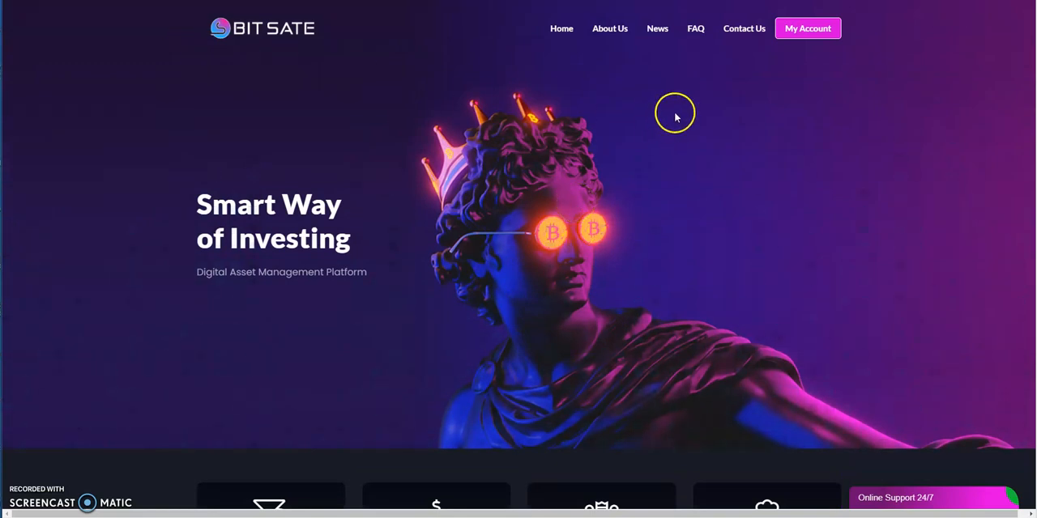
scroll(down, 3)
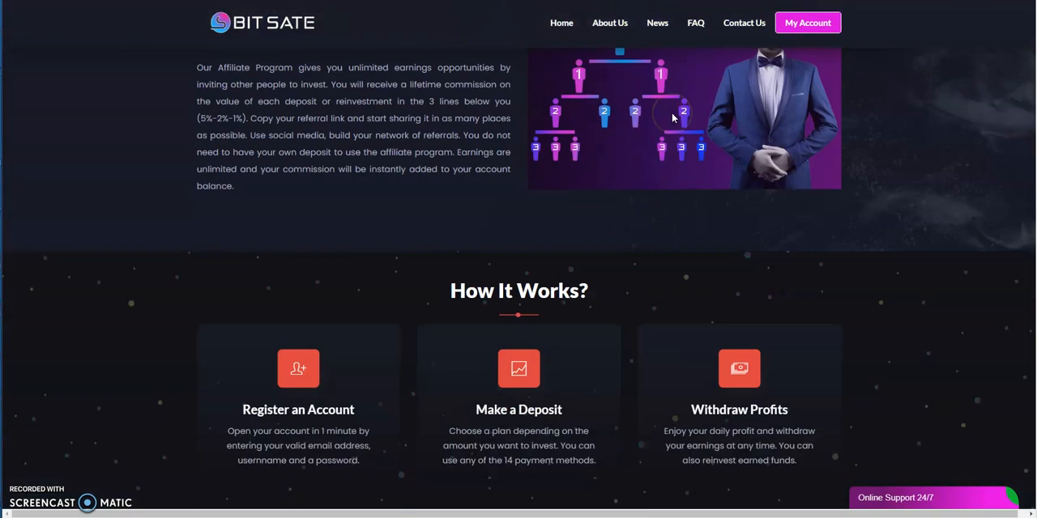
scroll(up, 3)
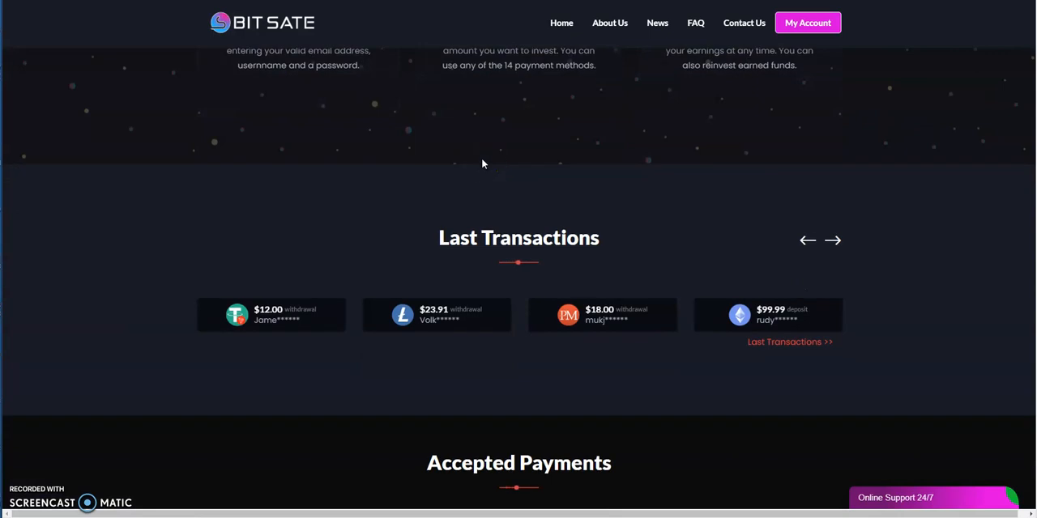
scroll(down, 3)
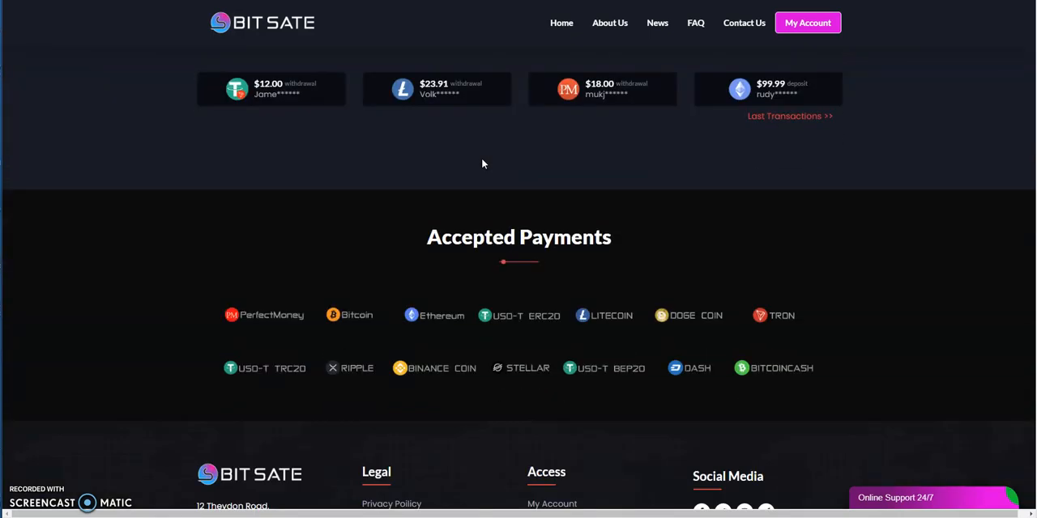
scroll(down, 3)
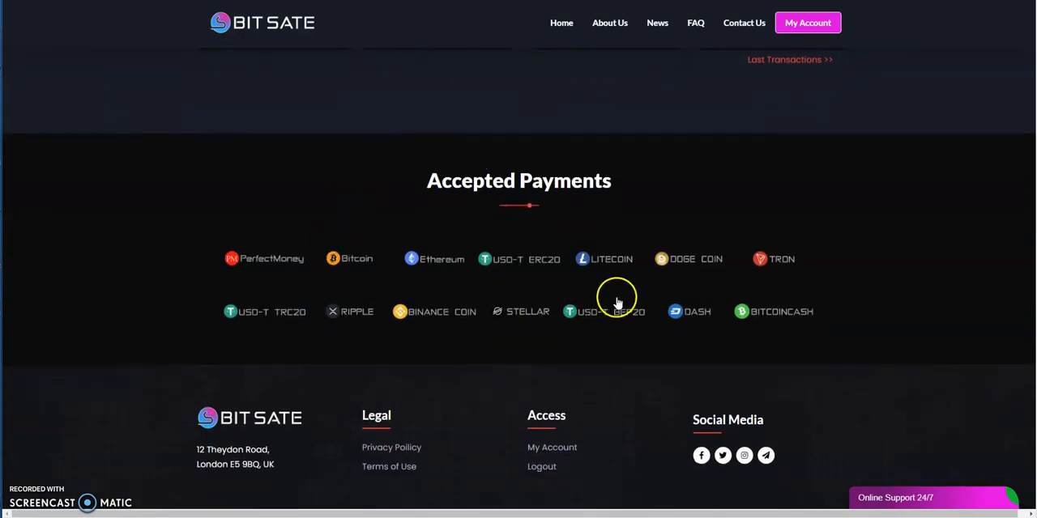
mouse_move(745, 49)
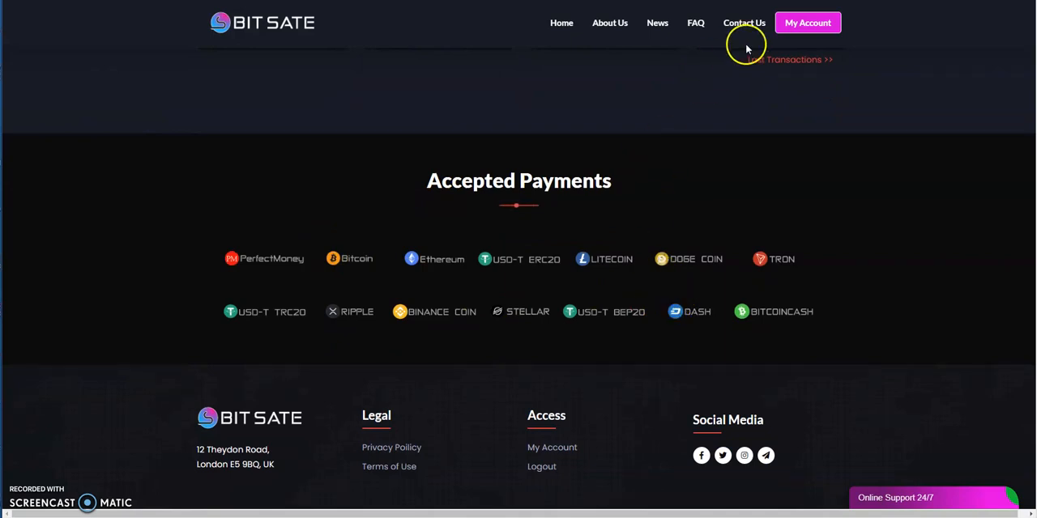
mouse_move(807, 22)
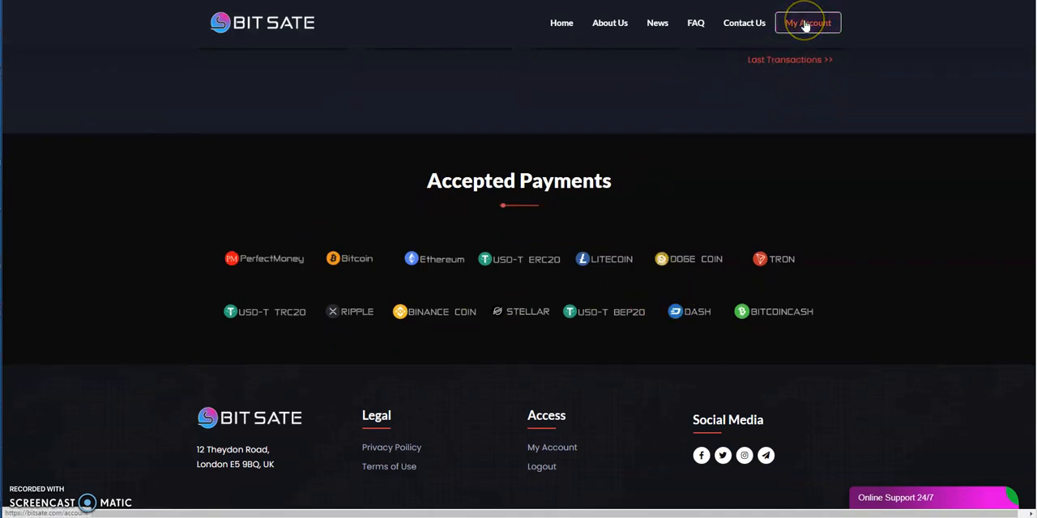
click(806, 22)
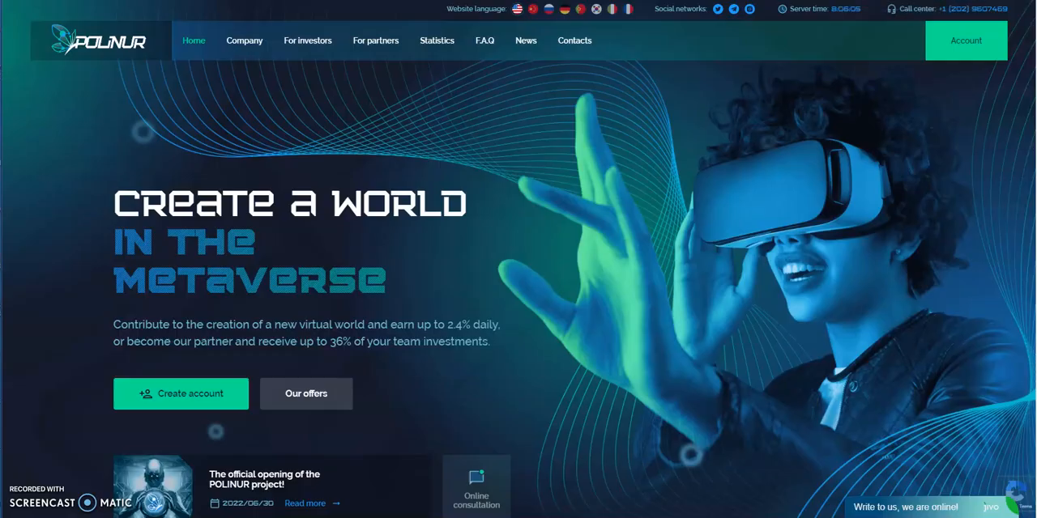
Scroll Polinur's home page past offers and plans to the account dashboard showing $750 deposited
scroll(down, 3)
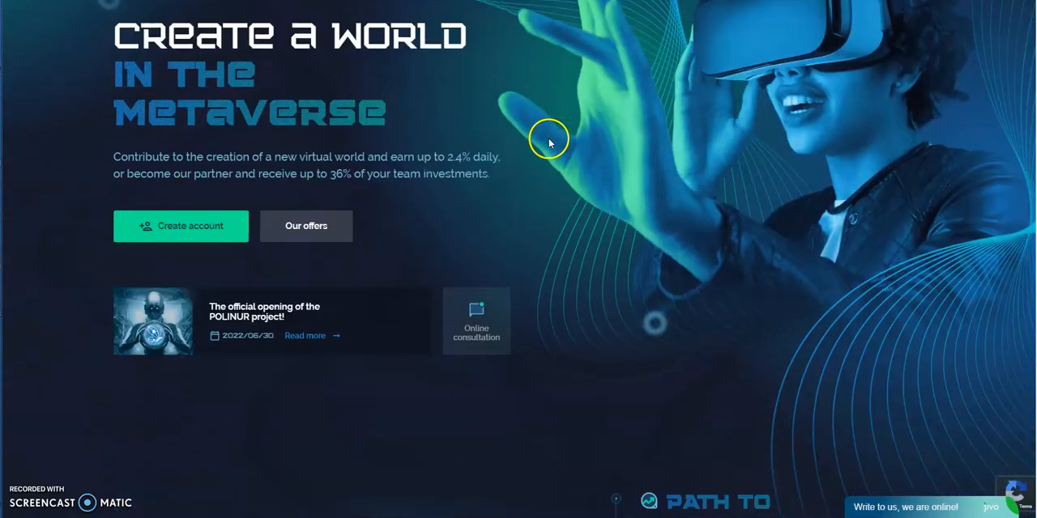
scroll(down, 3)
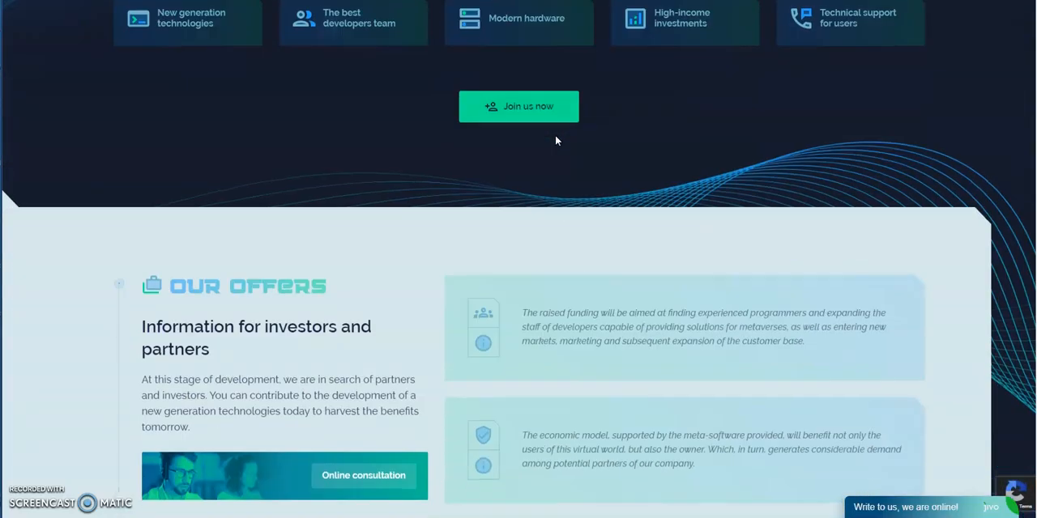
scroll(down, 3)
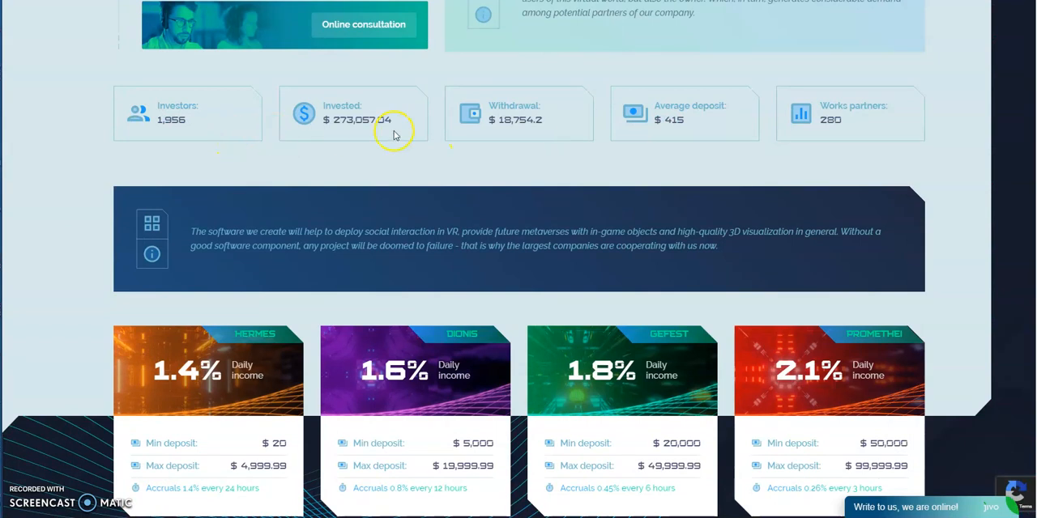
mouse_move(562, 131)
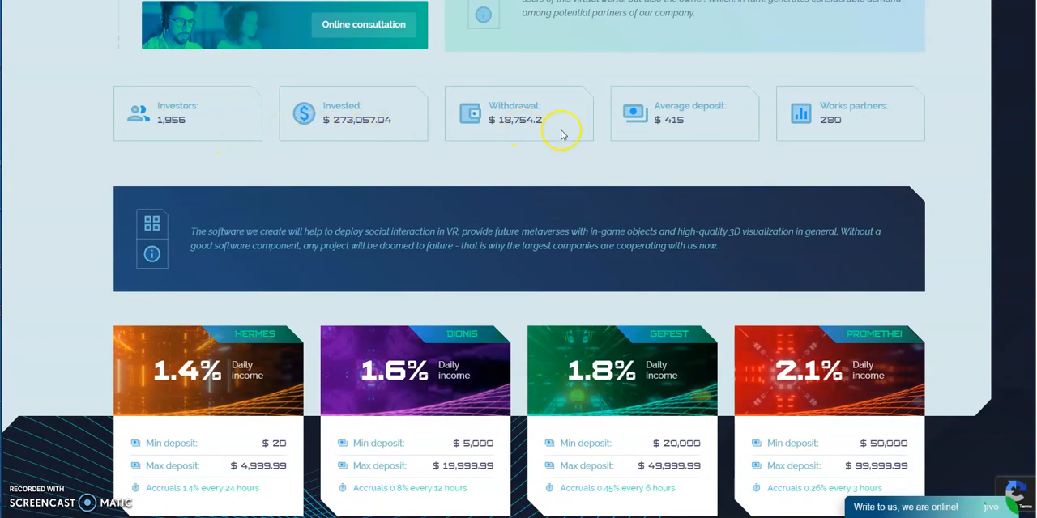
scroll(down, 3)
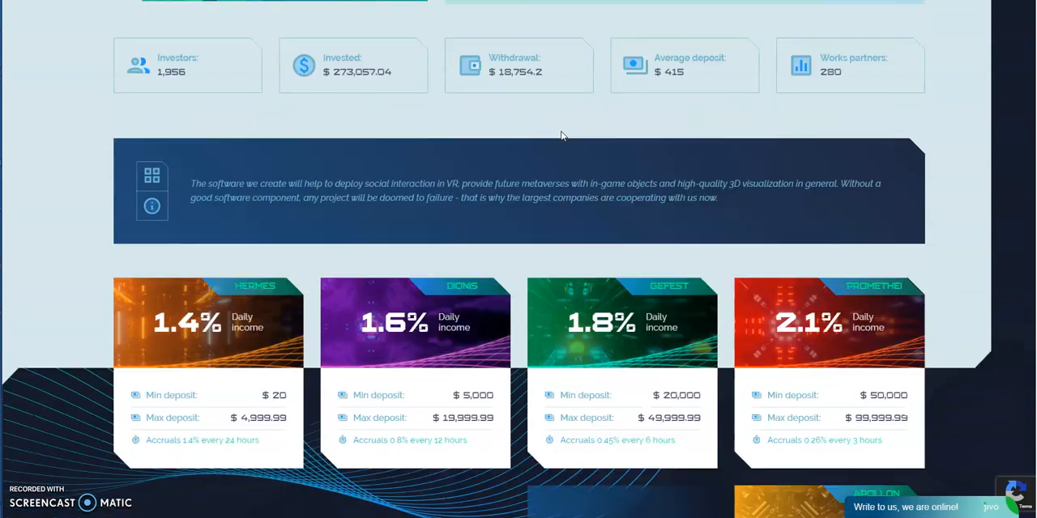
scroll(down, 3)
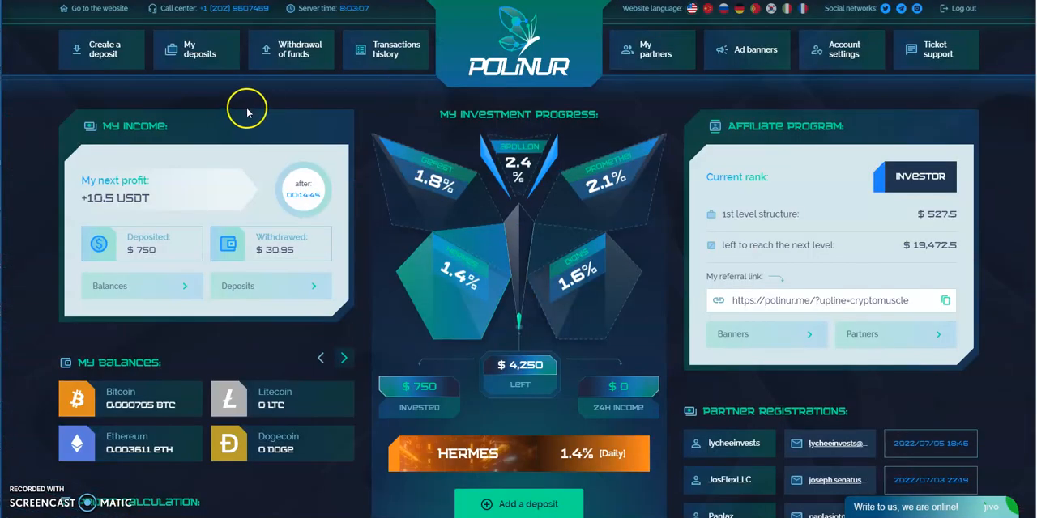
mouse_move(209, 107)
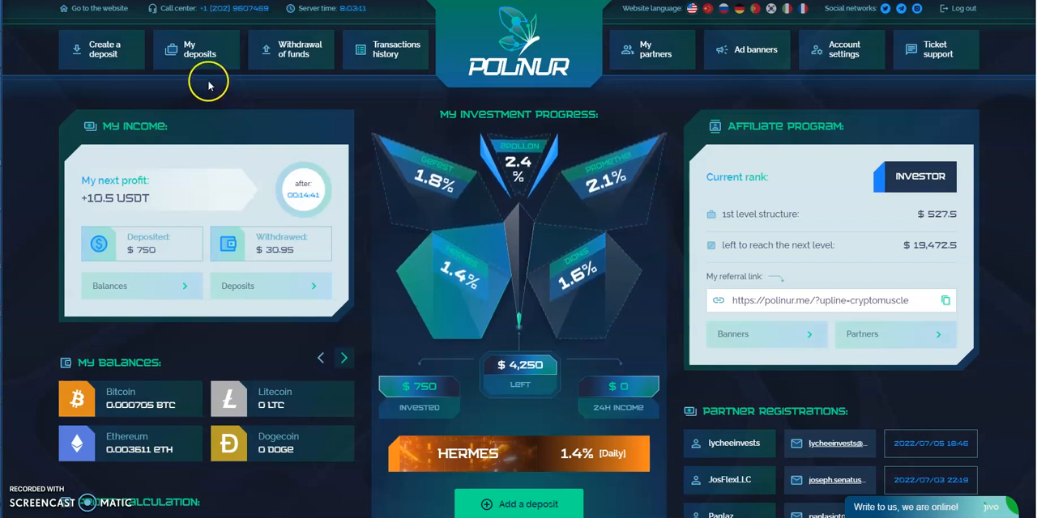
mouse_move(474, 231)
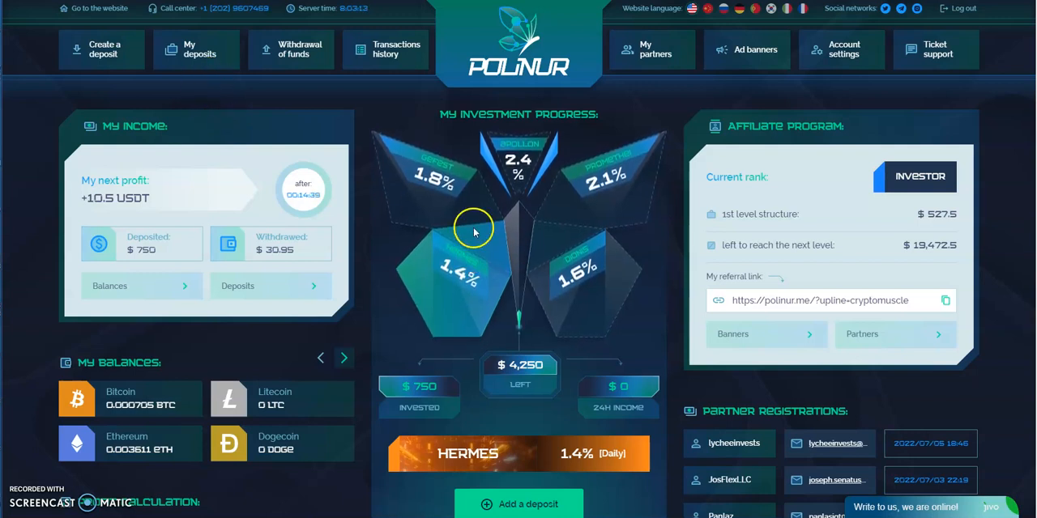
Review the dashboard, then open Withdrawal of funds with its 69.90475 USDT balance and history
scroll(down, 3)
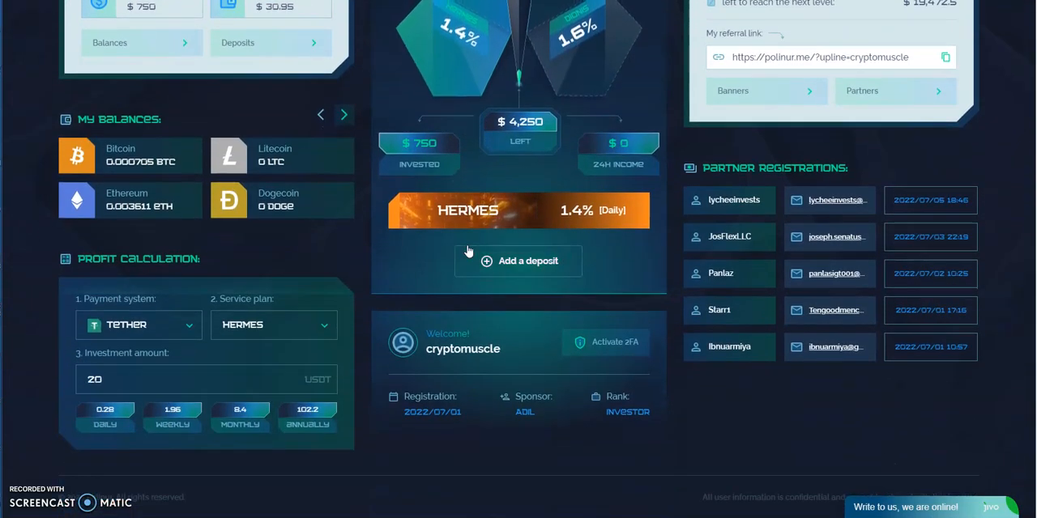
scroll(up, 3)
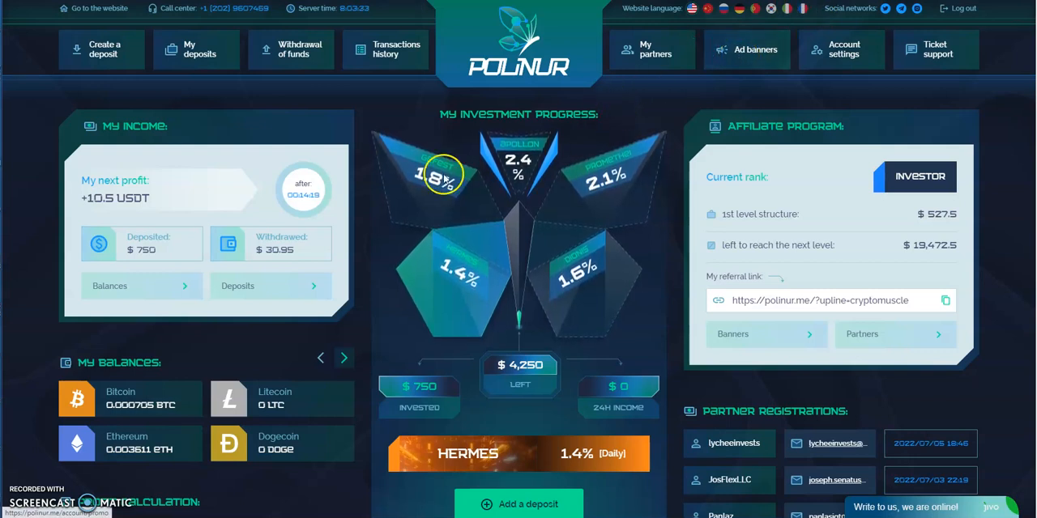
mouse_move(284, 226)
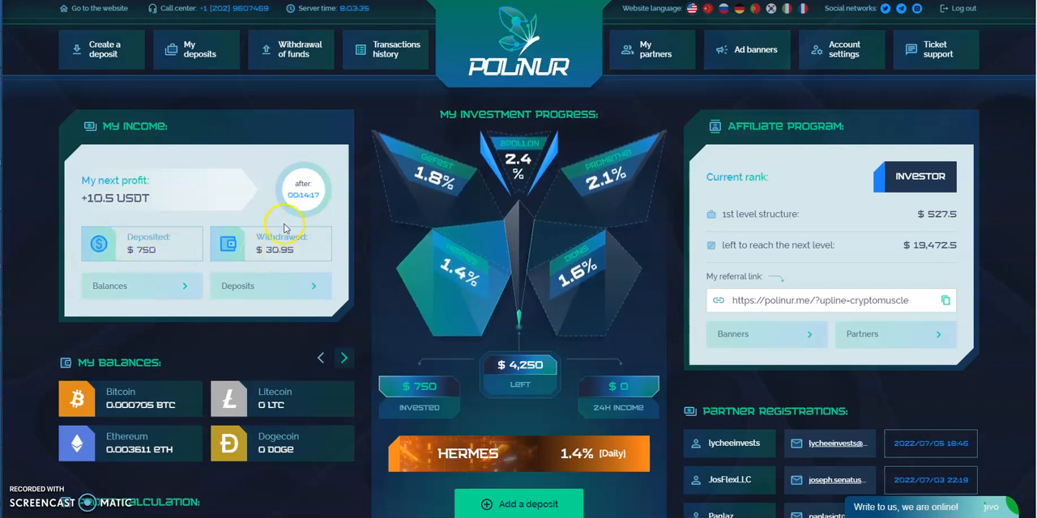
mouse_move(226, 249)
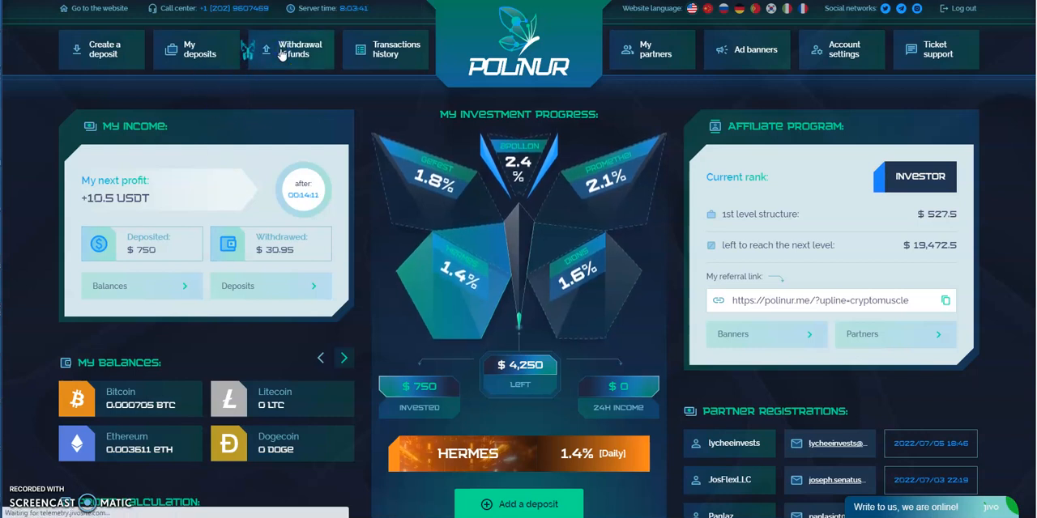
click(289, 49)
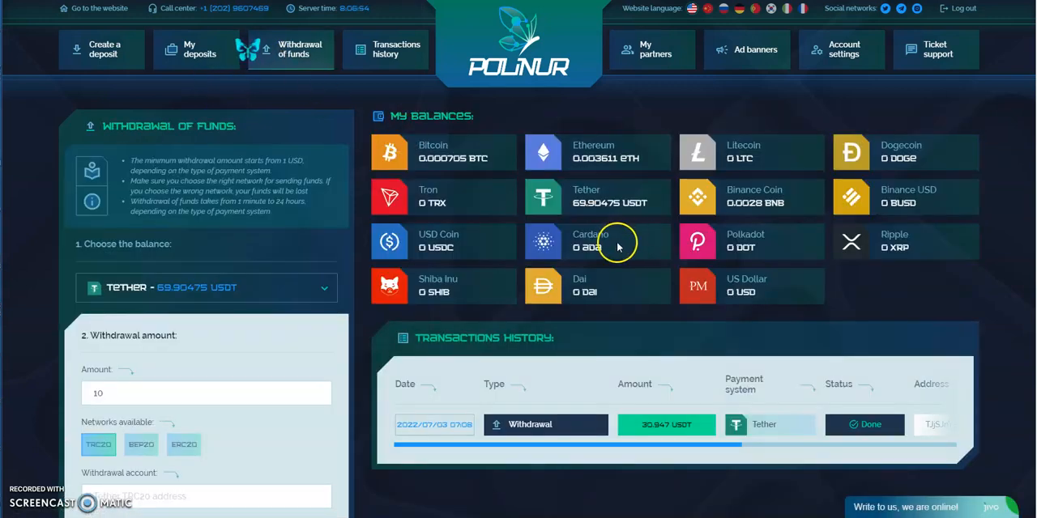
Browse the coins in the 'Choose the balance' dropdown and keep Tether selected
scroll(down, 3)
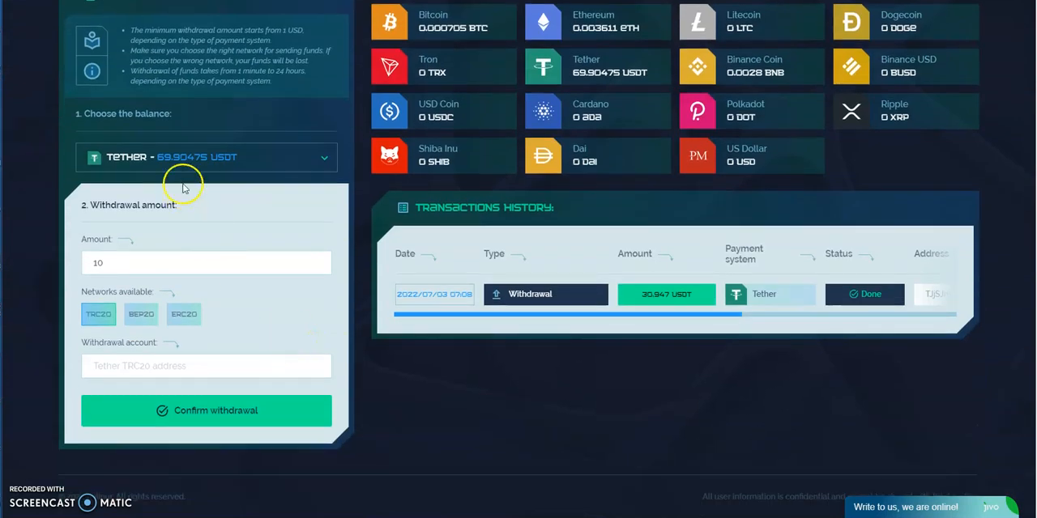
click(206, 157)
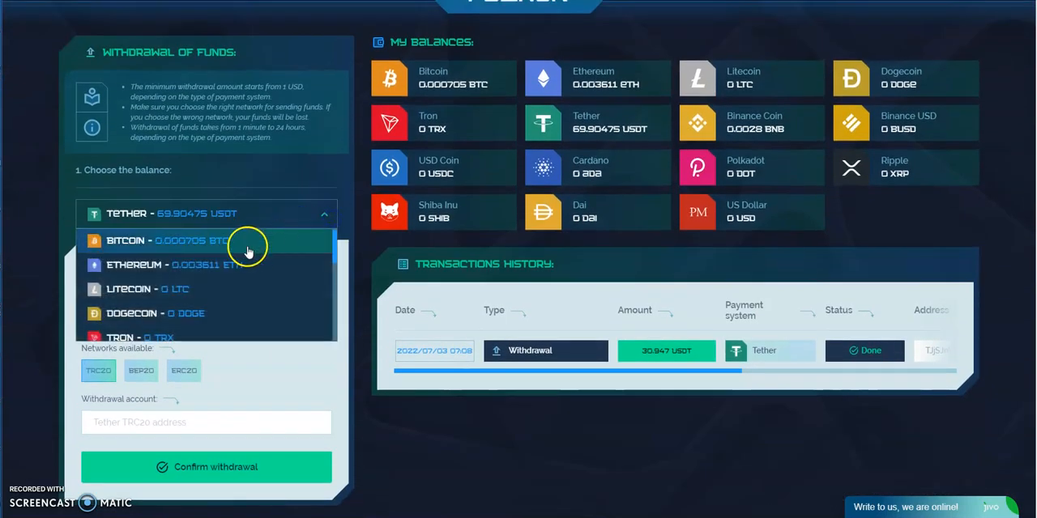
scroll(down, 3)
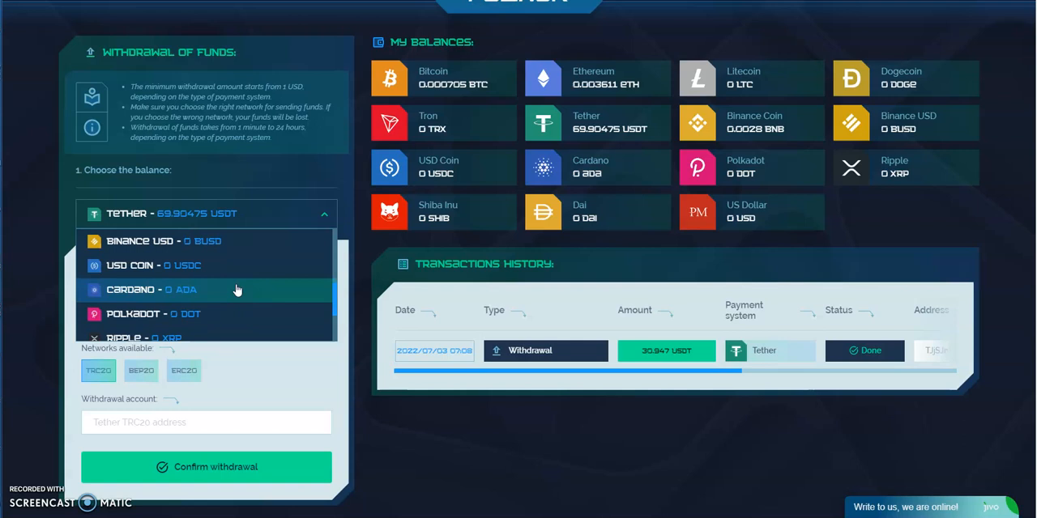
scroll(down, 3)
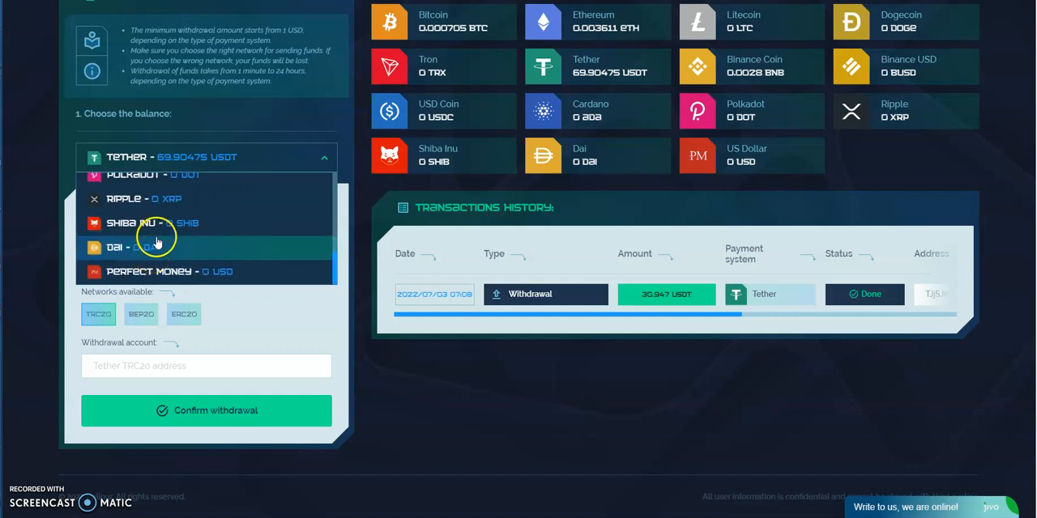
scroll(up, 3)
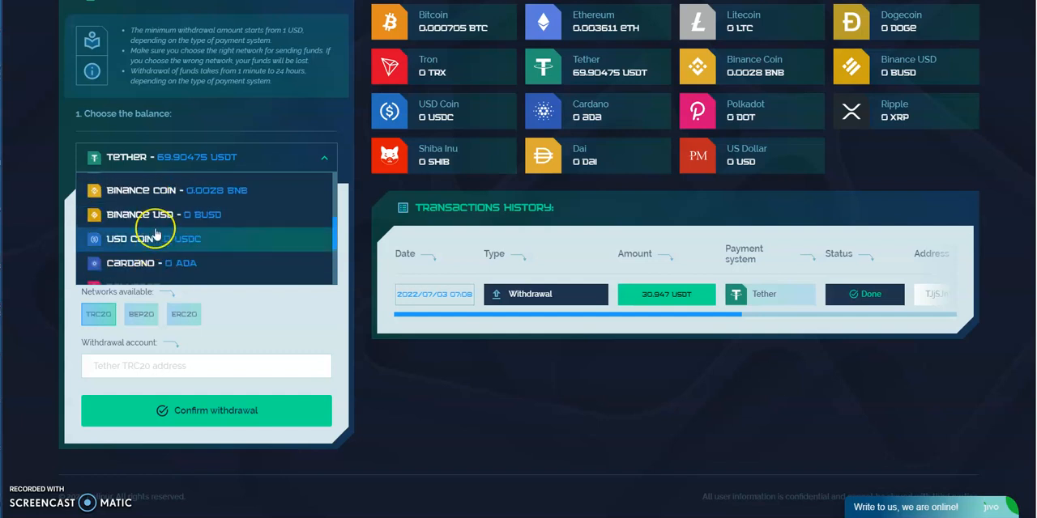
mouse_move(211, 233)
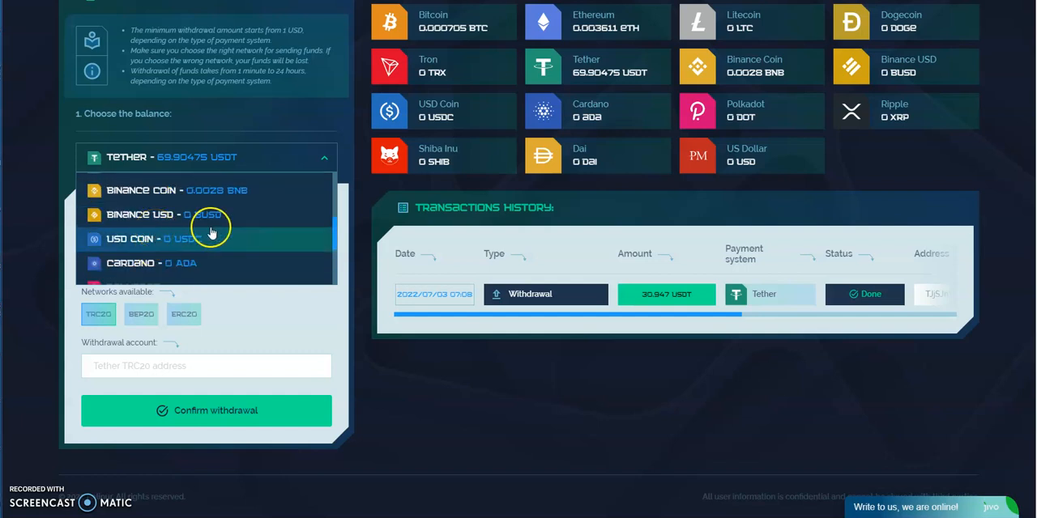
scroll(up, 3)
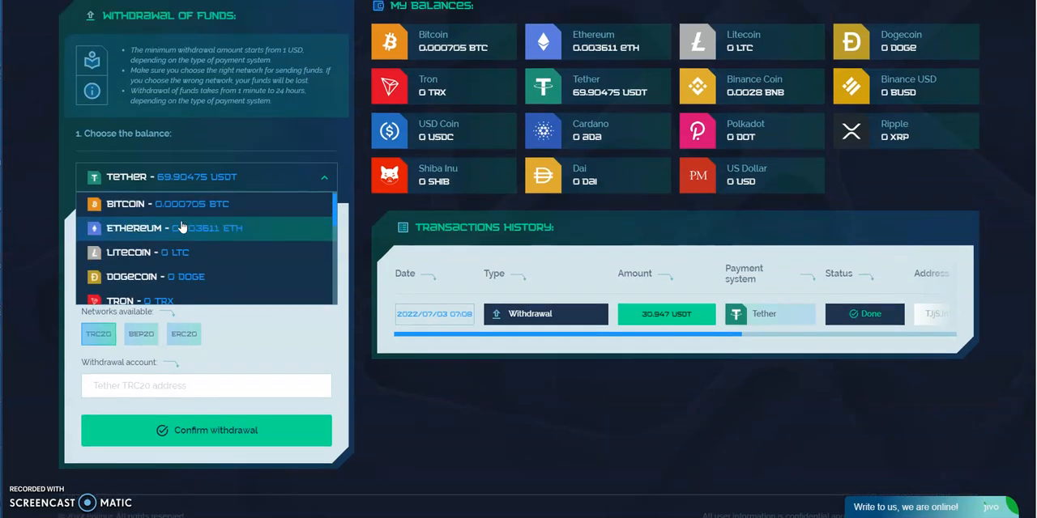
scroll(up, 3)
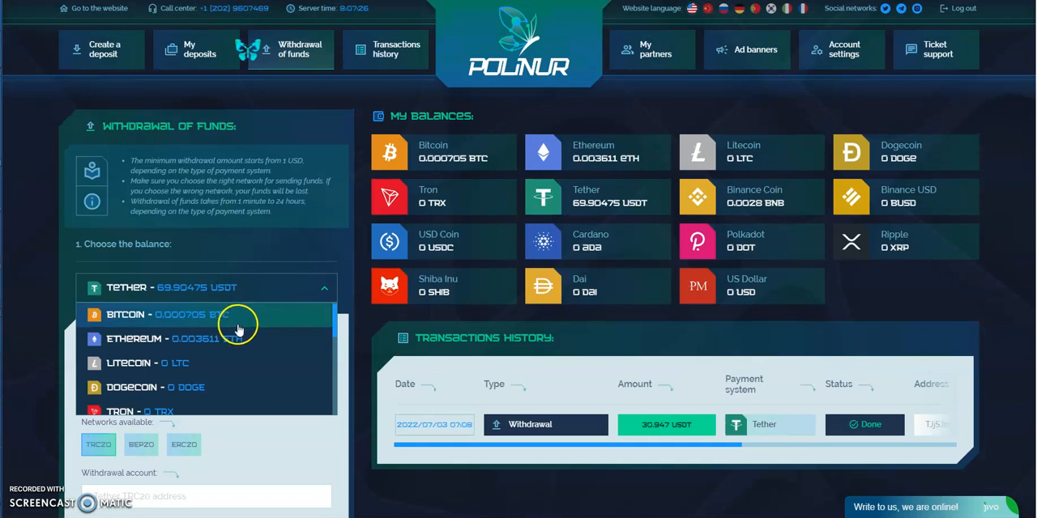
click(206, 287)
text(69)
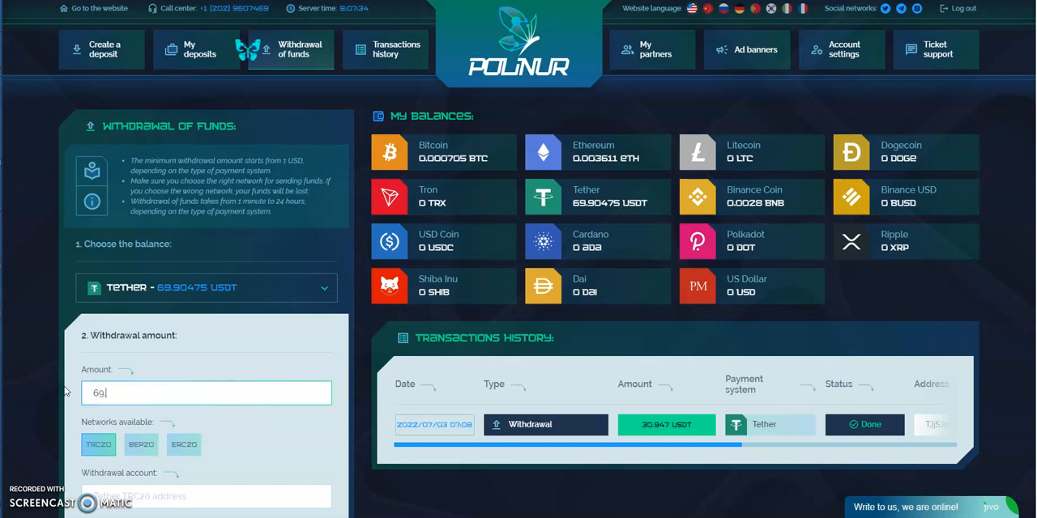
Enter 69.90475 as the amount, keep the TRC20 network, and open the TRON wallet
text(.90)
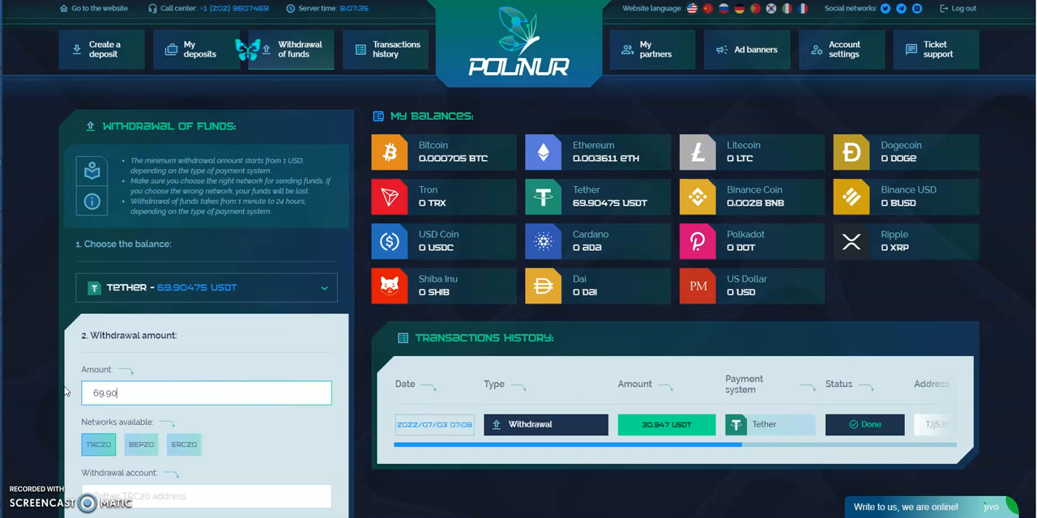
text(475)
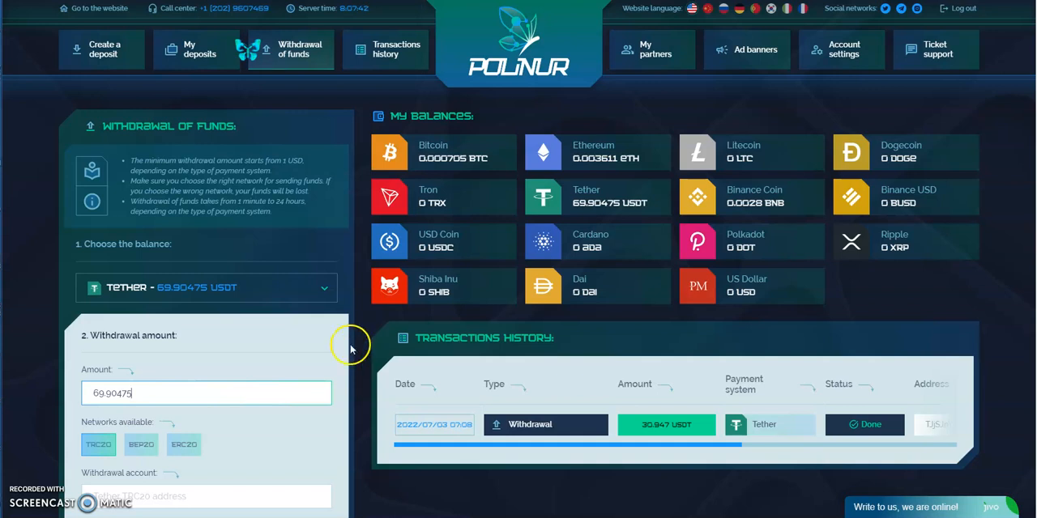
scroll(down, 3)
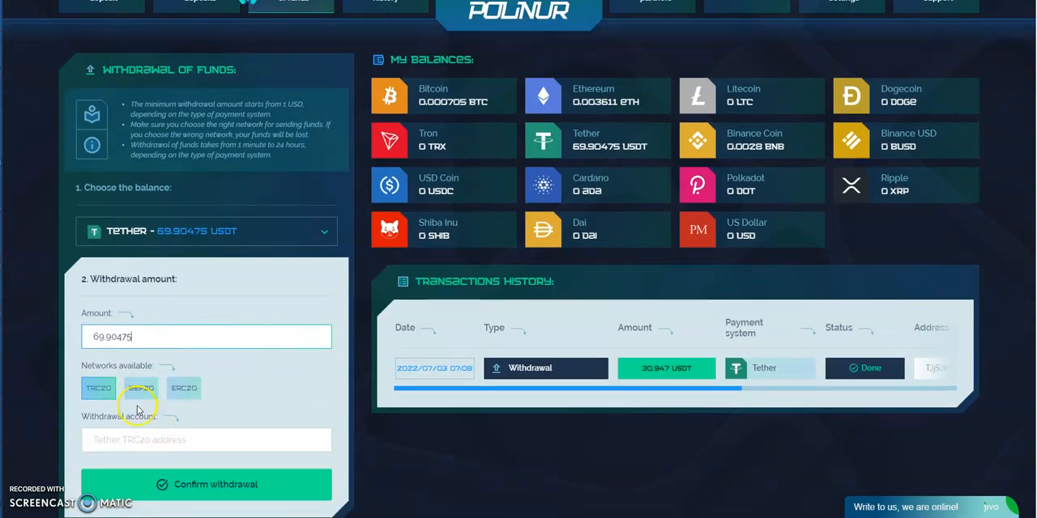
click(98, 388)
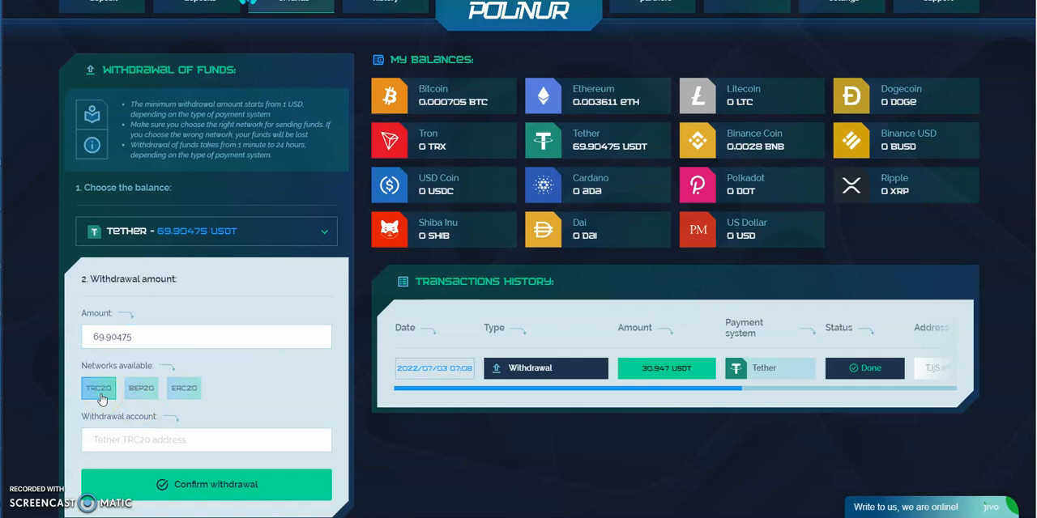
click(206, 440)
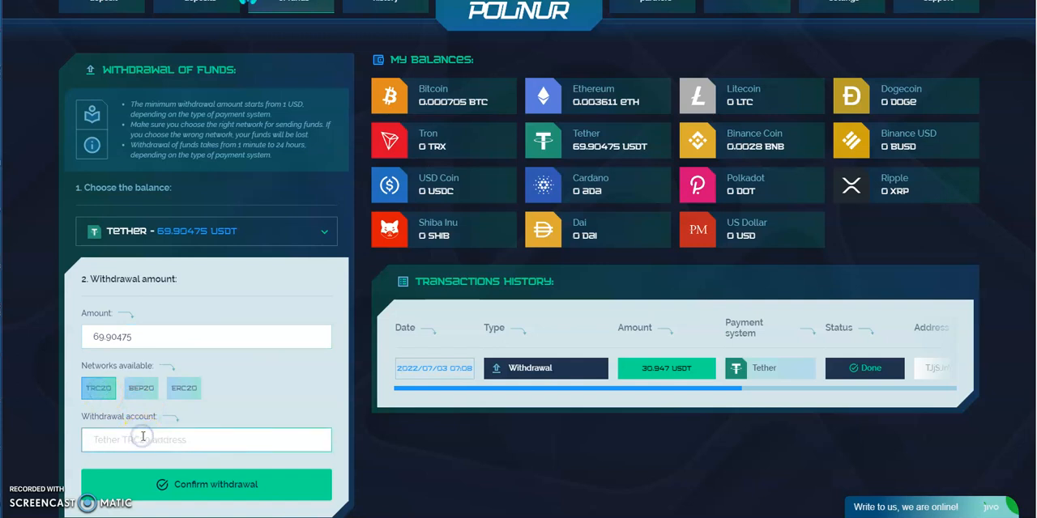
mouse_move(850, 63)
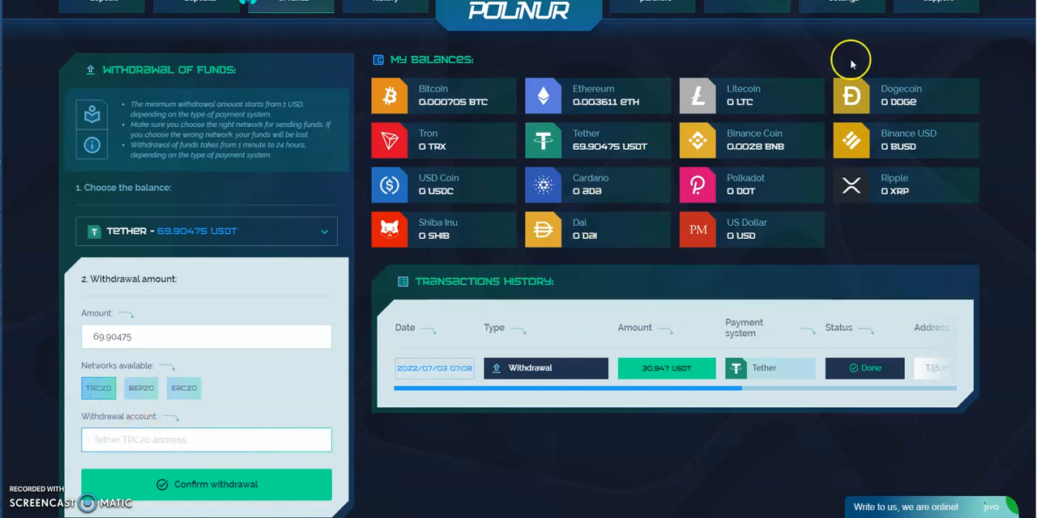
click(206, 484)
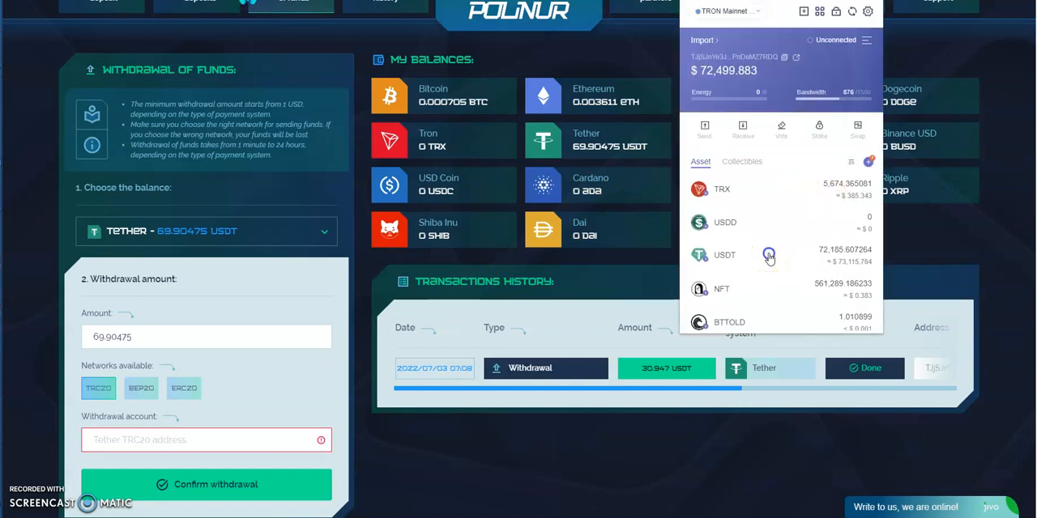
Paste the TRON wallet address and confirm the 69.90475 USDT withdrawal
click(743, 130)
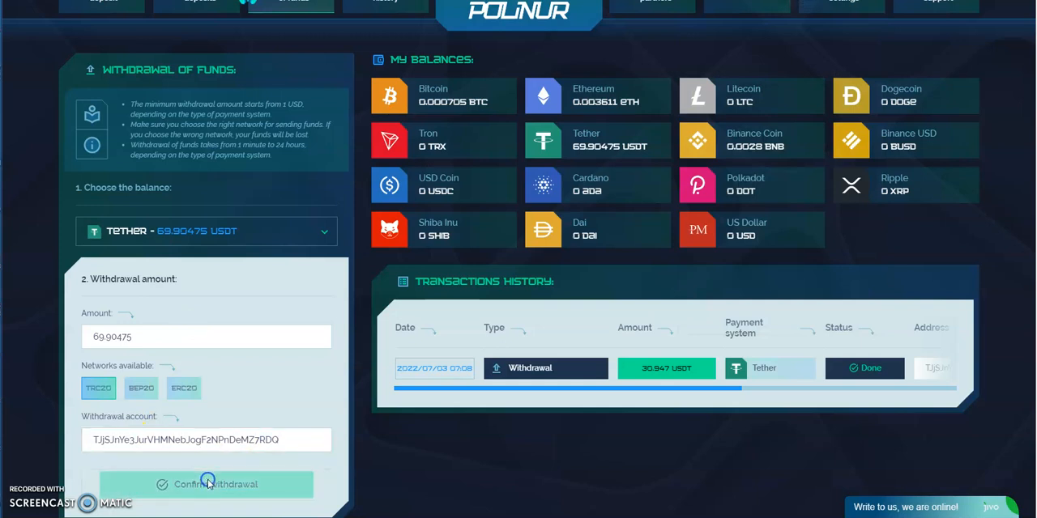
click(206, 483)
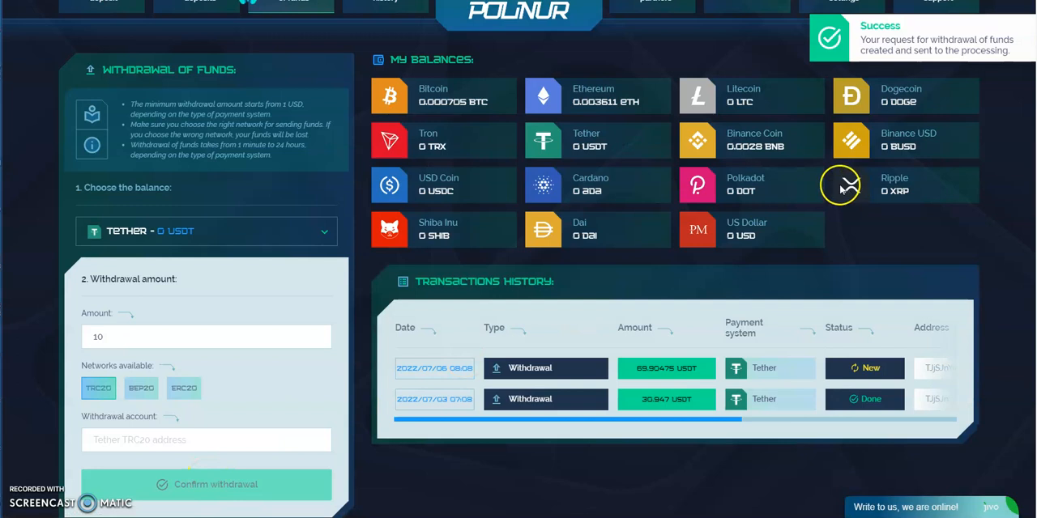
mouse_move(250, 257)
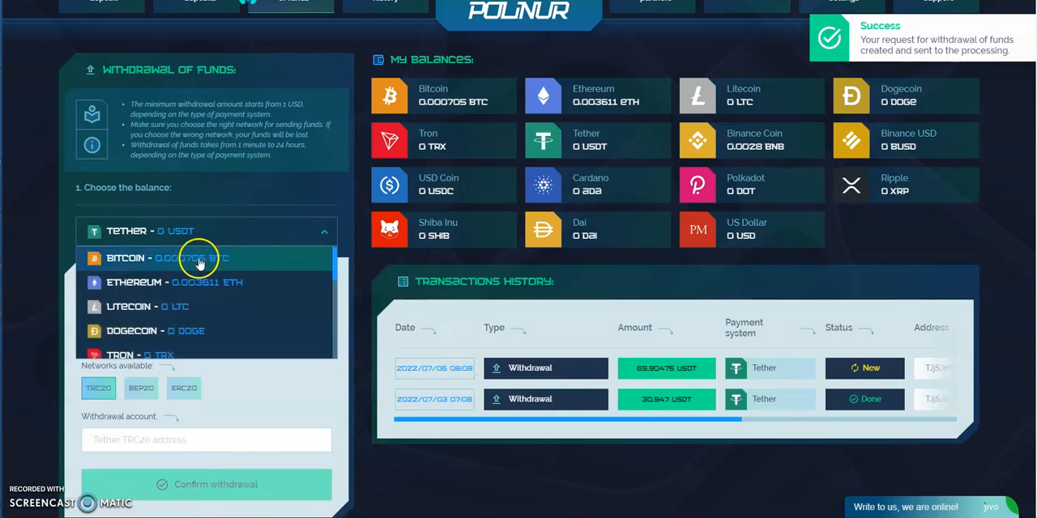
Select the Bitcoin balance (0.000705 BTC) in 'Choose the balance'
click(200, 257)
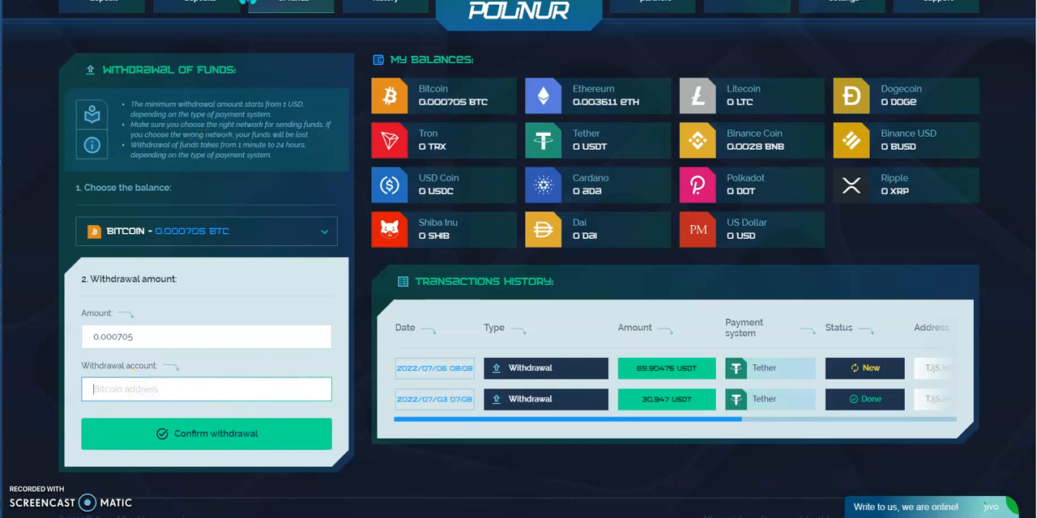
text(1NA9GxYBvgPfsSqgSqrM7Ng3egGf7AA22m)
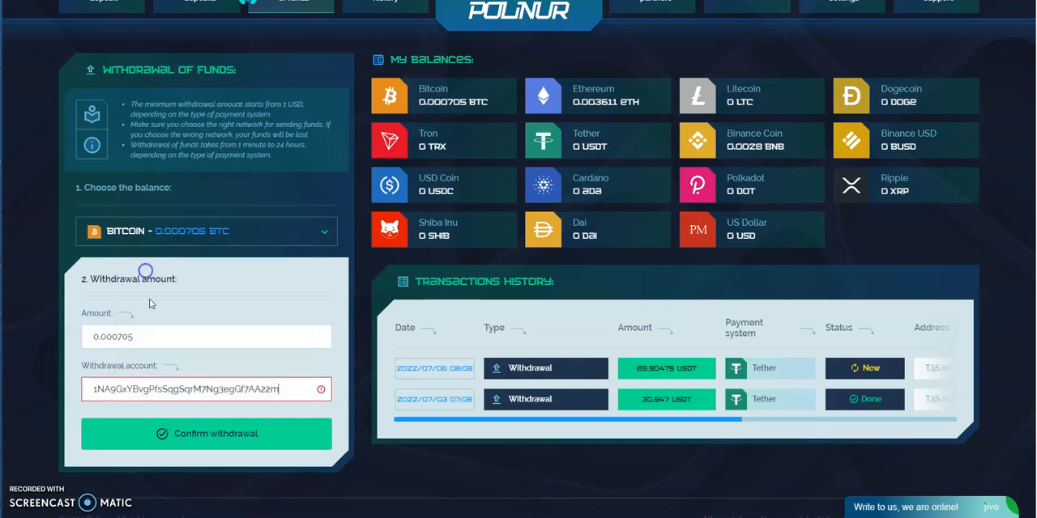
click(206, 434)
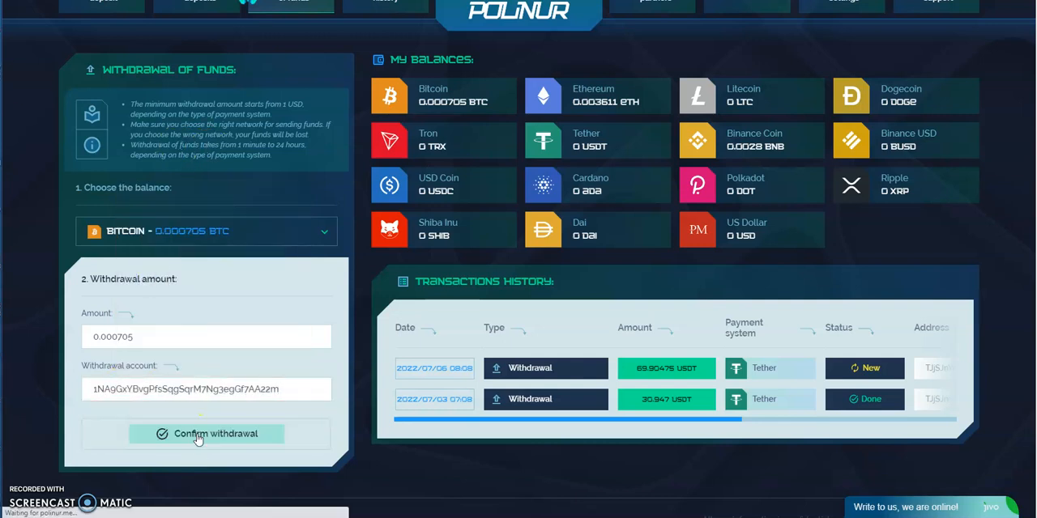
click(205, 434)
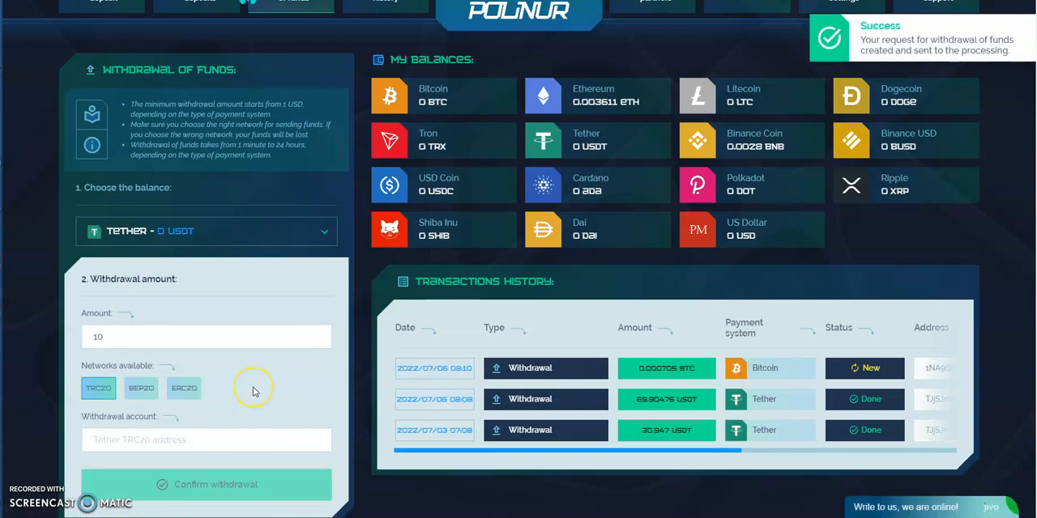
mouse_move(229, 256)
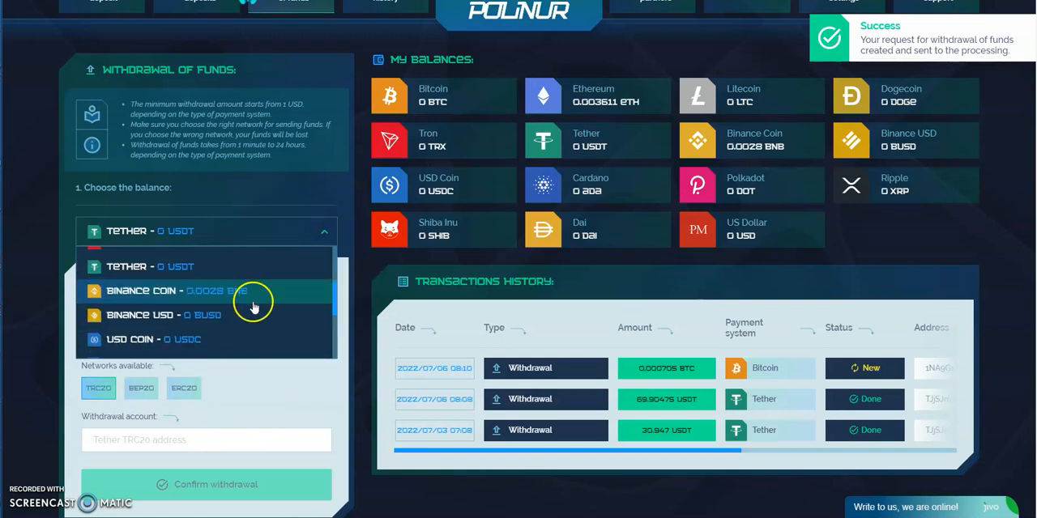
Choose Ethereum (0.003611 ETH) as the withdrawal balance in Polinur's balance dropdown
scroll(down, 3)
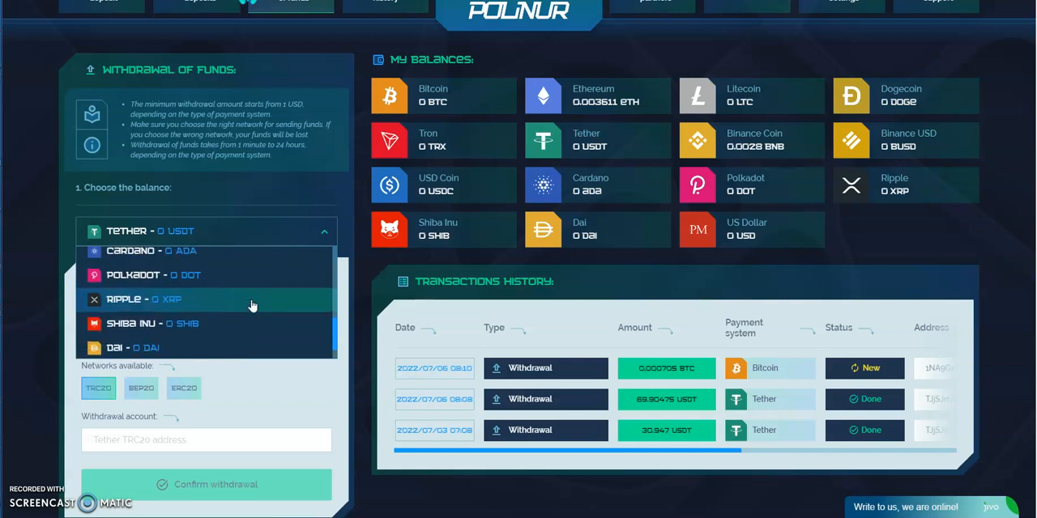
scroll(up, 3)
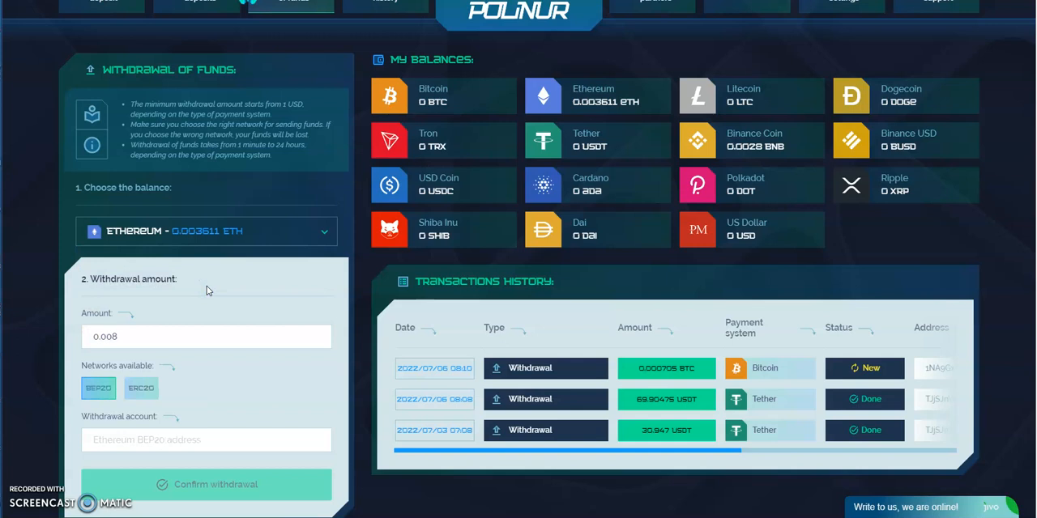
click(105, 336)
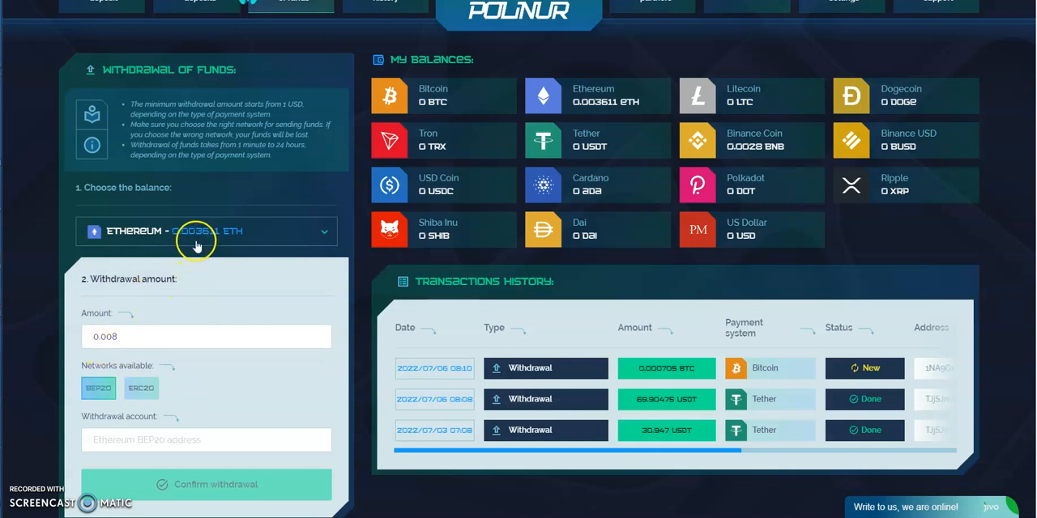
scroll(up, 3)
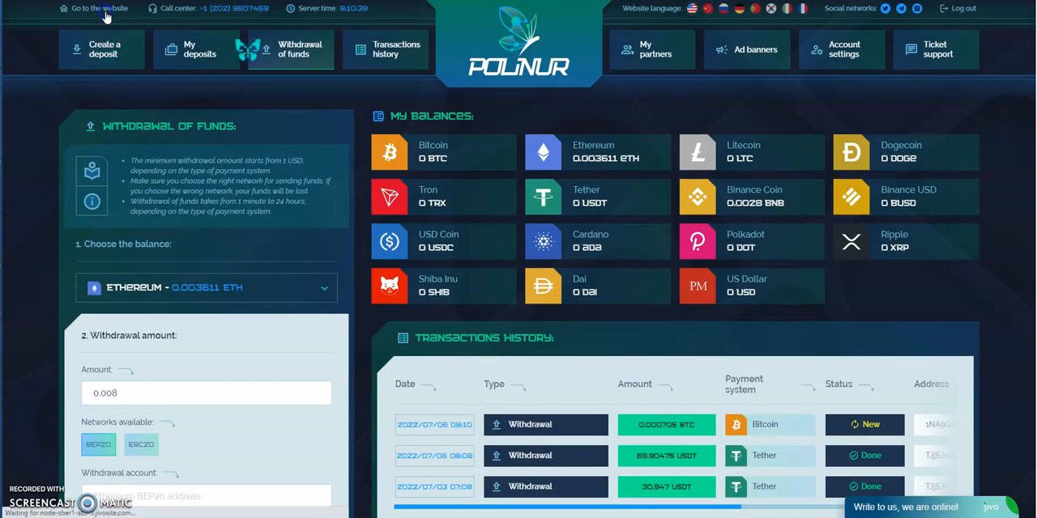
Go to Polinur's public website and scroll through the home page sections to About Us
click(97, 8)
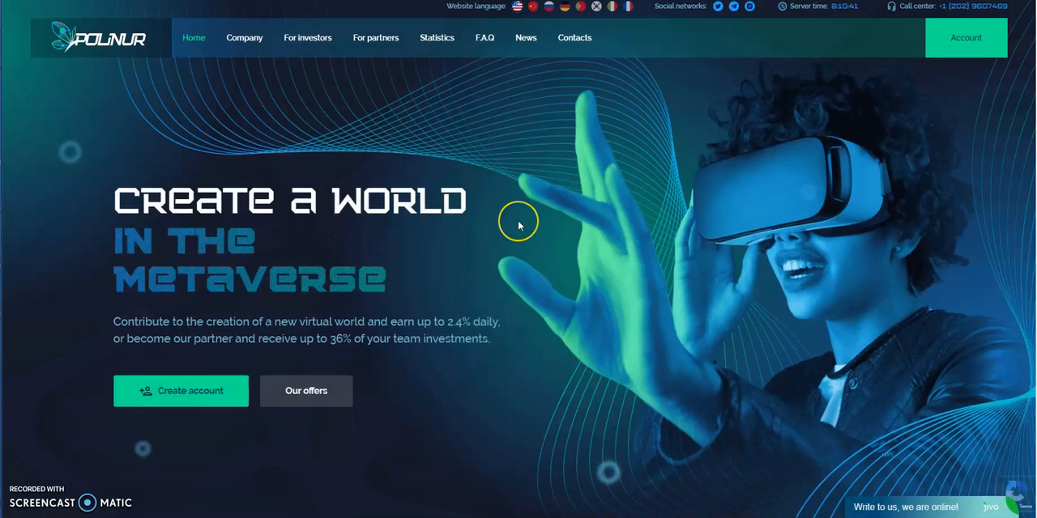
scroll(down, 3)
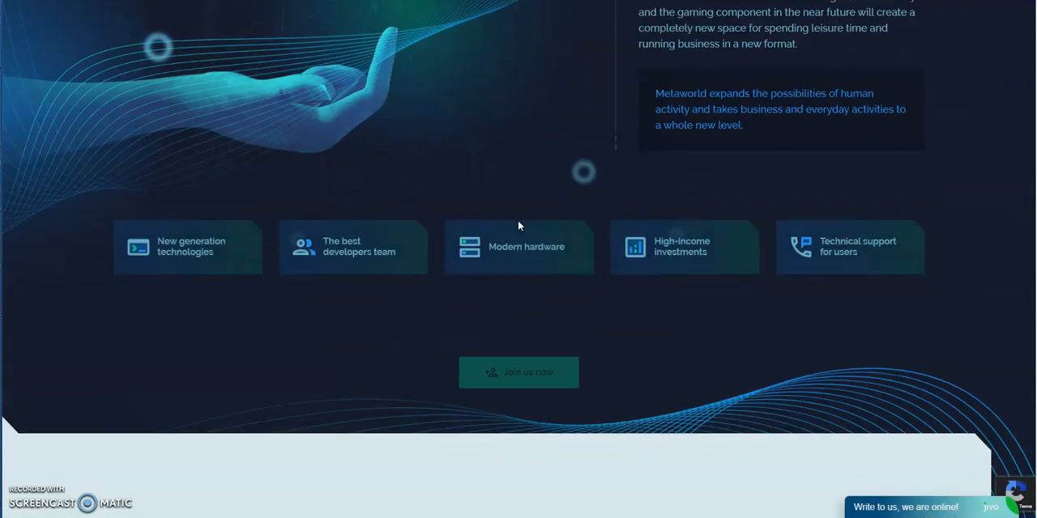
scroll(down, 3)
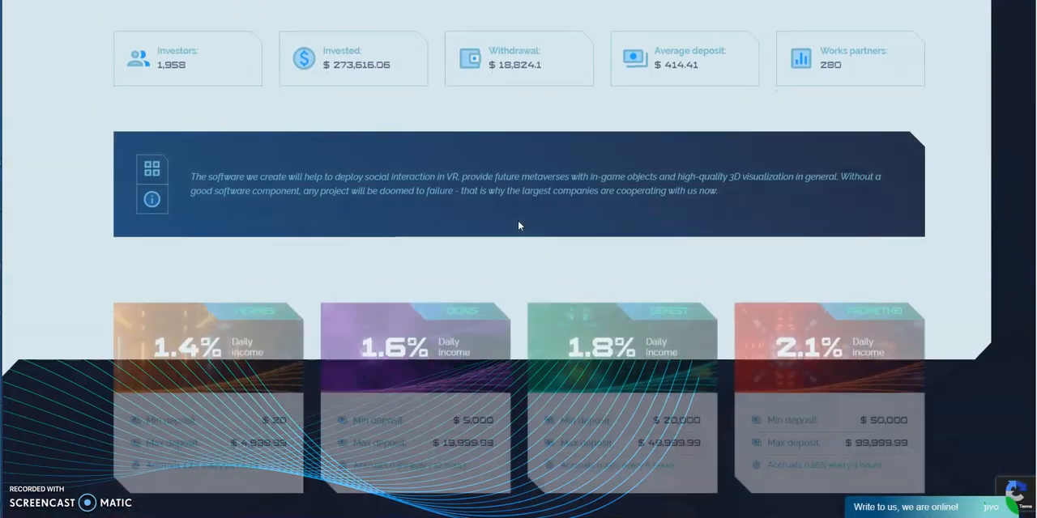
scroll(down, 3)
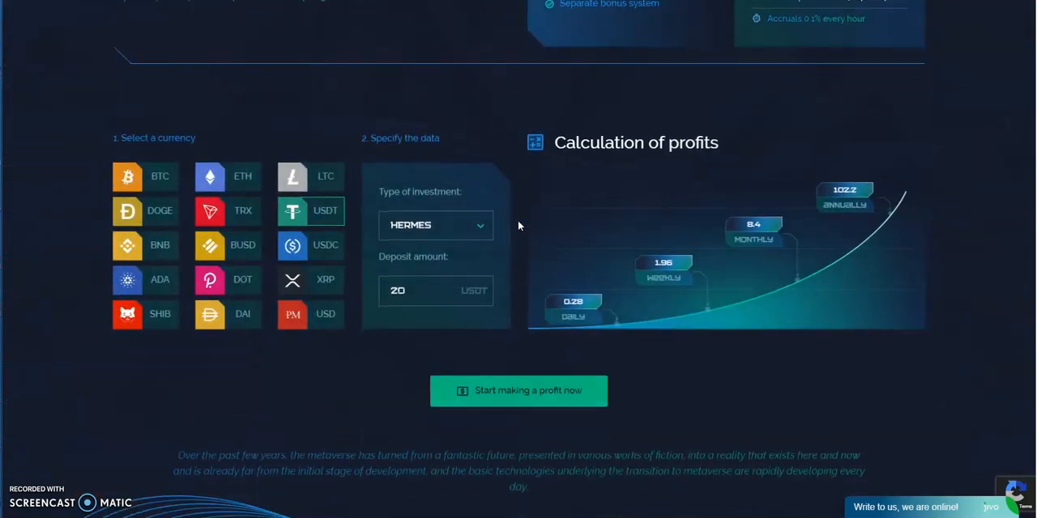
scroll(down, 3)
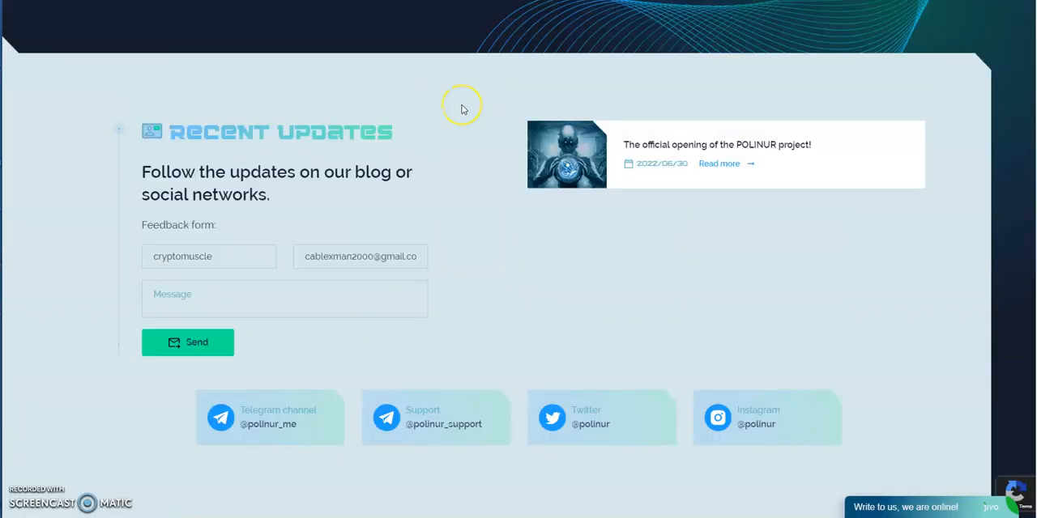
scroll(up, 3)
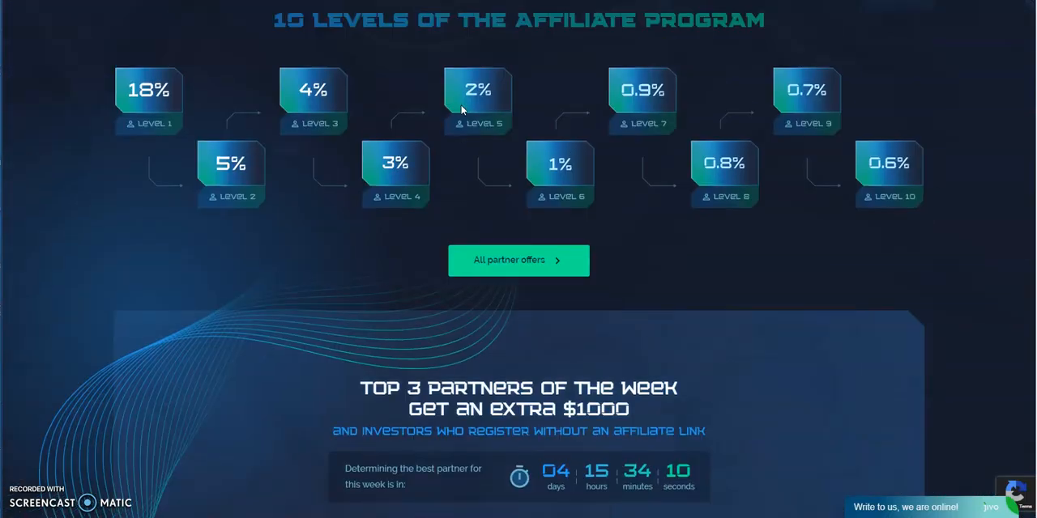
scroll(down, 3)
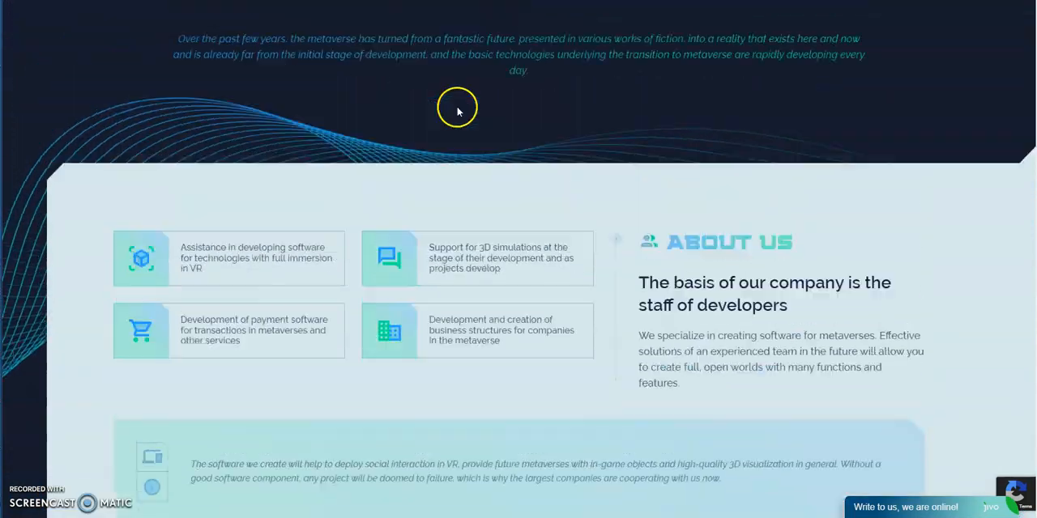
scroll(up, 3)
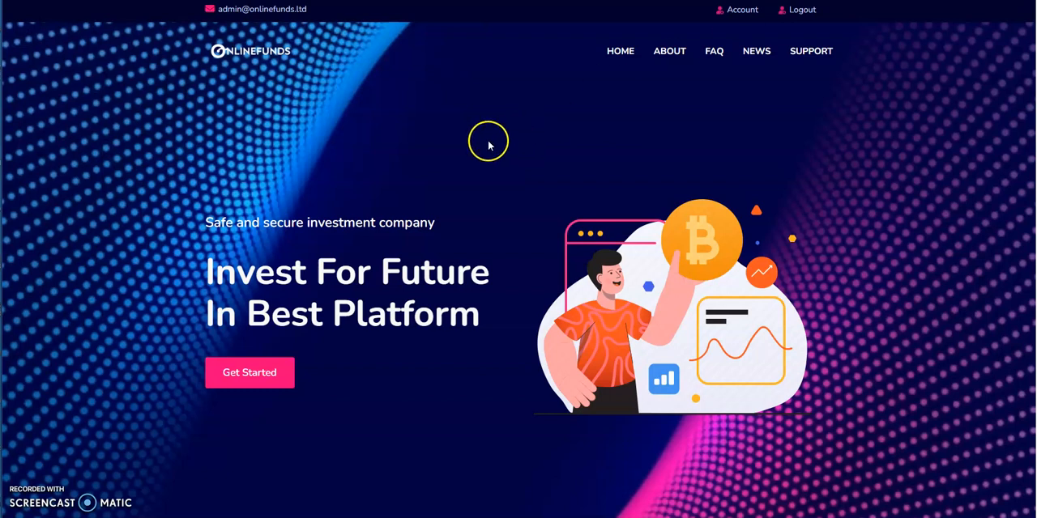
mouse_move(485, 164)
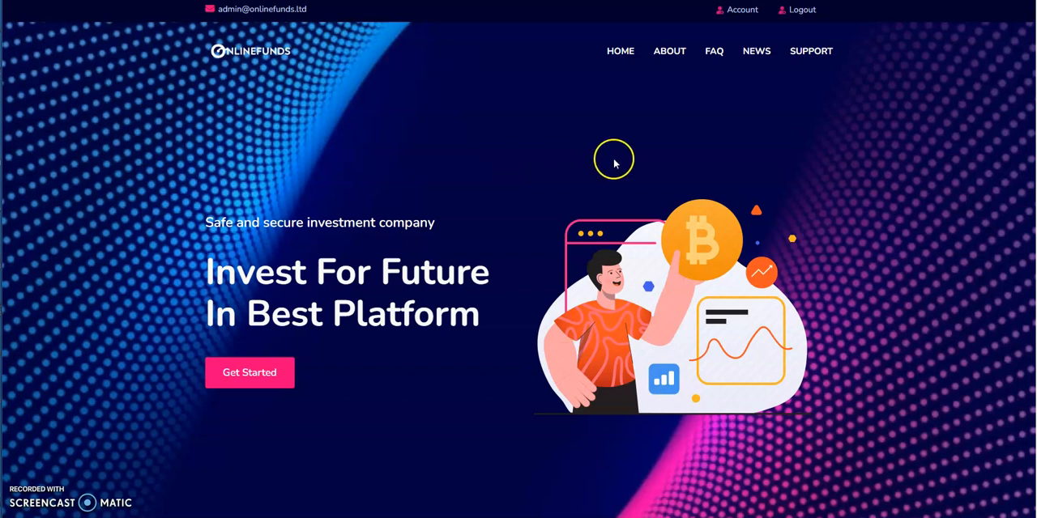
Scroll the OnlineFunds home page past the stats to the Silver plan: 1% hourly for 200 hours
scroll(down, 3)
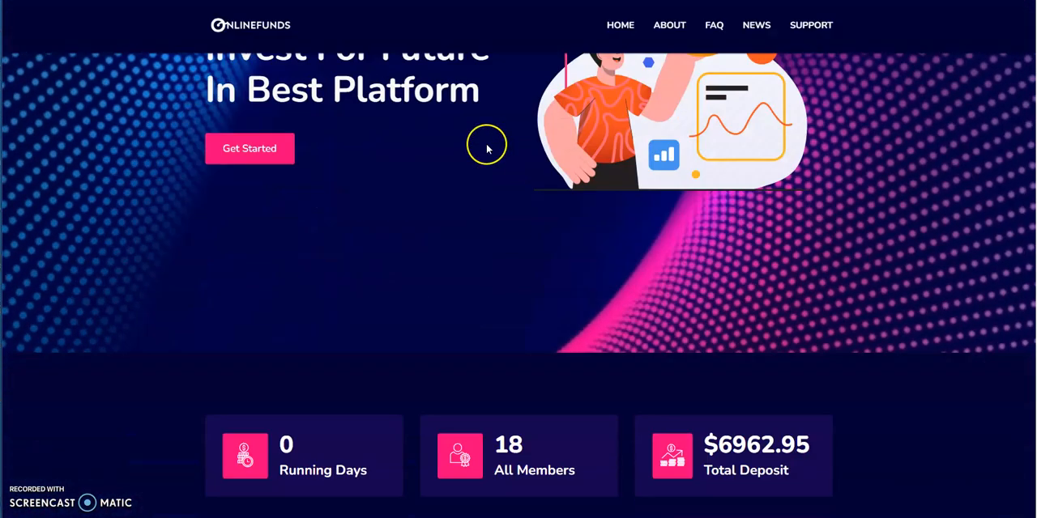
scroll(down, 3)
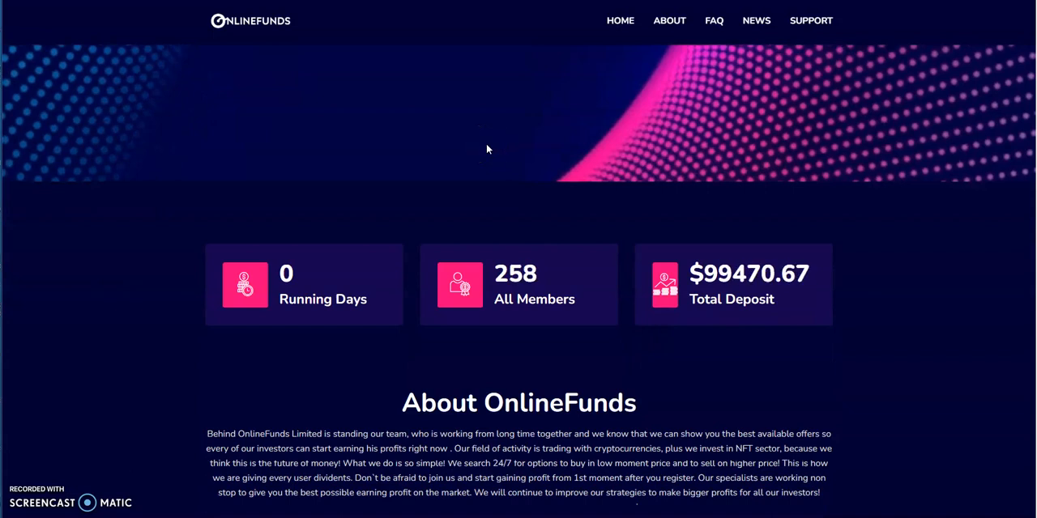
mouse_move(366, 231)
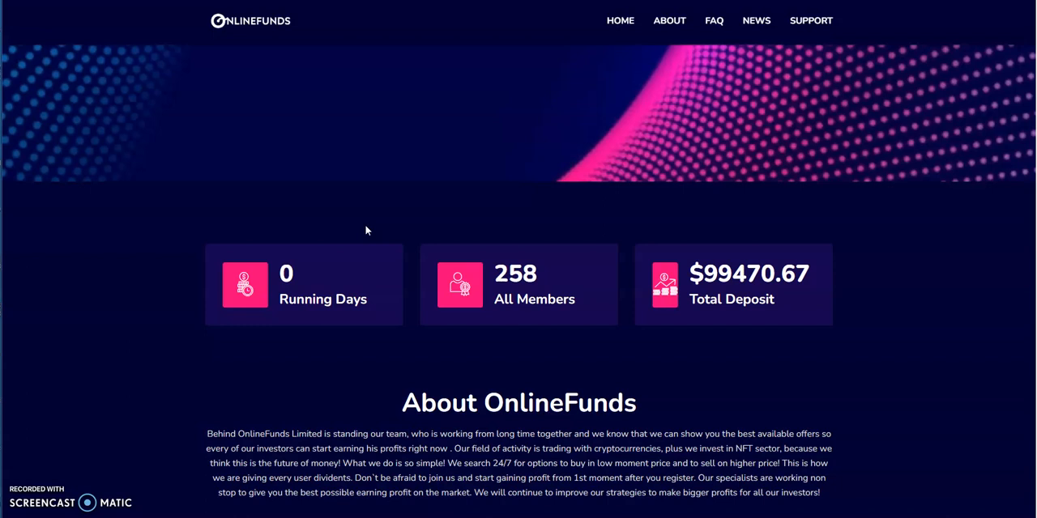
mouse_move(737, 306)
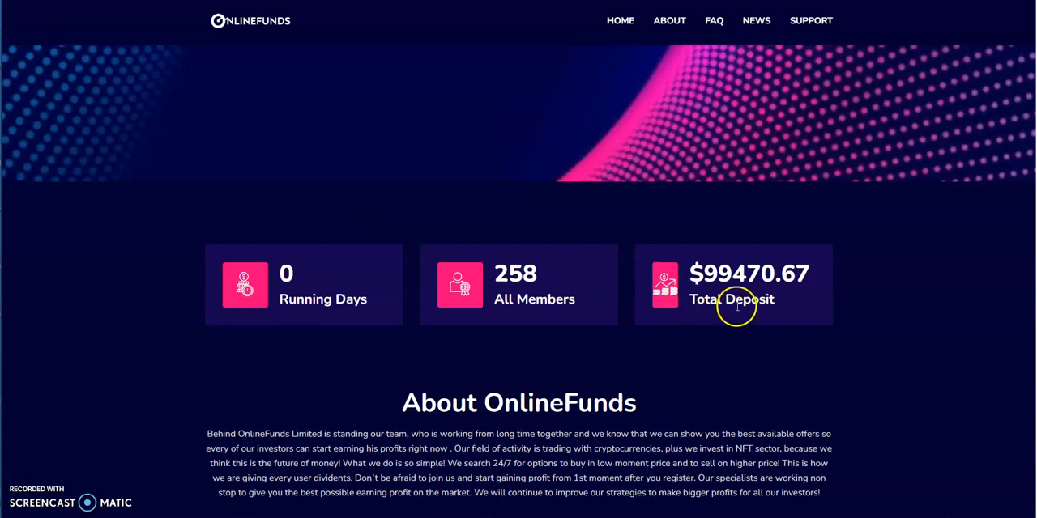
mouse_move(737, 307)
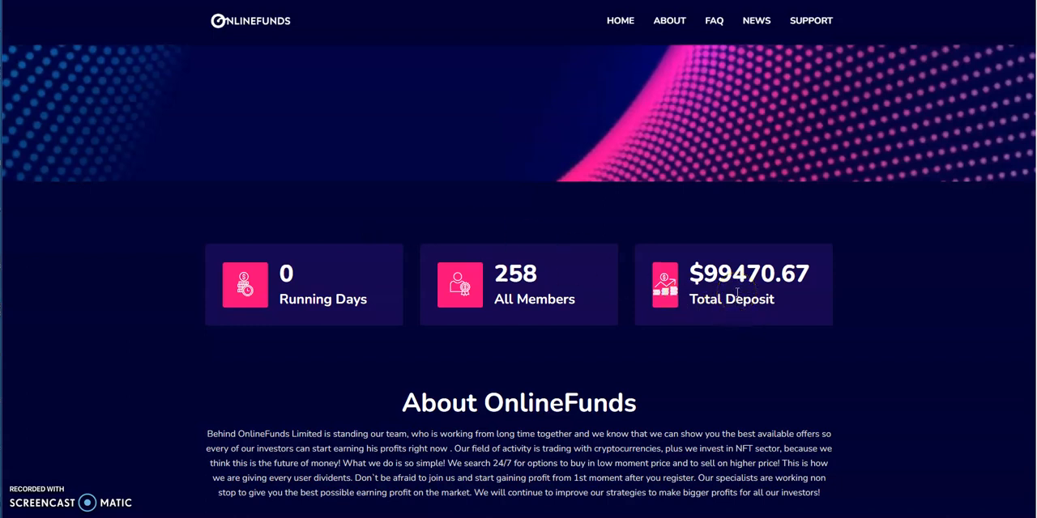
scroll(down, 3)
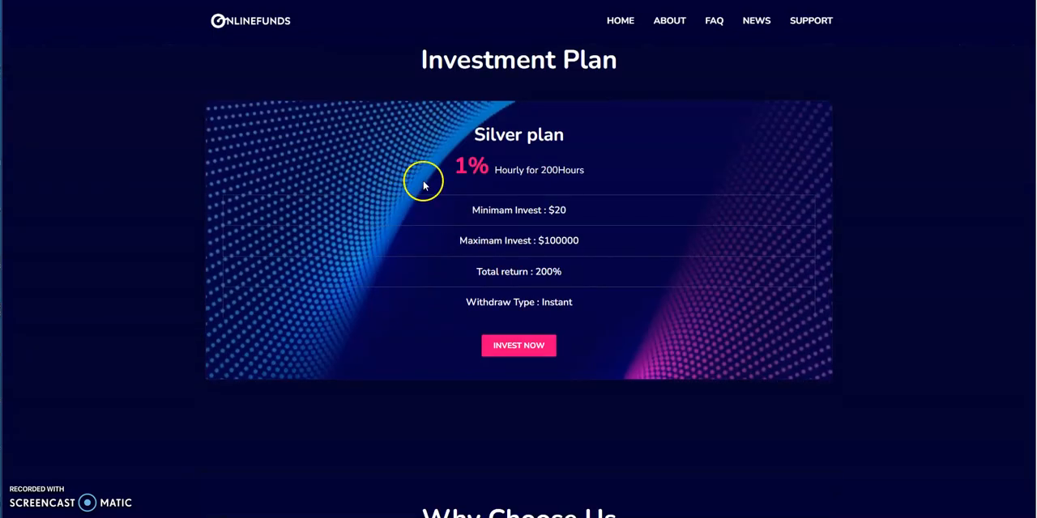
mouse_move(572, 184)
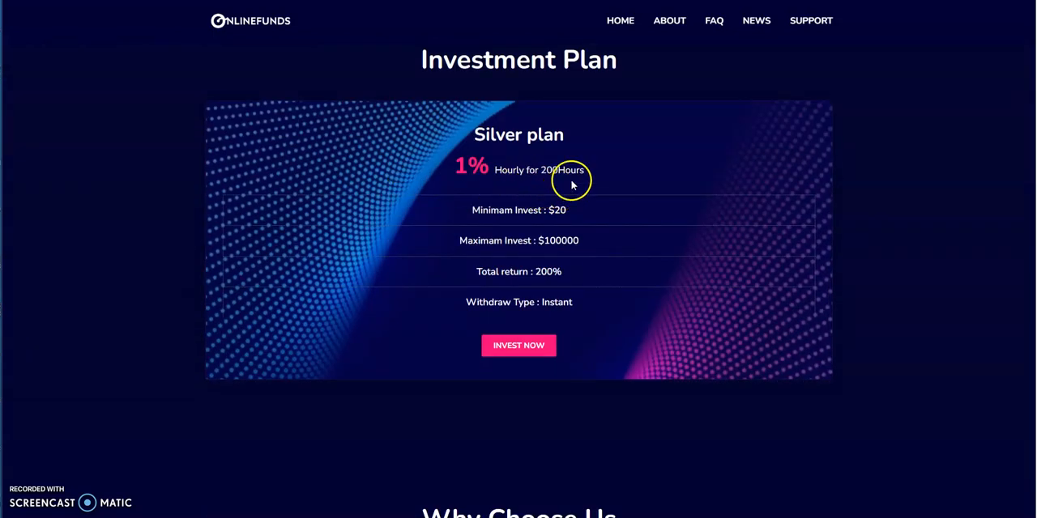
mouse_move(525, 284)
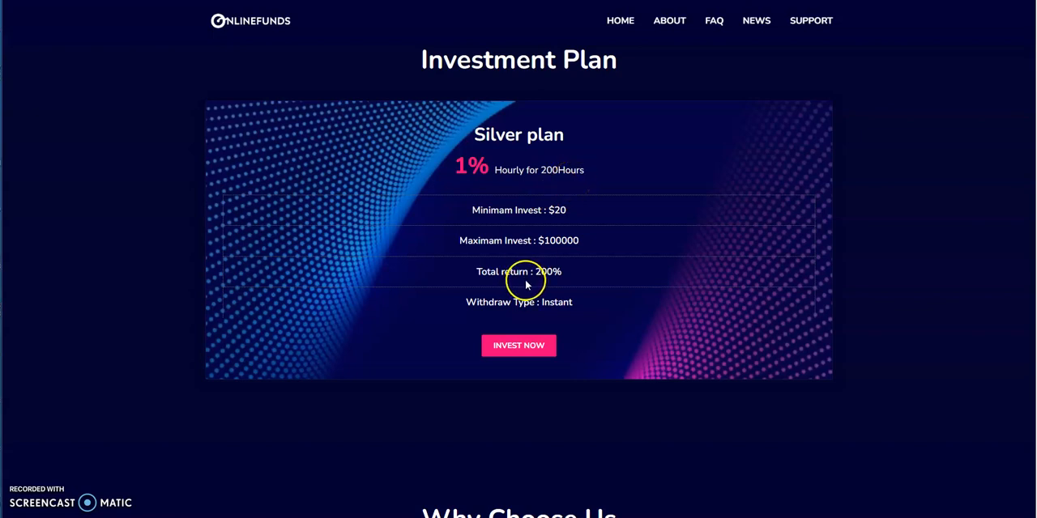
mouse_move(562, 287)
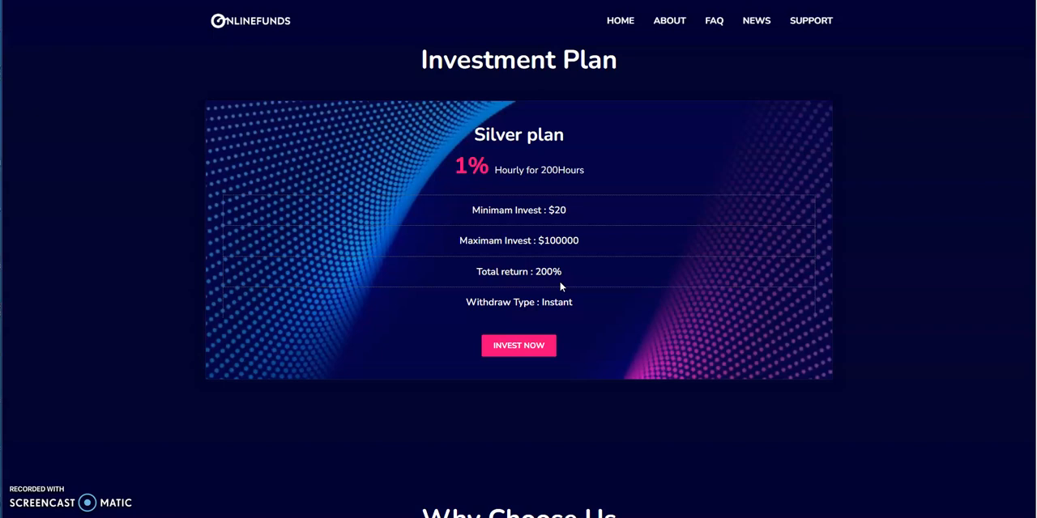
mouse_move(585, 255)
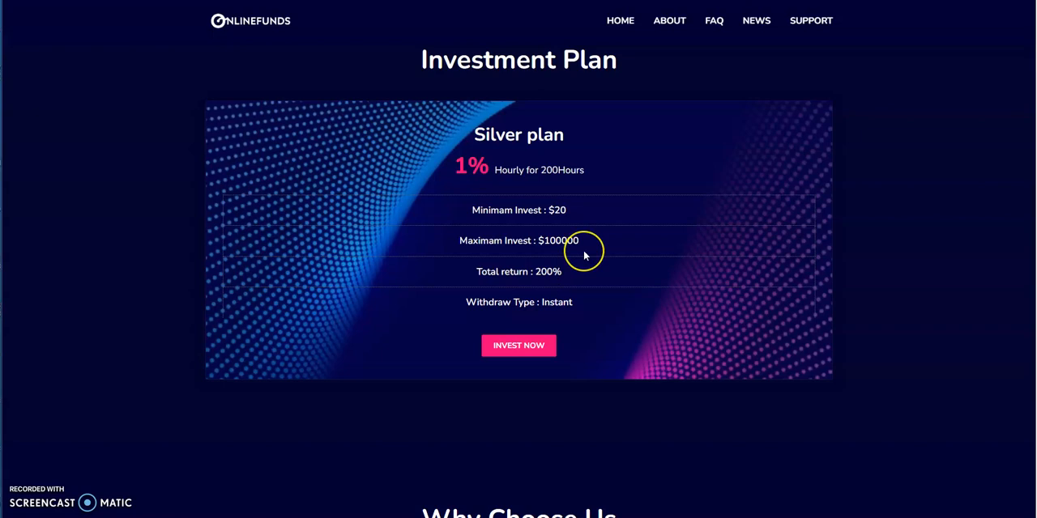
mouse_move(622, 253)
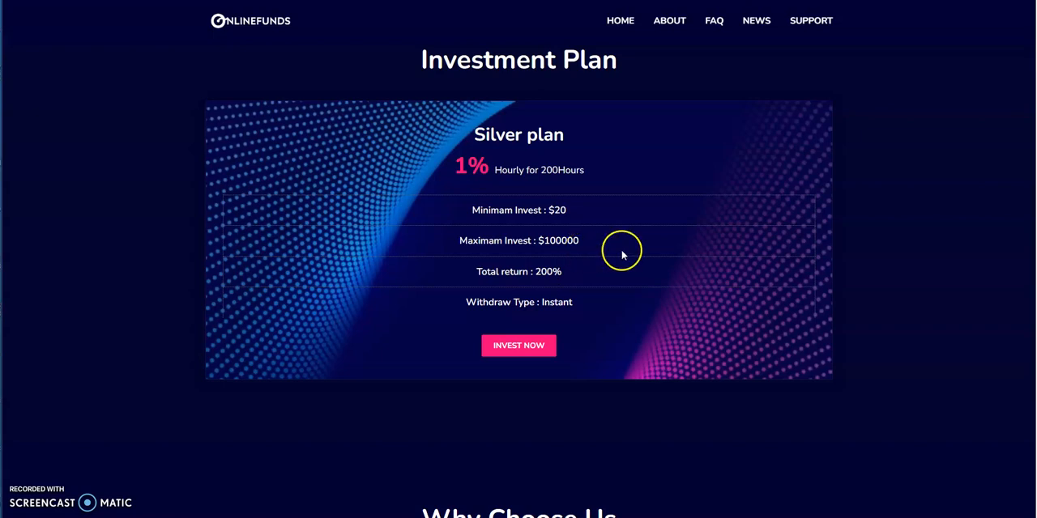
Scroll the OnlineFunds home page back to the totals: 1013 members, $191,594.05 deposited
scroll(down, 3)
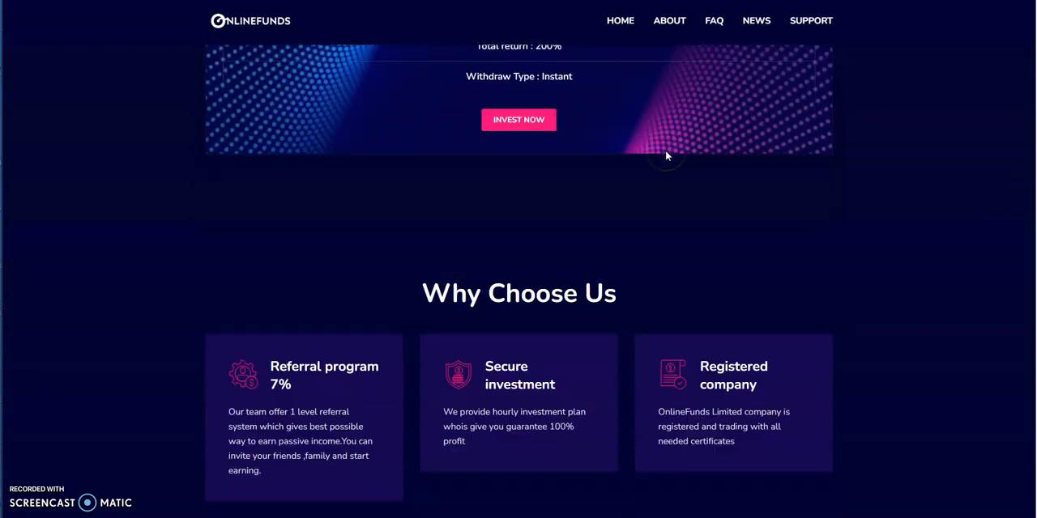
scroll(down, 3)
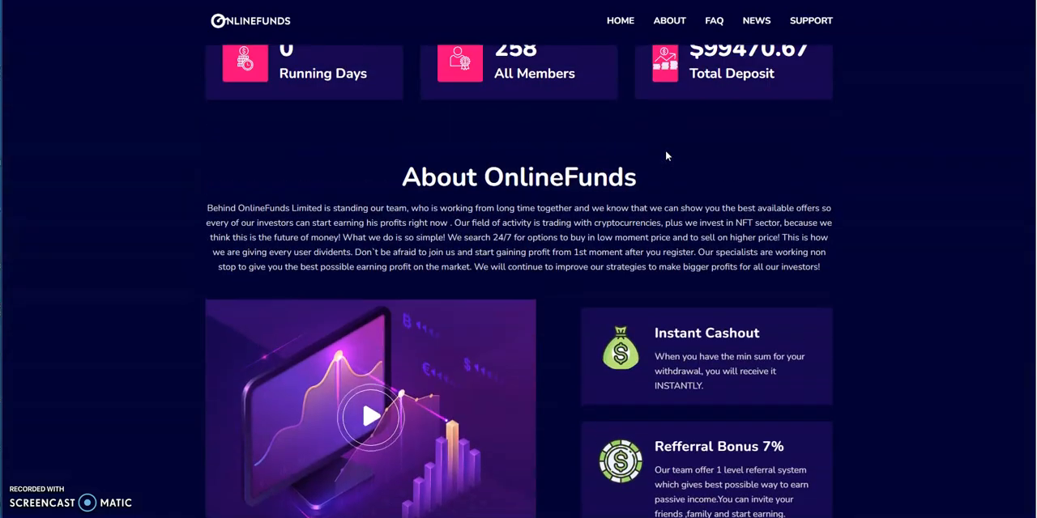
scroll(up, 3)
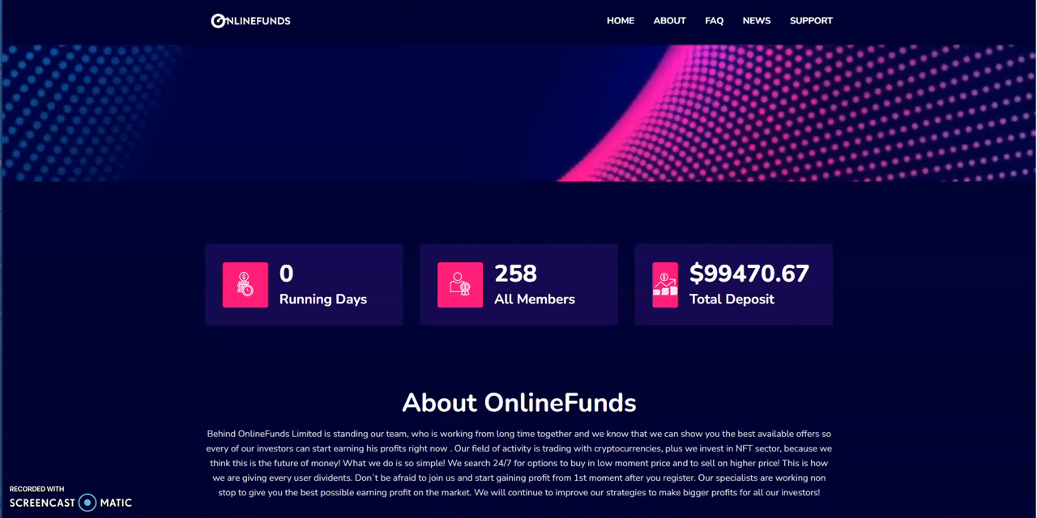
scroll(down, 3)
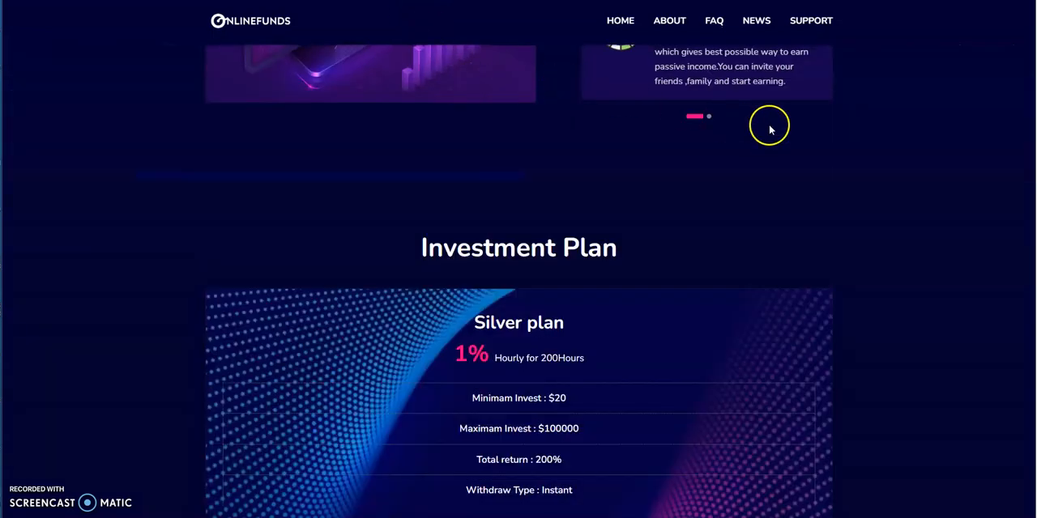
scroll(up, 3)
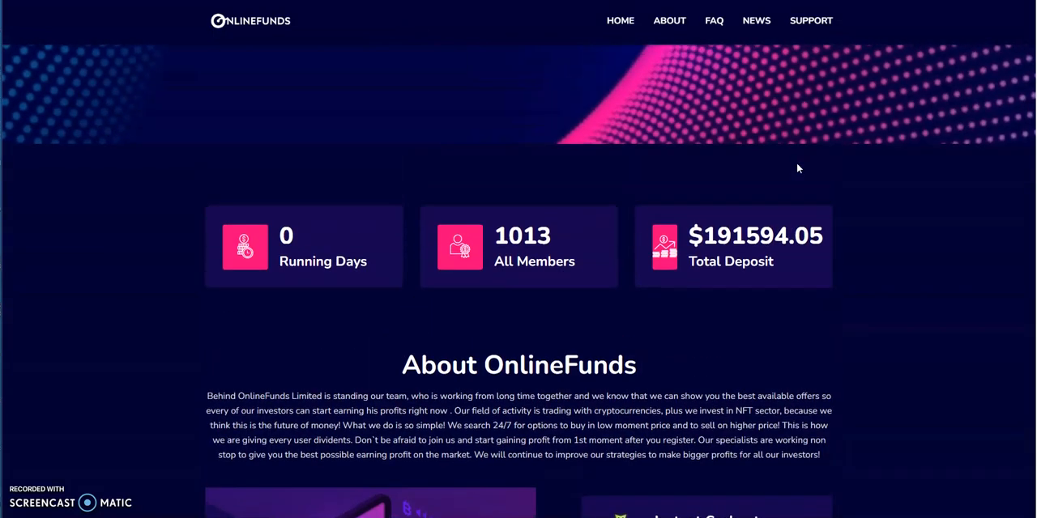
mouse_move(754, 260)
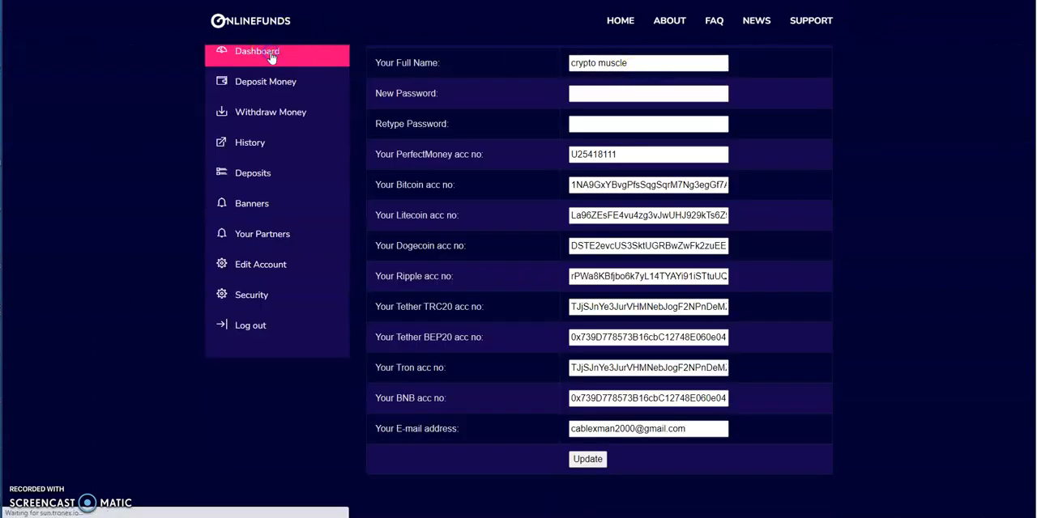
Review the OnlineFunds dashboard: $571.3416 balance, $200 earned, $1000 in active deposits
click(256, 51)
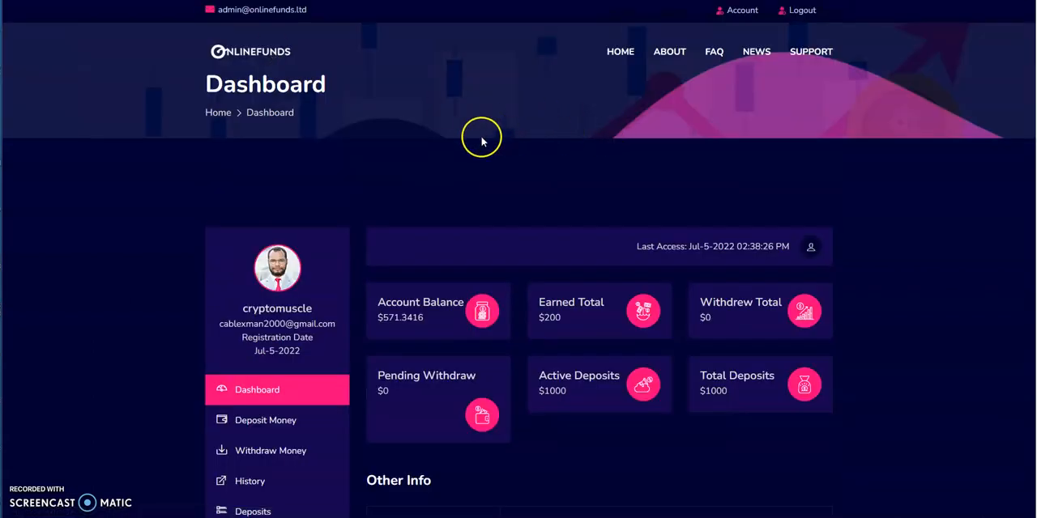
mouse_move(277, 268)
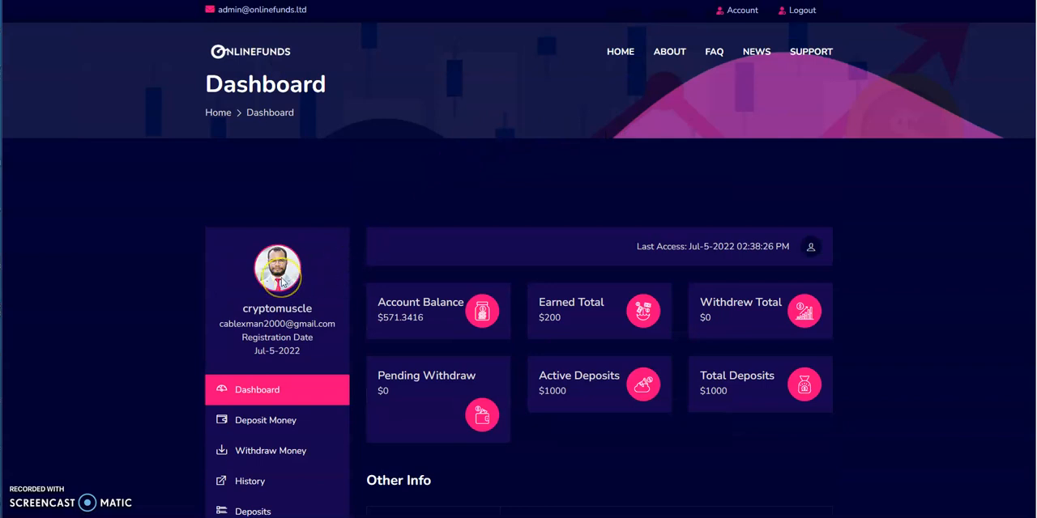
mouse_move(284, 294)
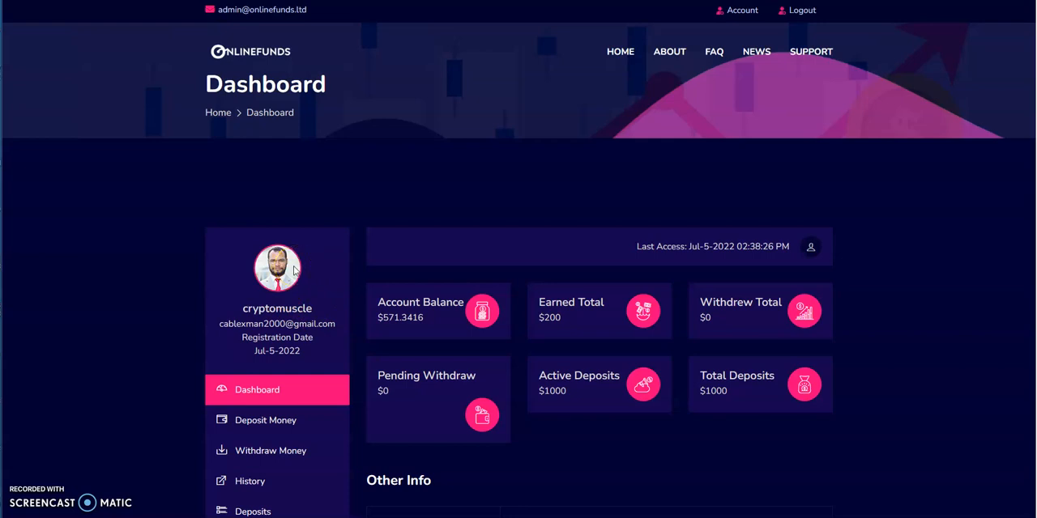
scroll(down, 3)
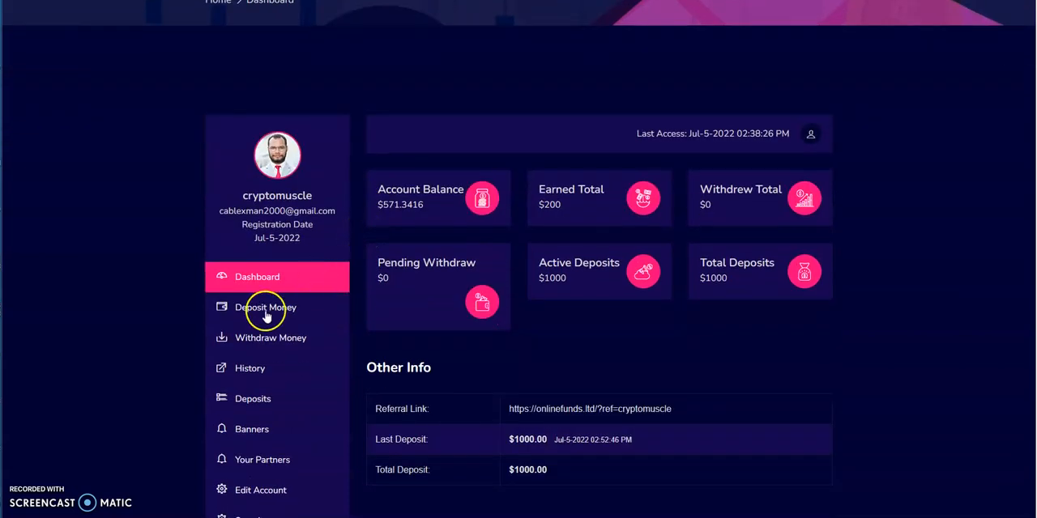
scroll(up, 3)
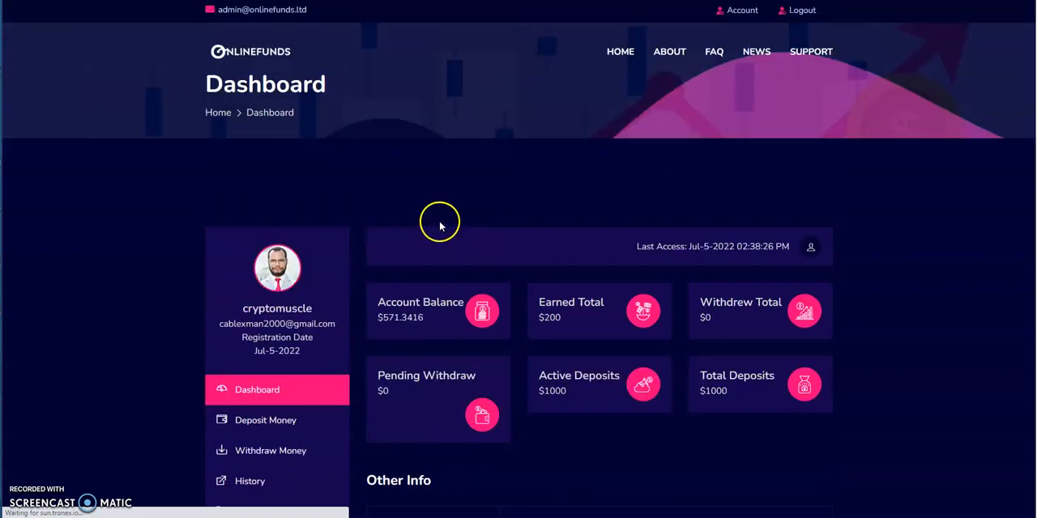
mouse_move(569, 341)
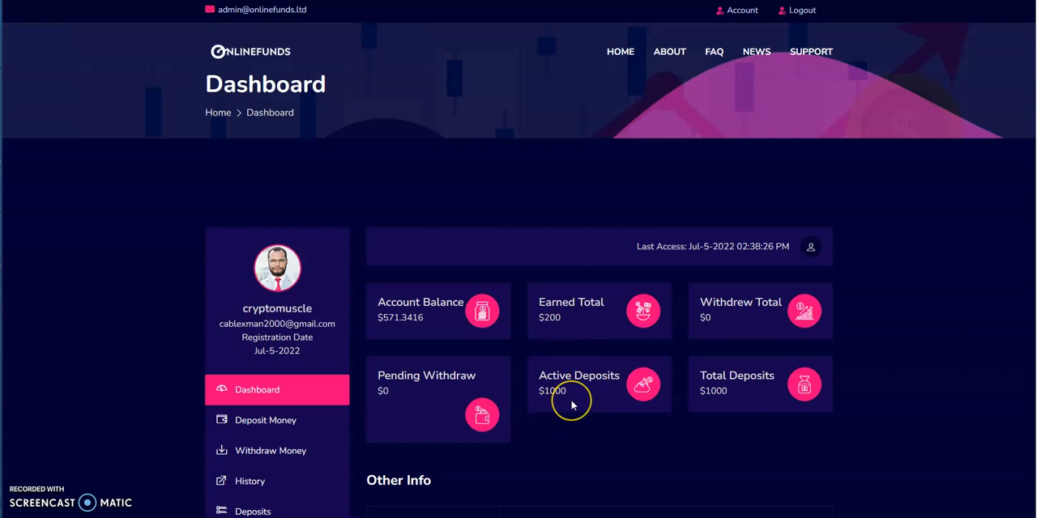
mouse_move(354, 332)
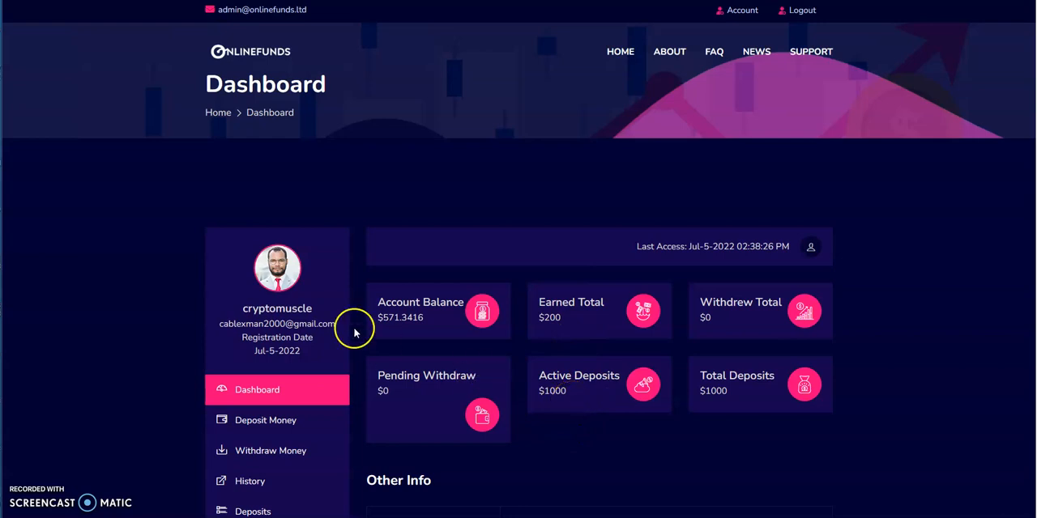
scroll(down, 3)
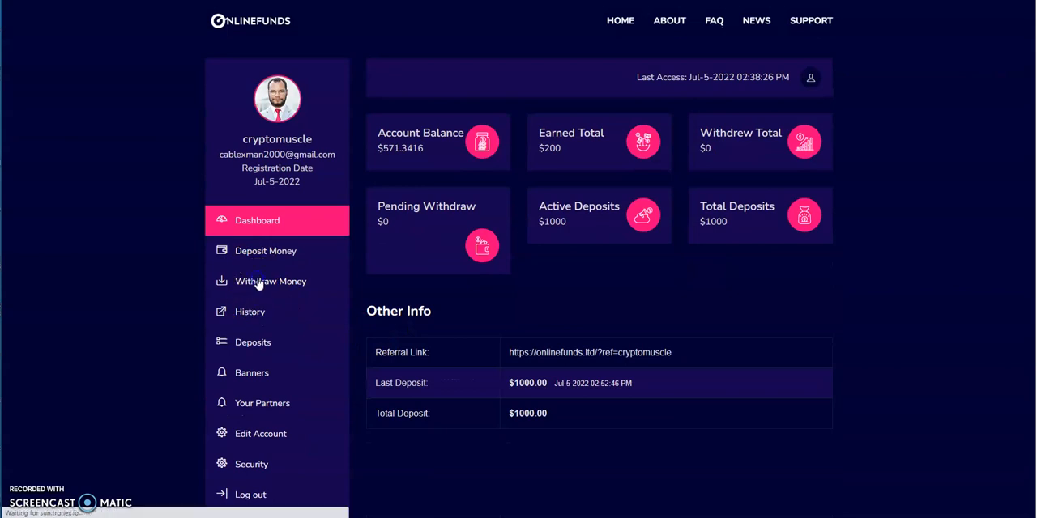
Request an $8.41 Bitcoin withdrawal, which is refused as below the $20 minimum
click(270, 281)
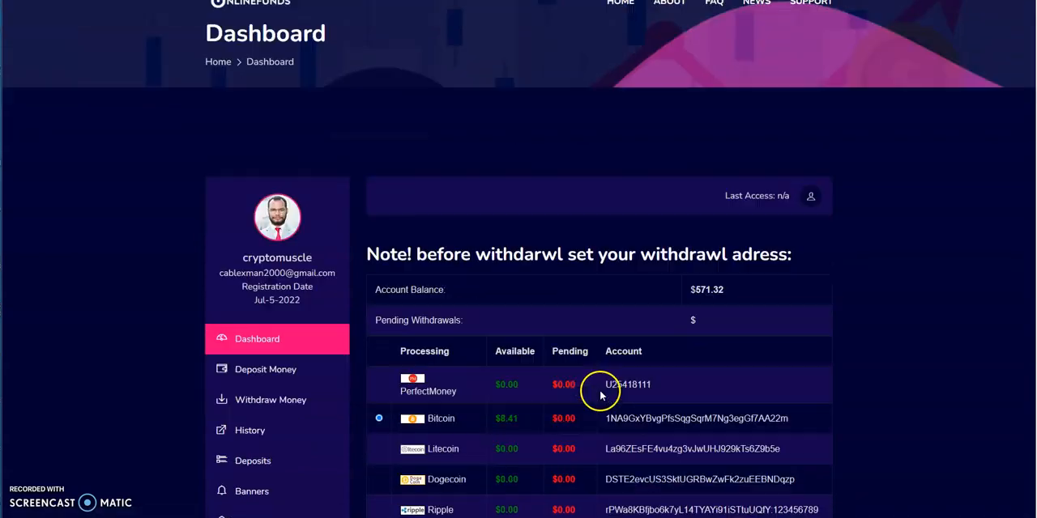
scroll(down, 3)
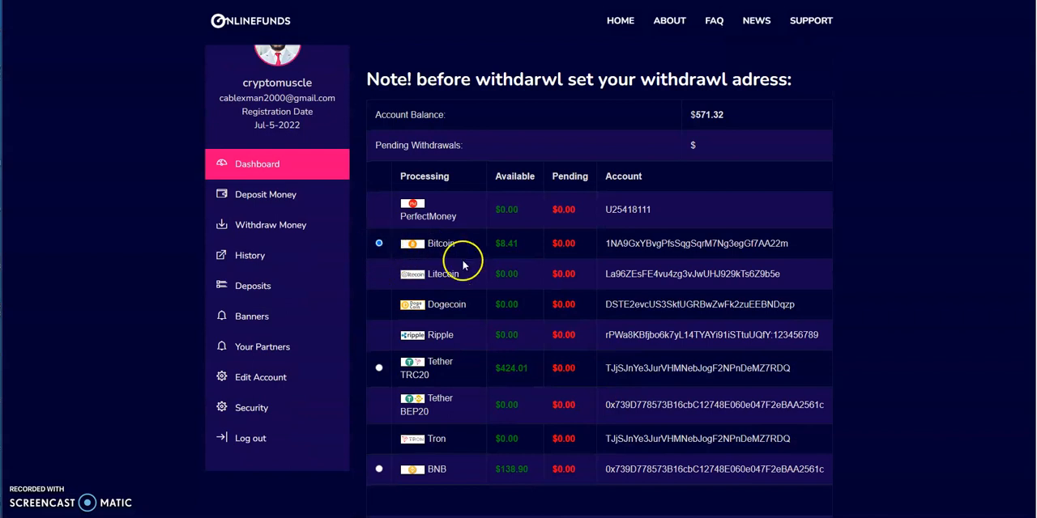
mouse_move(486, 318)
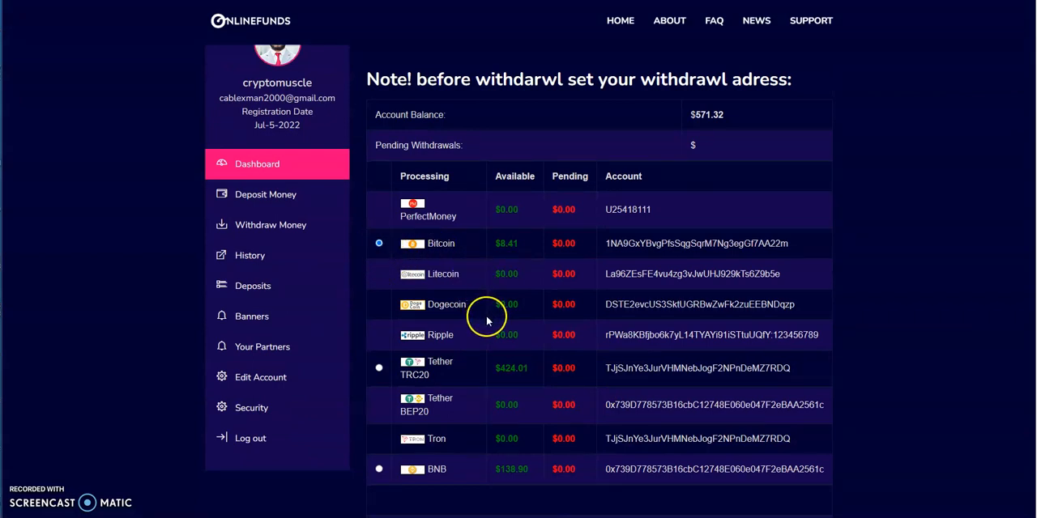
scroll(down, 3)
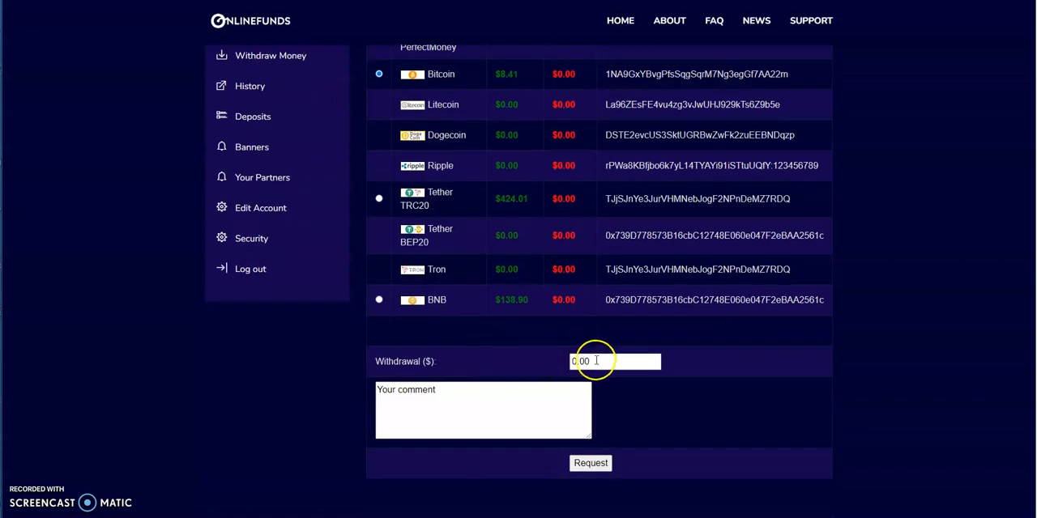
text(8)
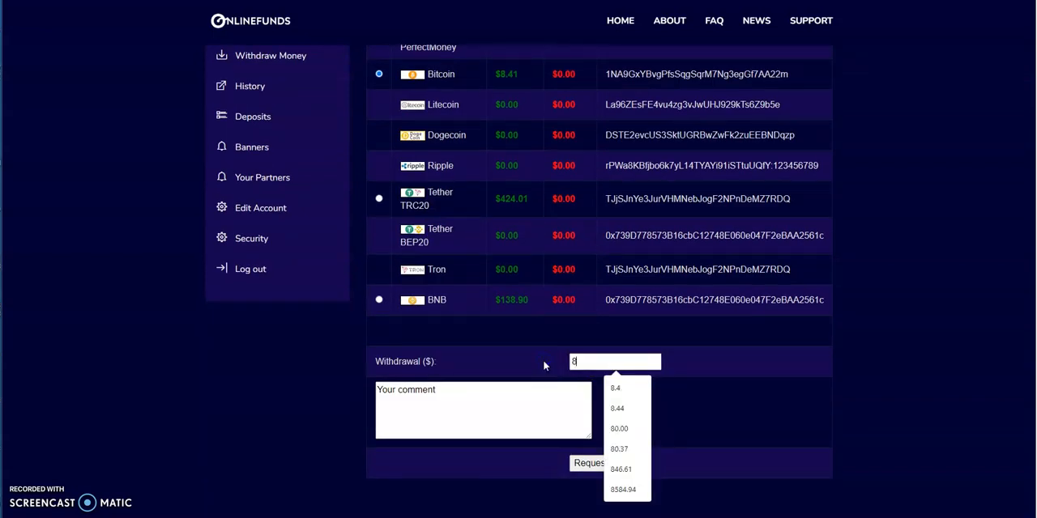
click(616, 388)
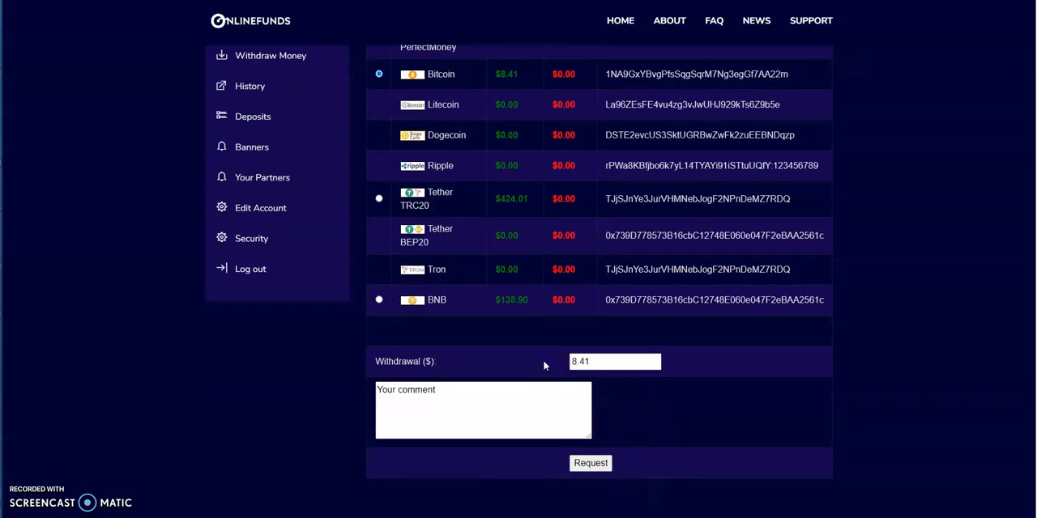
click(590, 463)
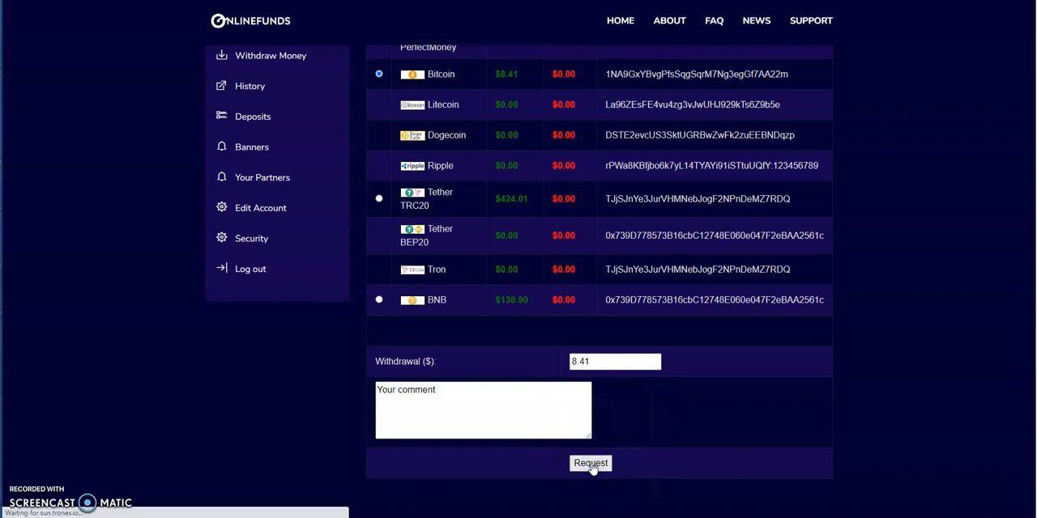
click(590, 464)
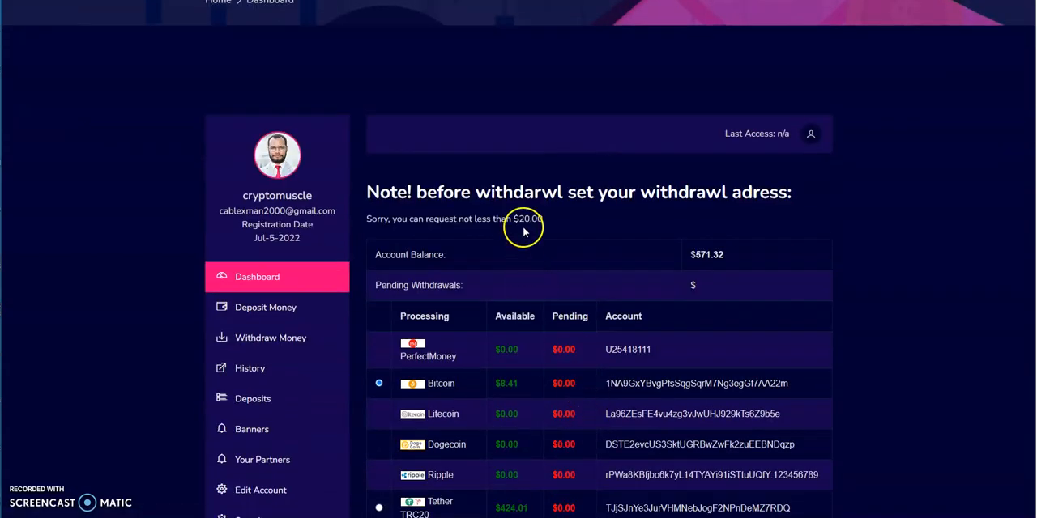
Withdraw and confirm $424.01 via Tether TRC20, leaving a $147.31 balance
scroll(down, 3)
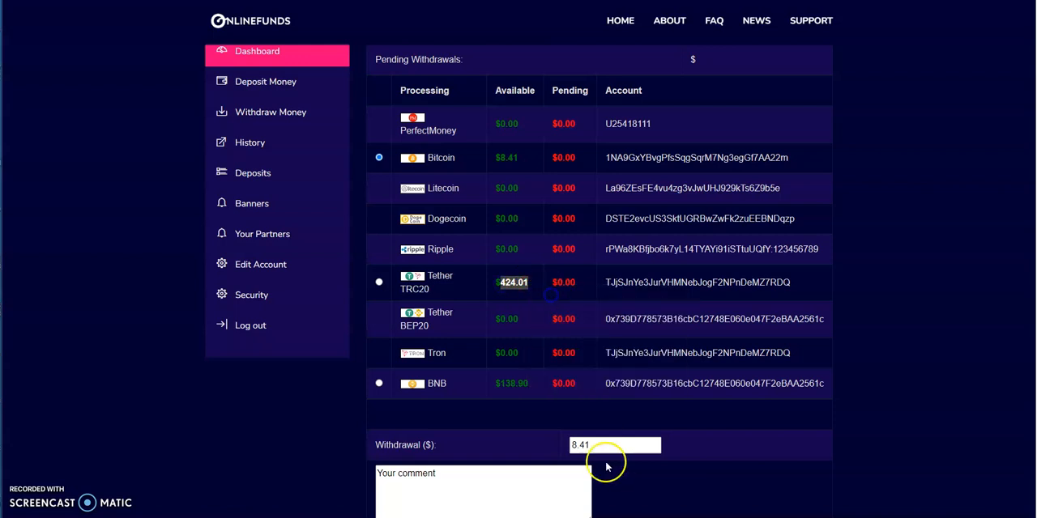
right_click(614, 444)
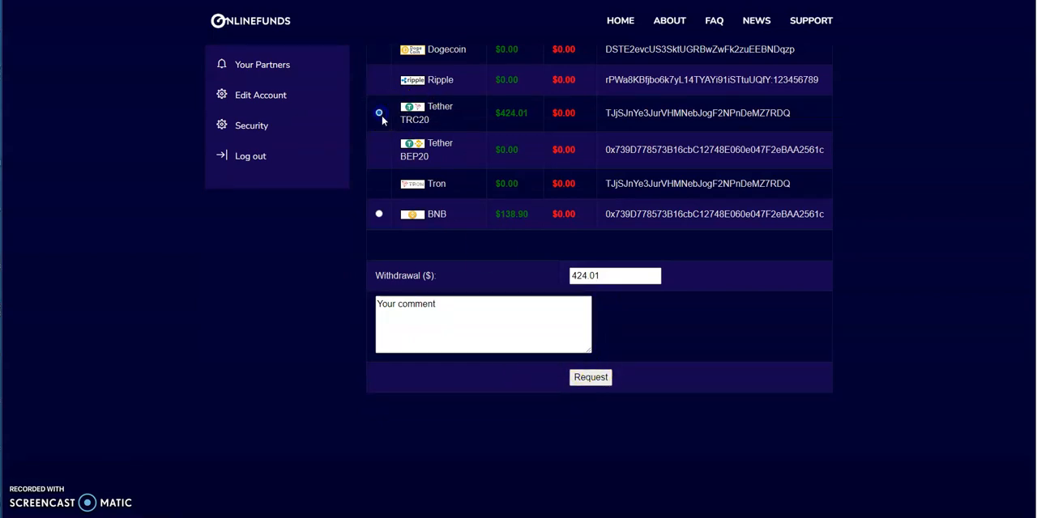
click(591, 377)
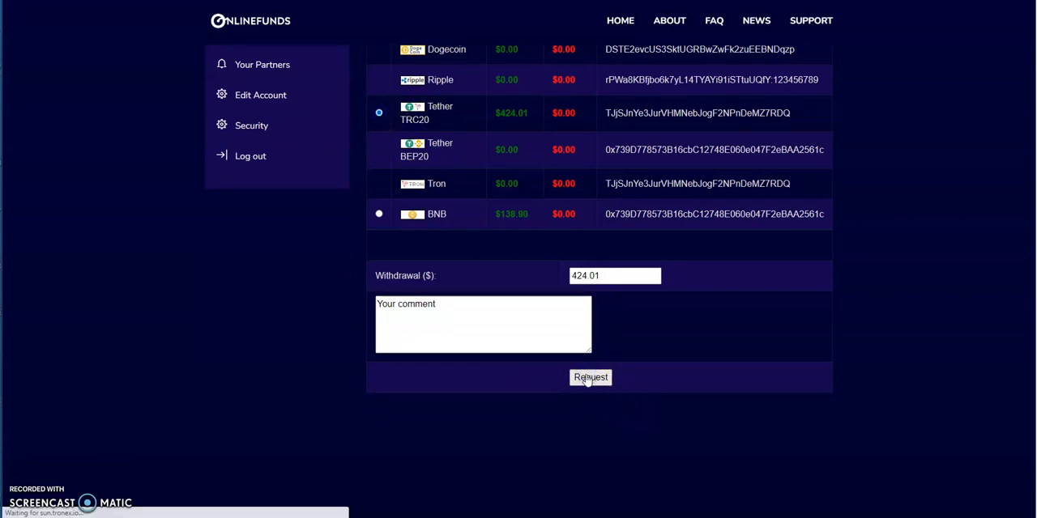
click(591, 377)
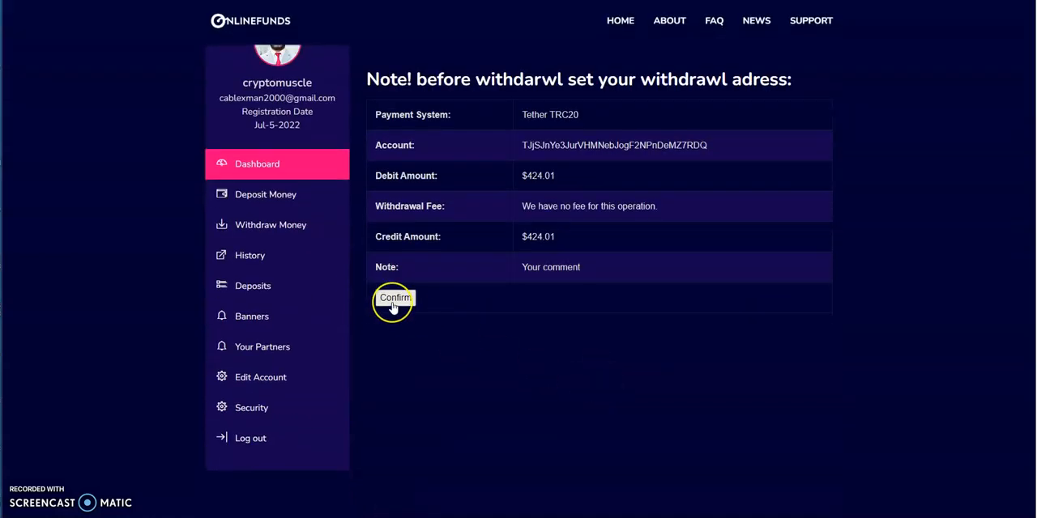
click(394, 298)
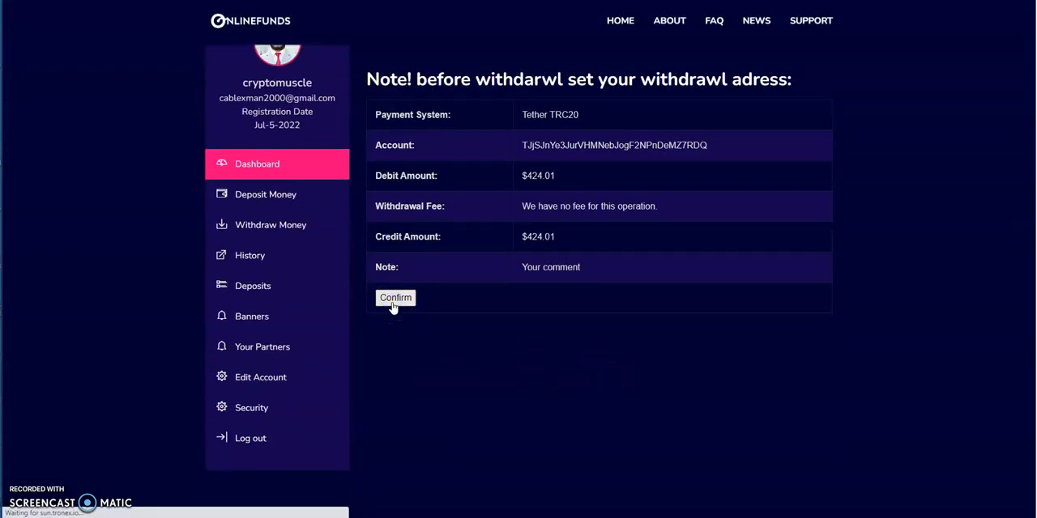
click(395, 298)
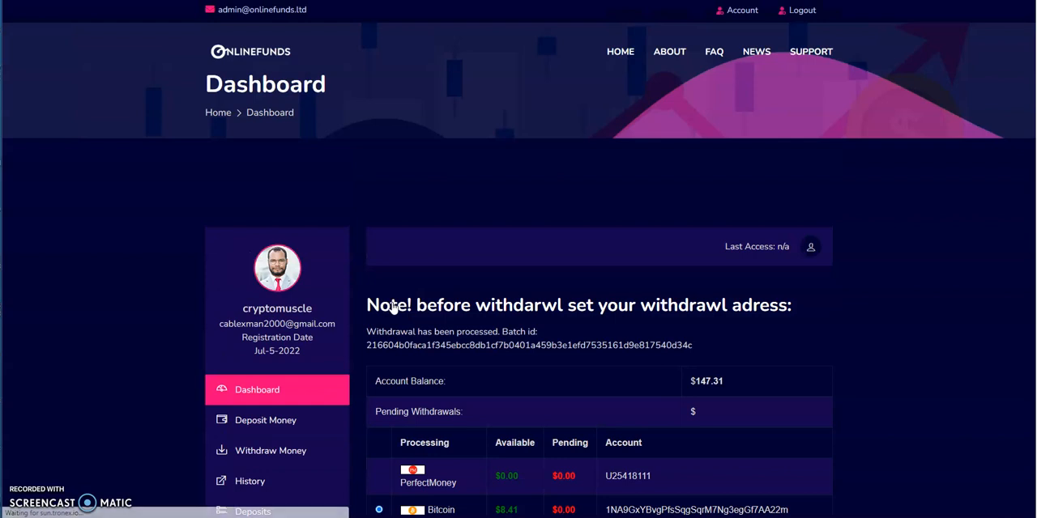
Select BNB, then request and confirm the $138.90 withdrawal, leaving $8.41
scroll(down, 3)
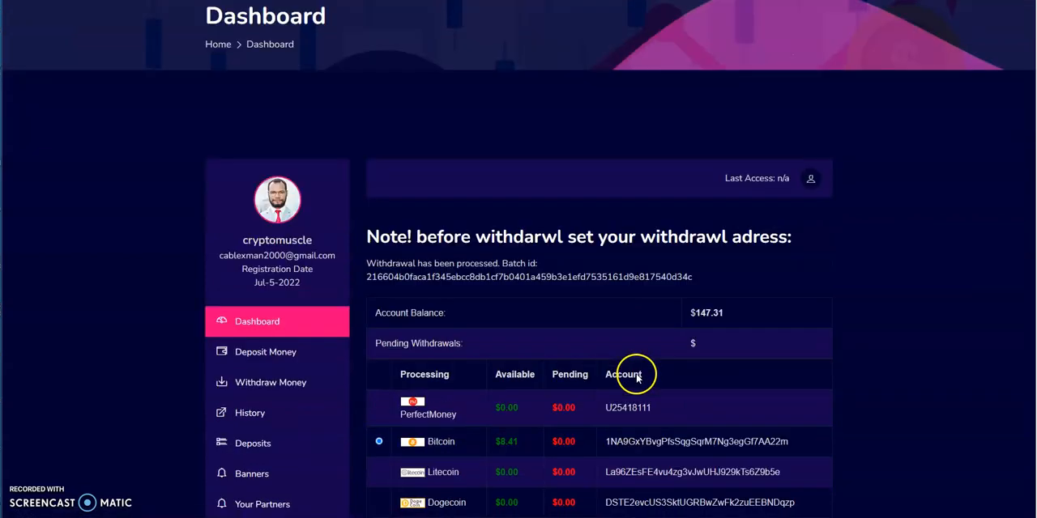
scroll(down, 3)
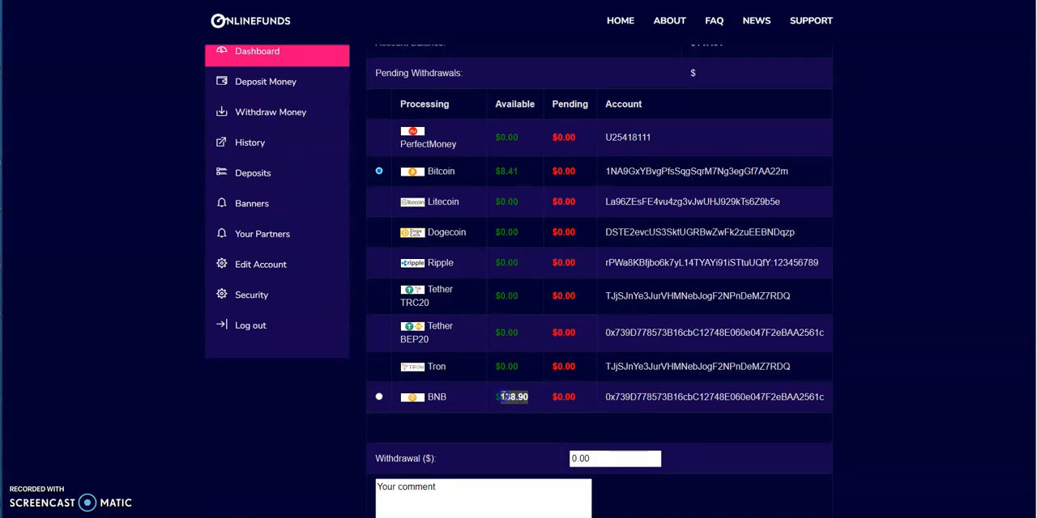
click(379, 397)
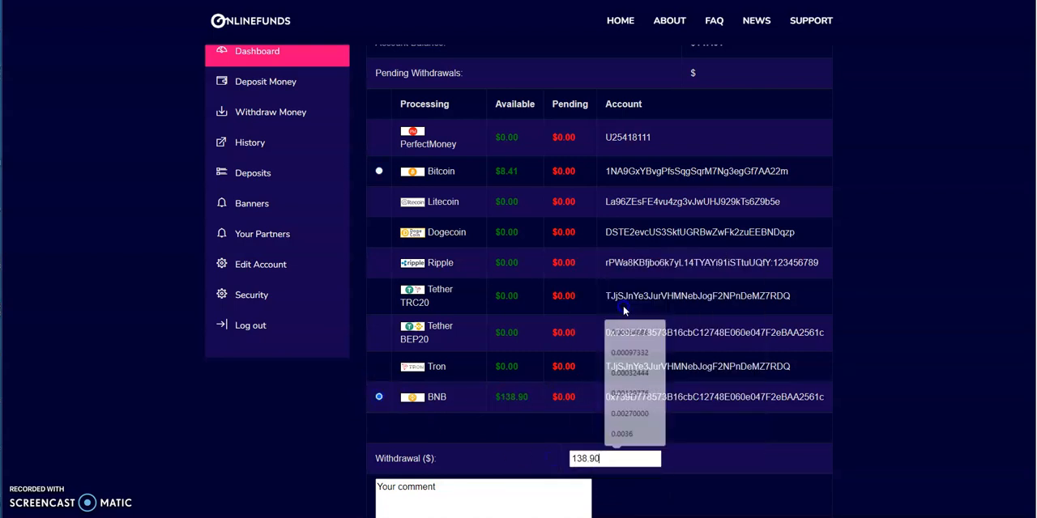
scroll(down, 3)
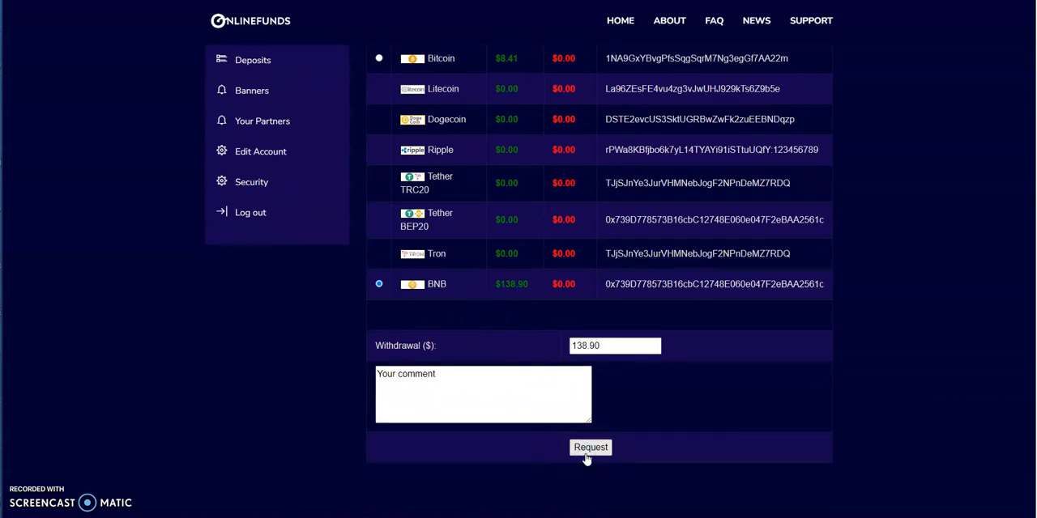
click(590, 447)
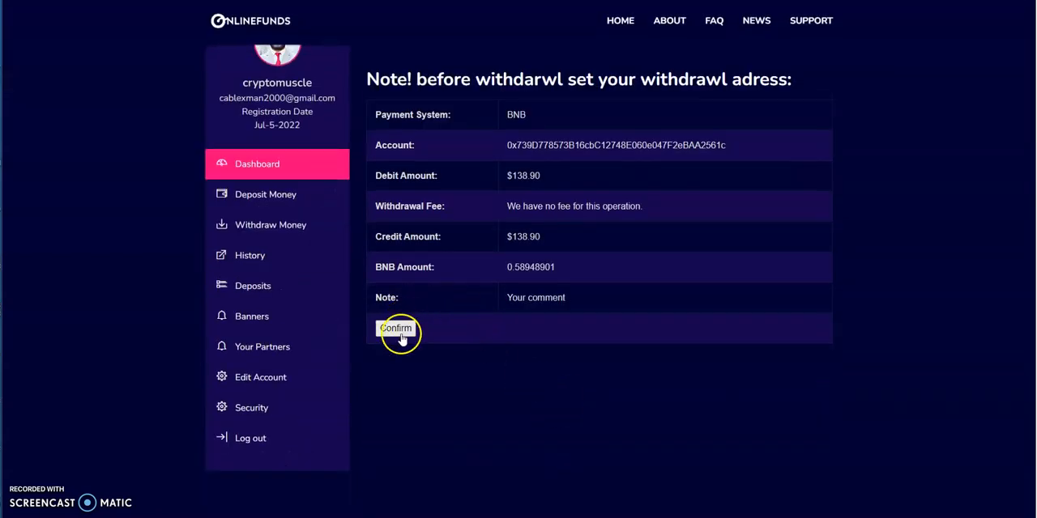
click(396, 328)
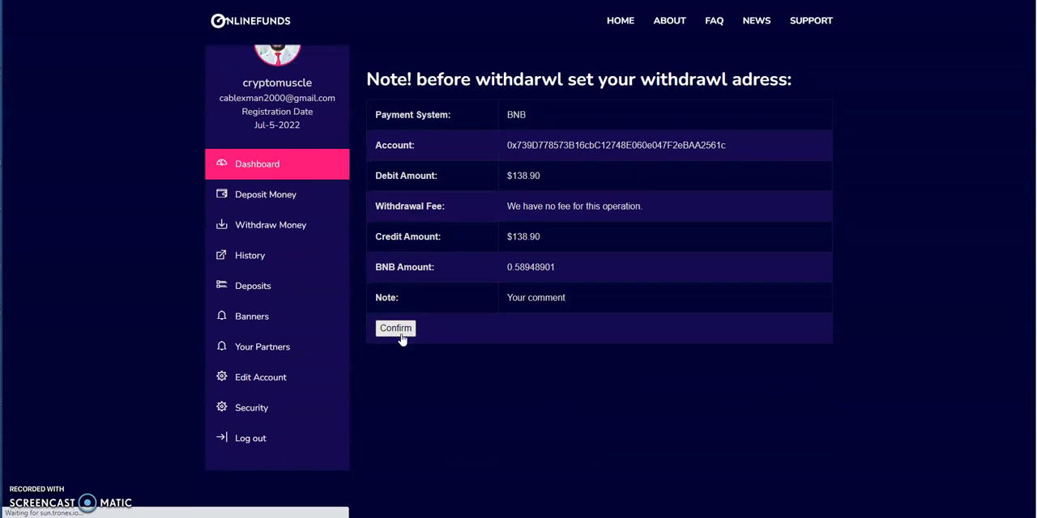
click(396, 328)
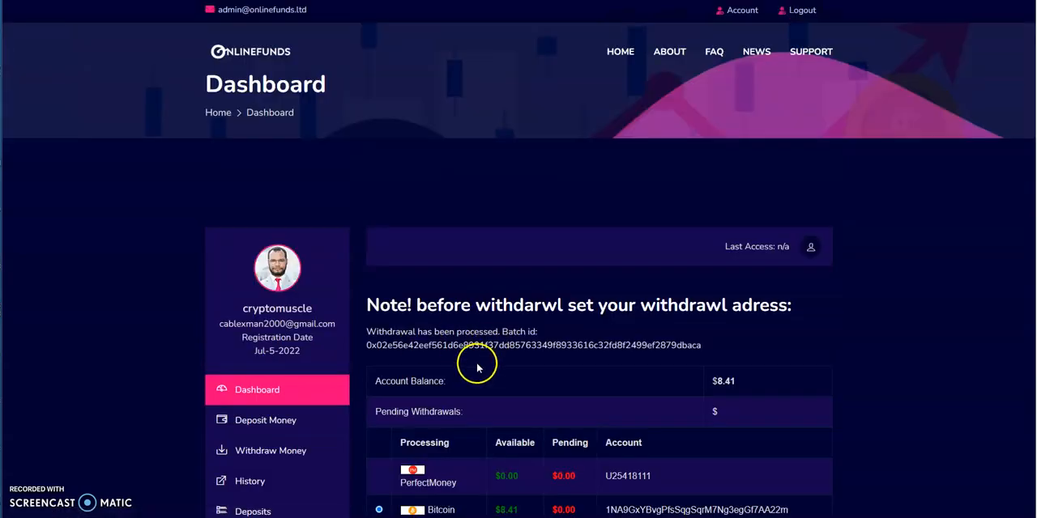
Scroll the withdrawal list, then browse the OnlineFunds dashboard showing $562.91 withdrawn
scroll(down, 3)
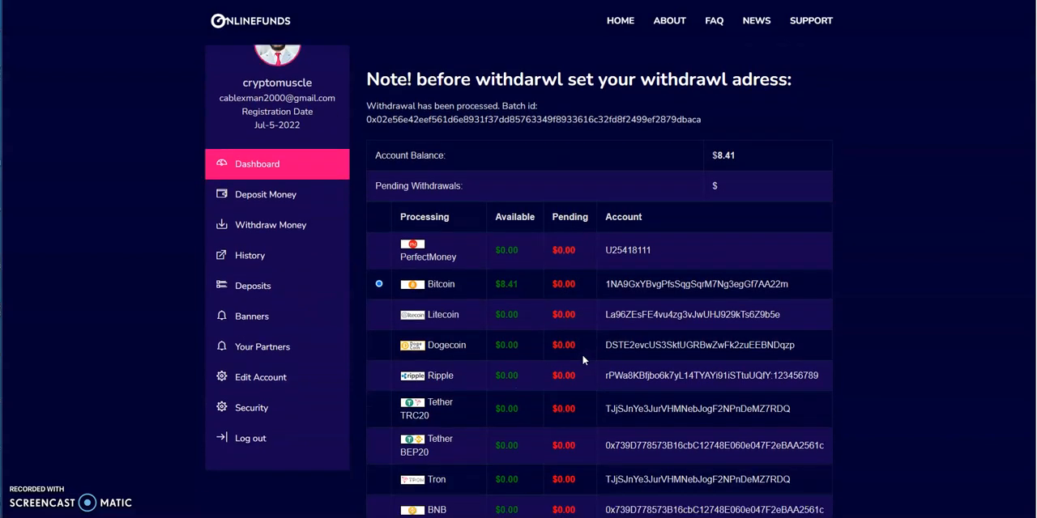
scroll(down, 3)
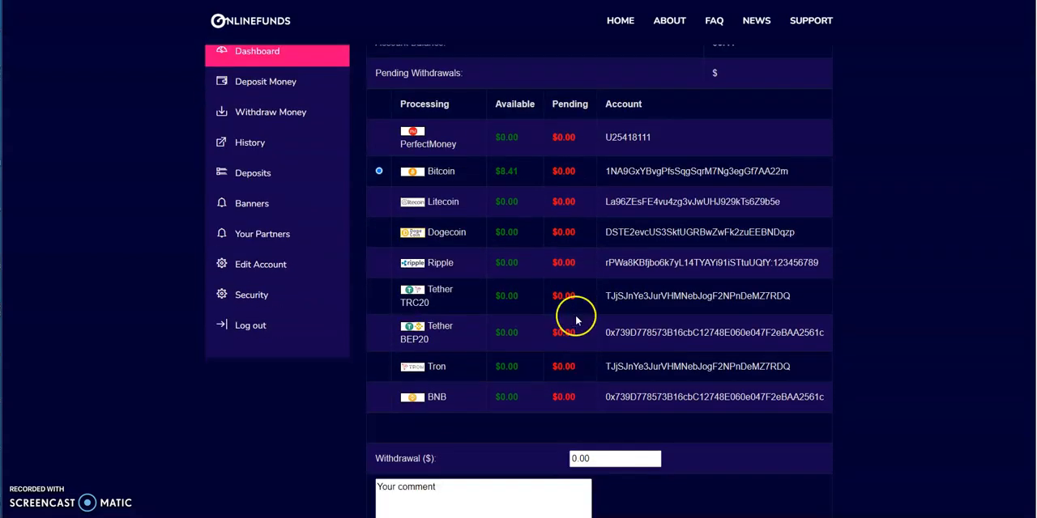
mouse_move(505, 187)
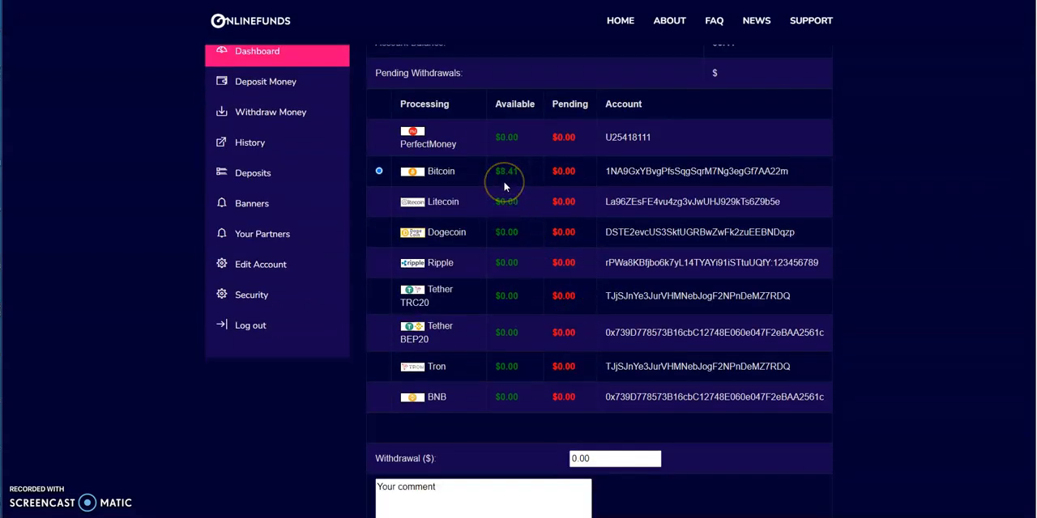
mouse_move(296, 111)
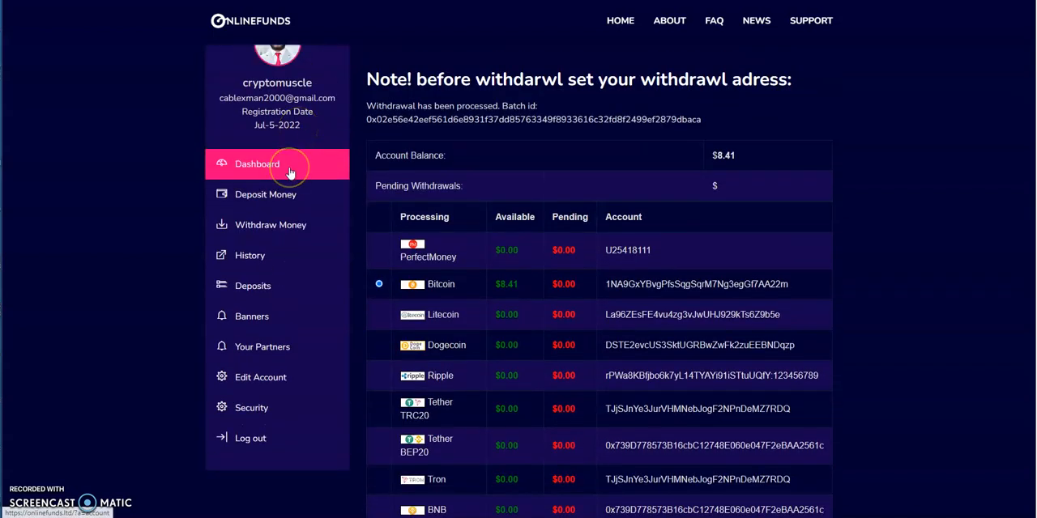
mouse_move(290, 171)
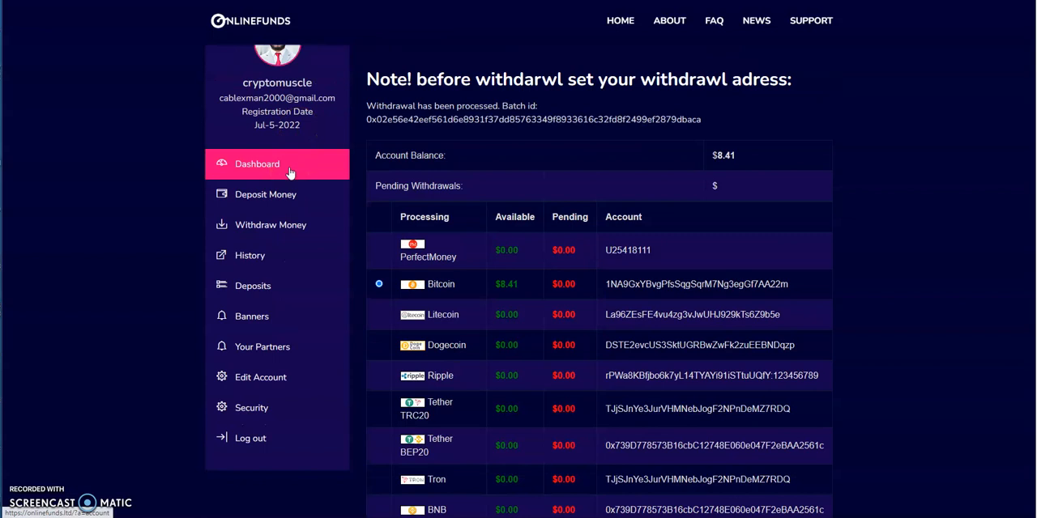
click(257, 164)
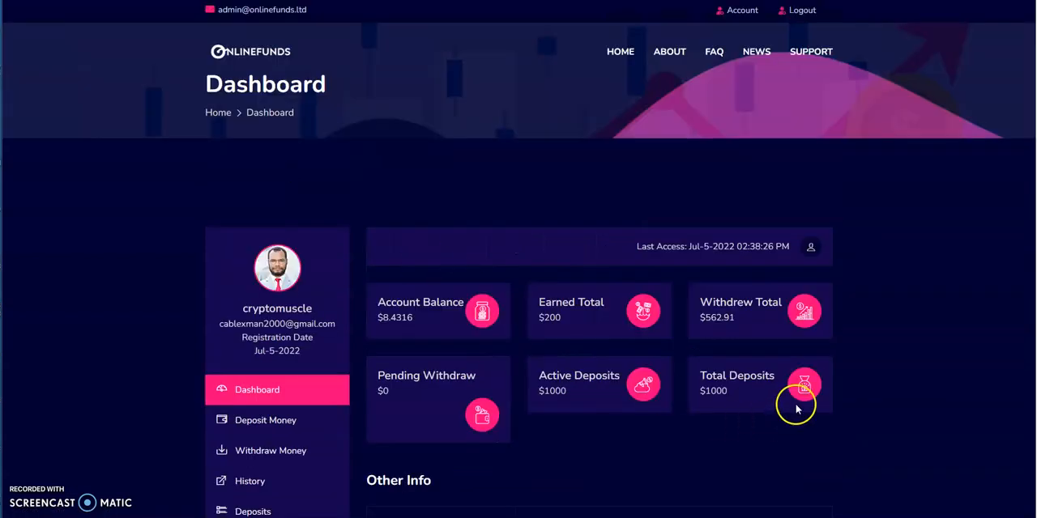
mouse_move(709, 352)
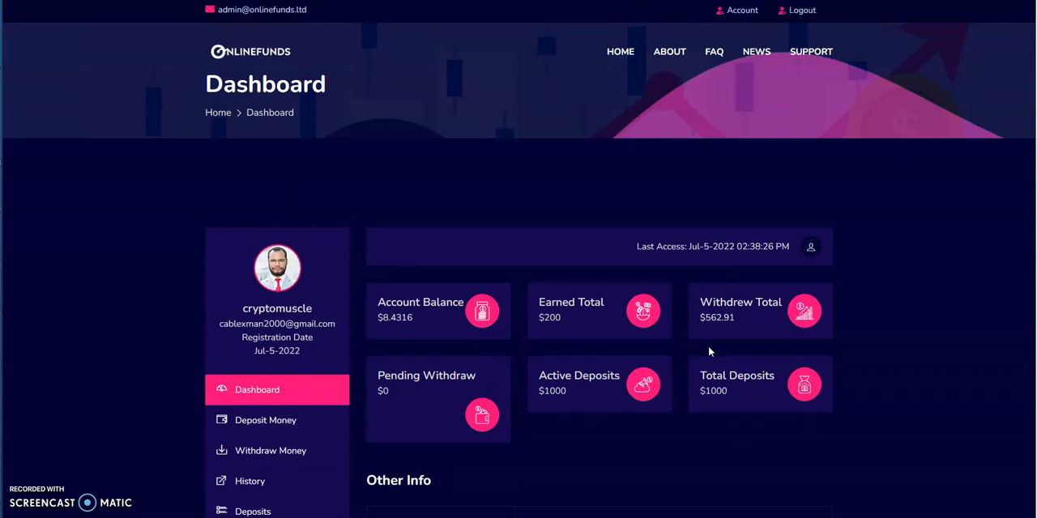
mouse_move(729, 405)
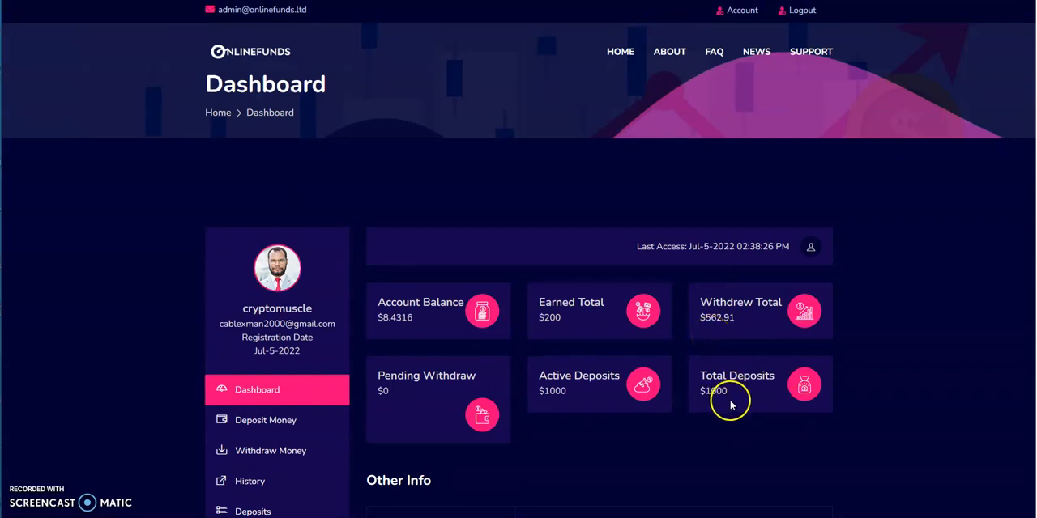
mouse_move(580, 301)
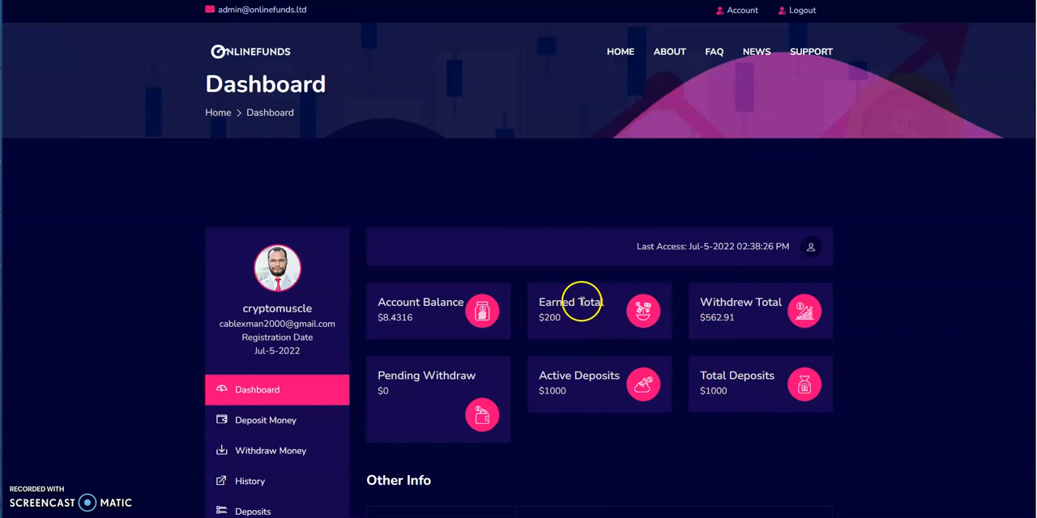
scroll(down, 3)
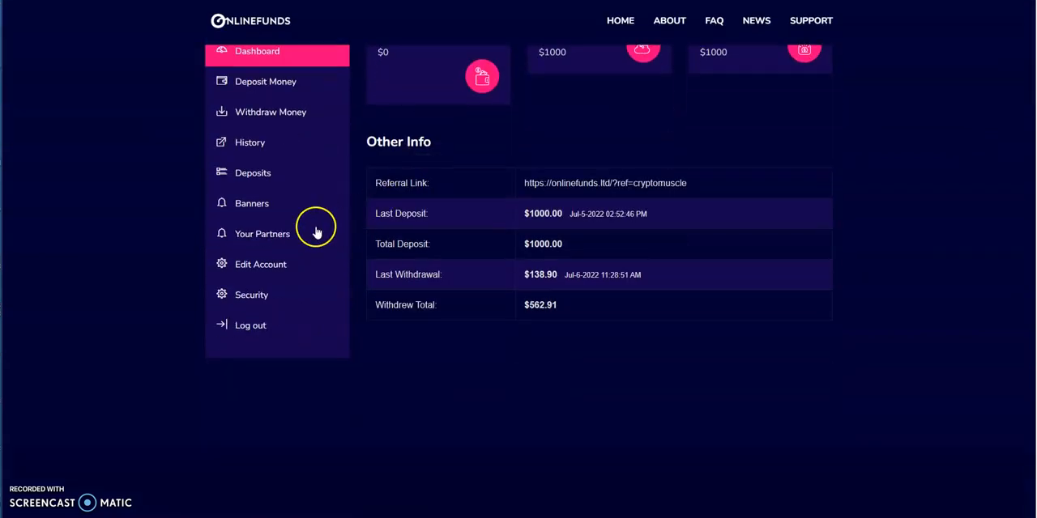
scroll(up, 3)
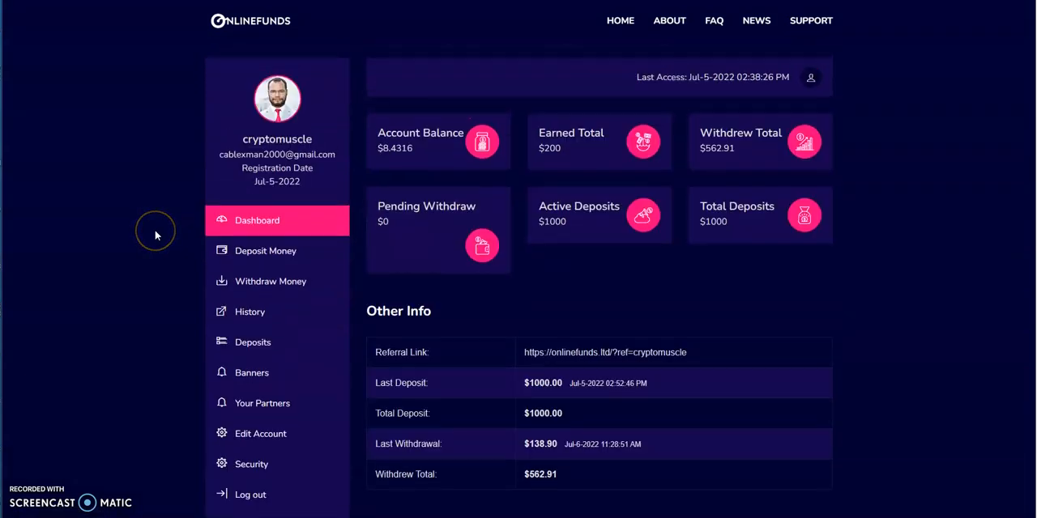
scroll(up, 3)
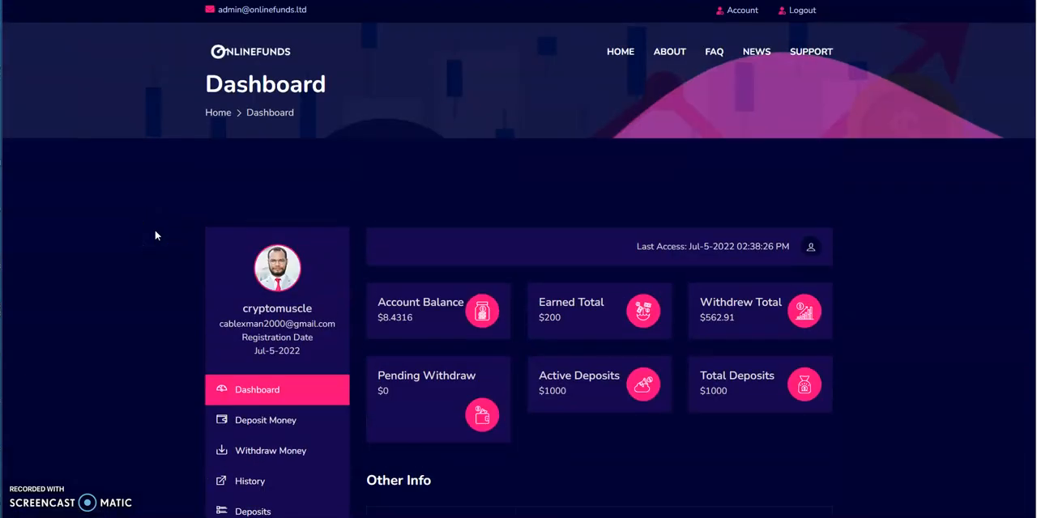
mouse_move(456, 178)
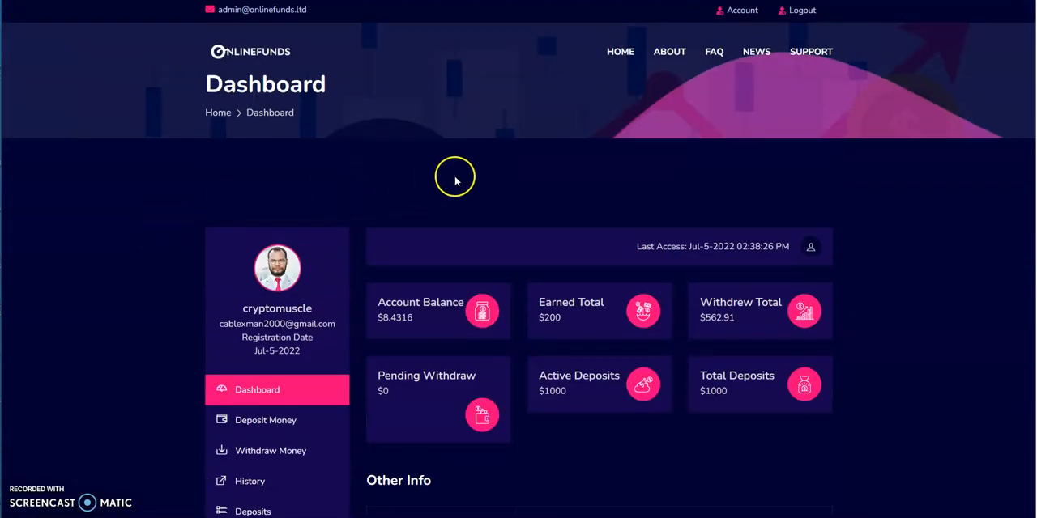
mouse_move(515, 171)
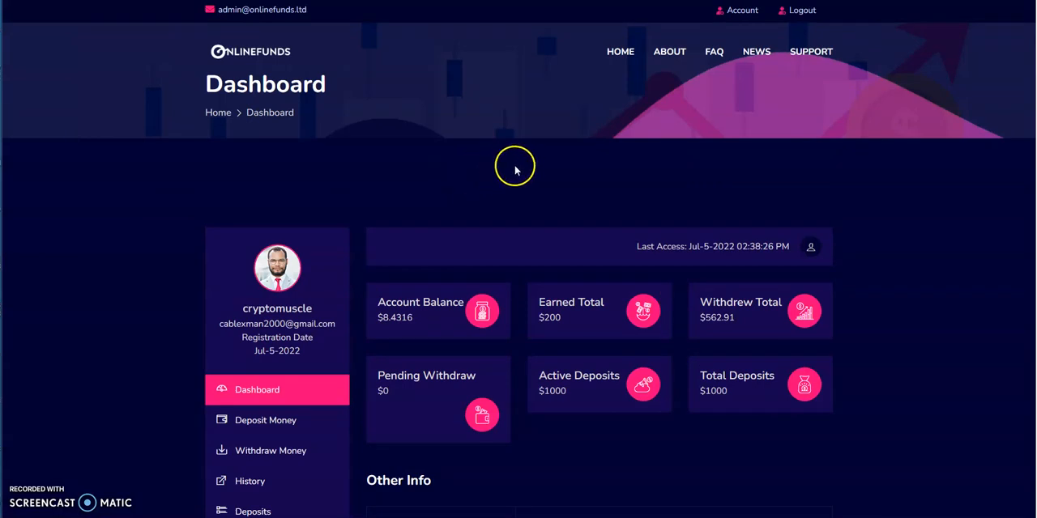
mouse_move(516, 170)
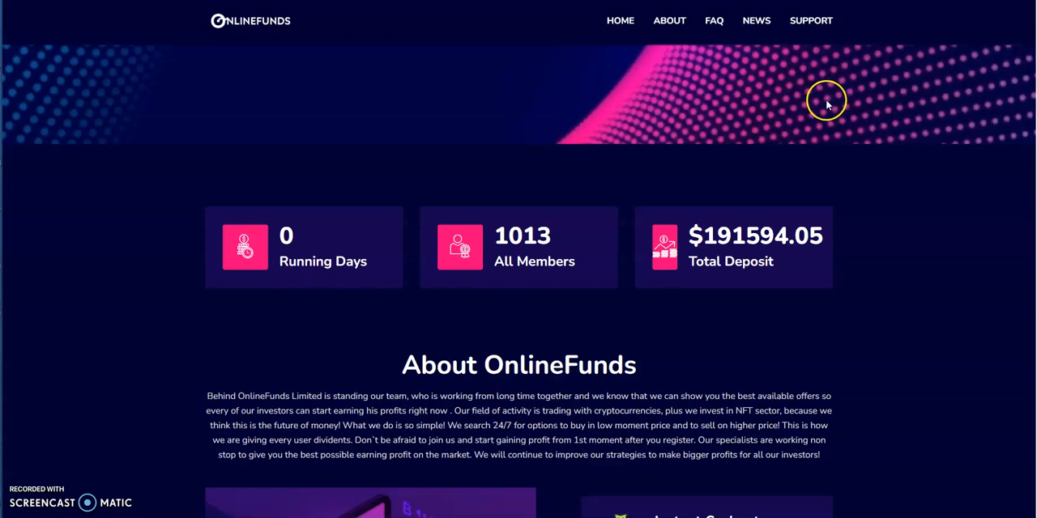
scroll(up, 3)
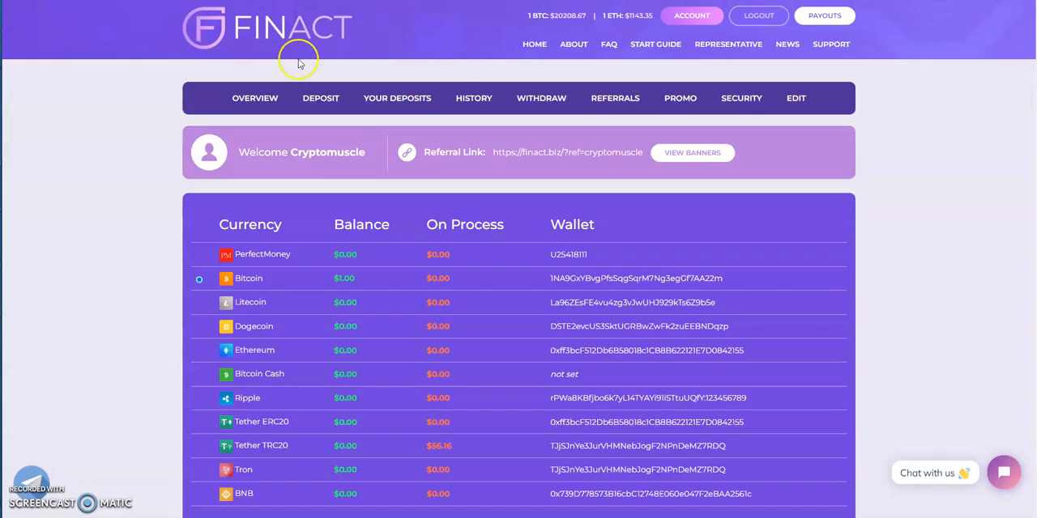
Switch to Bit Sate's Payment Settings page listing saved wallet addresses
click(254, 98)
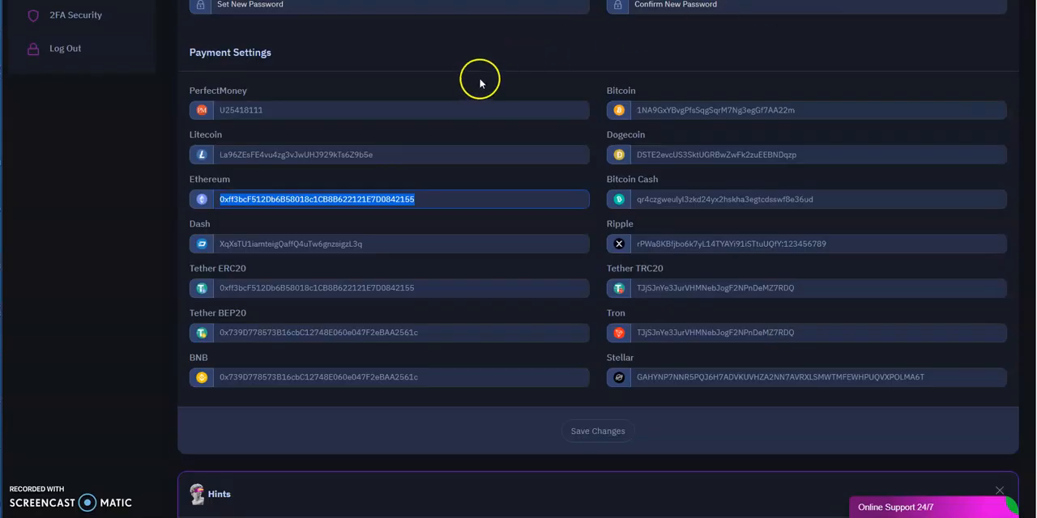
View Bit Sate's dashboard ($45 balance, $135.00 pending withdrawals), then return to Brondex's deposits page
scroll(up, 3)
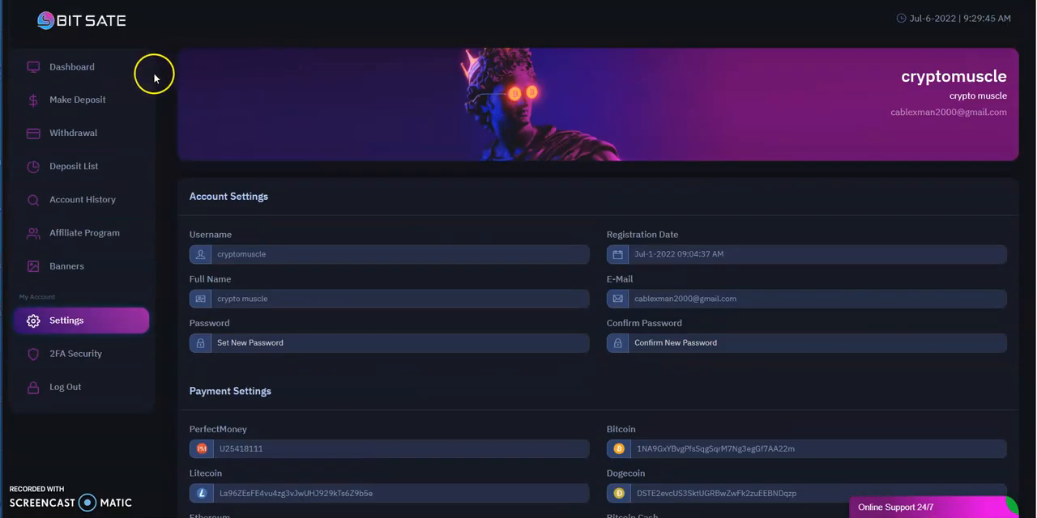
click(71, 67)
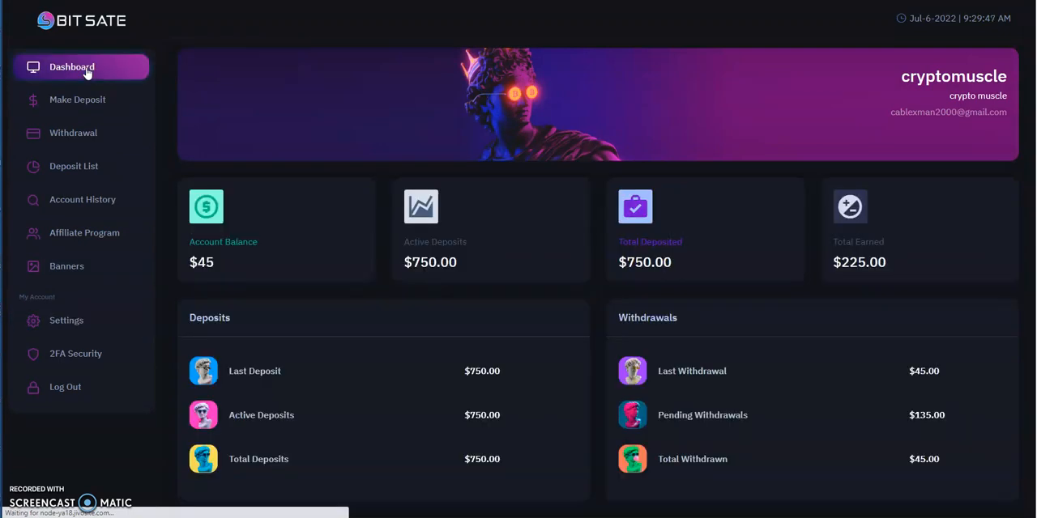
mouse_move(922, 59)
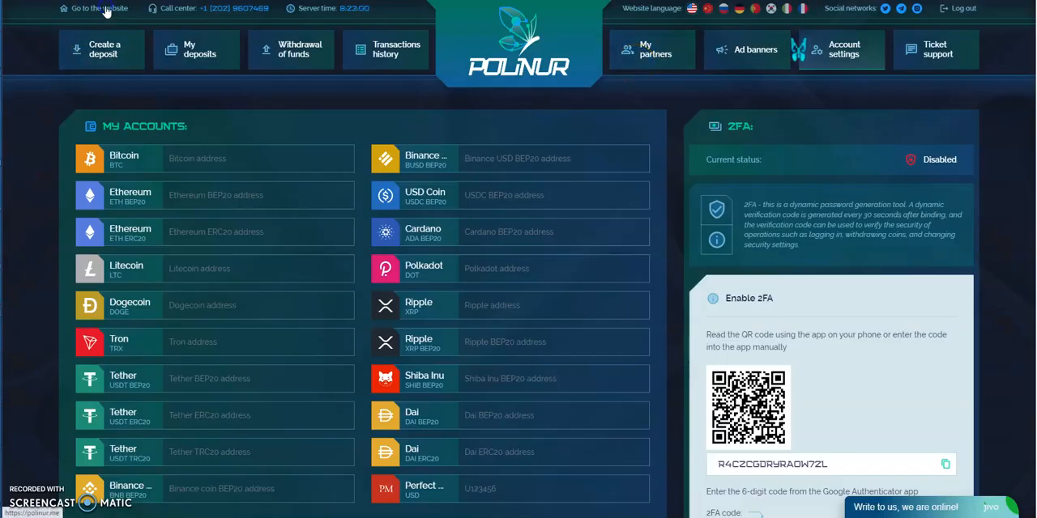
click(97, 8)
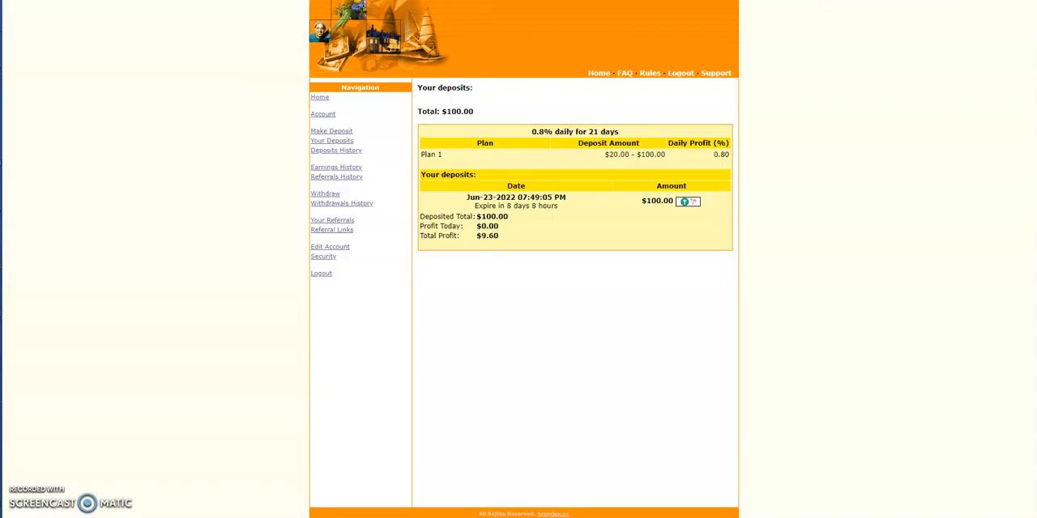
mouse_move(864, 115)
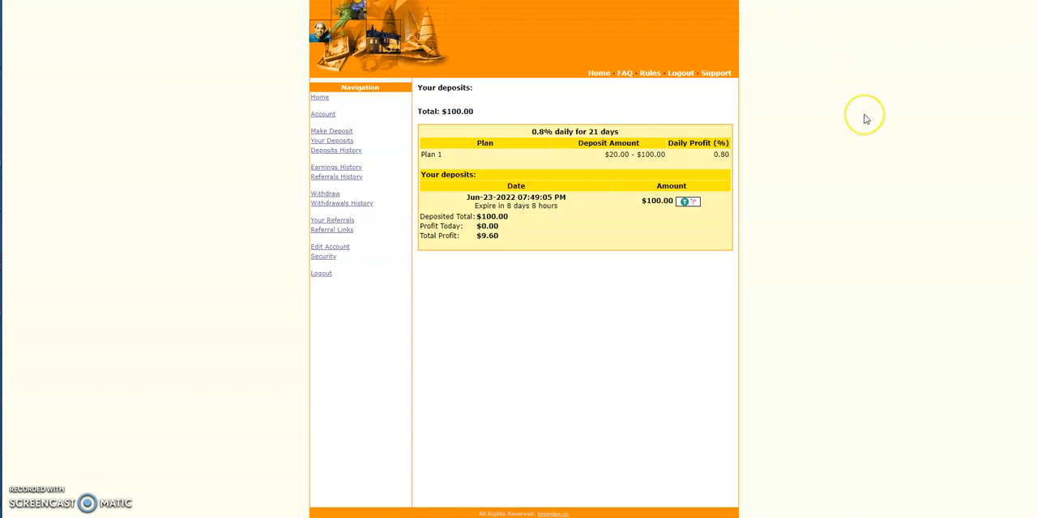
mouse_move(866, 119)
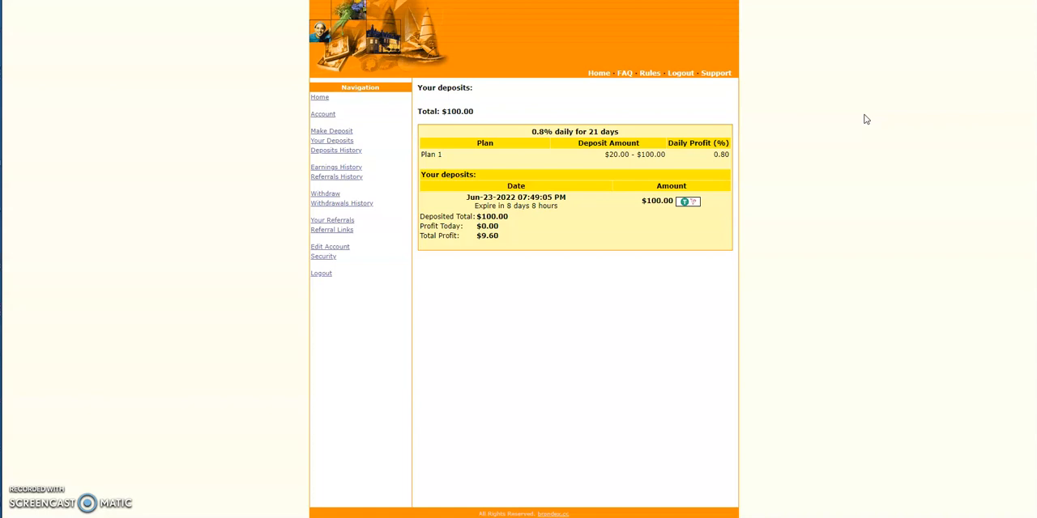
mouse_move(842, 55)
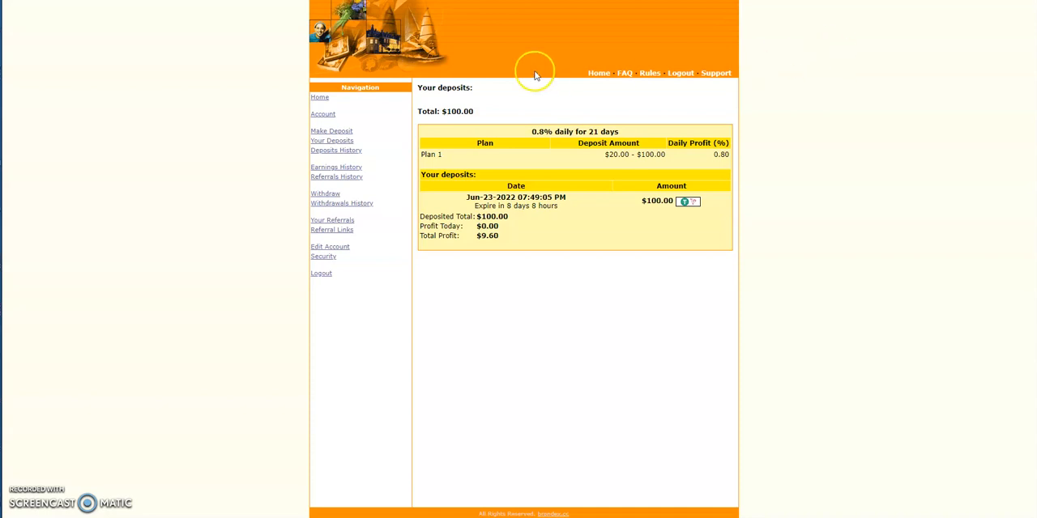
mouse_move(164, 112)
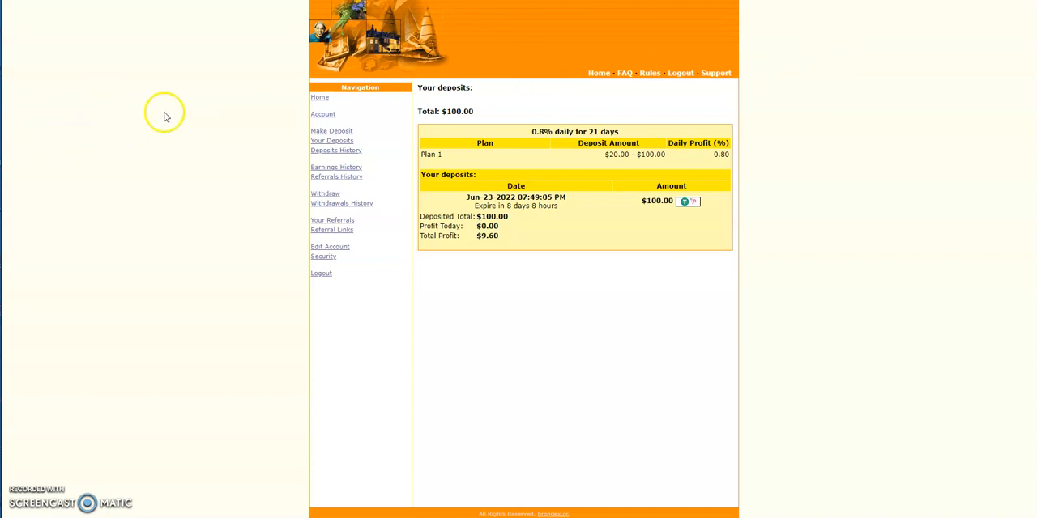
mouse_move(162, 116)
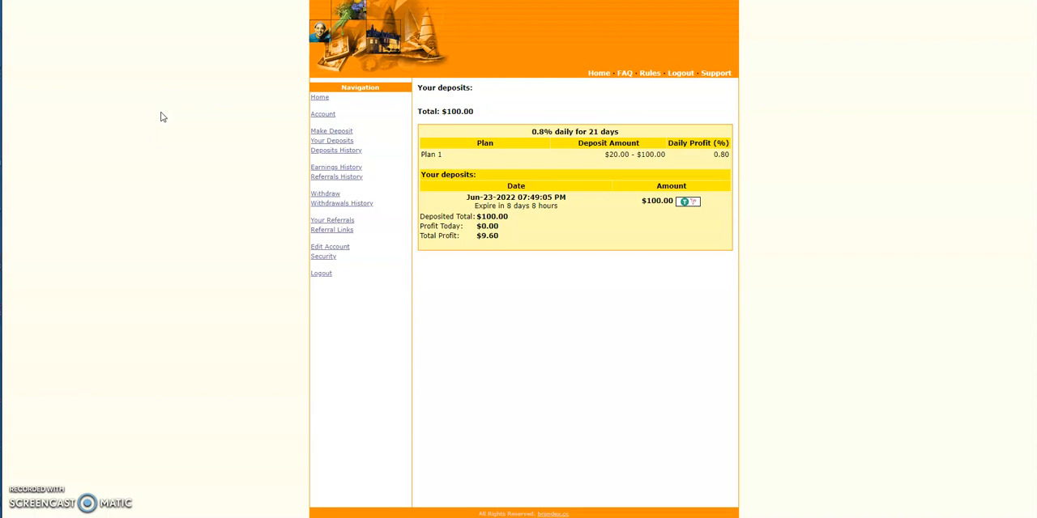
mouse_move(142, 39)
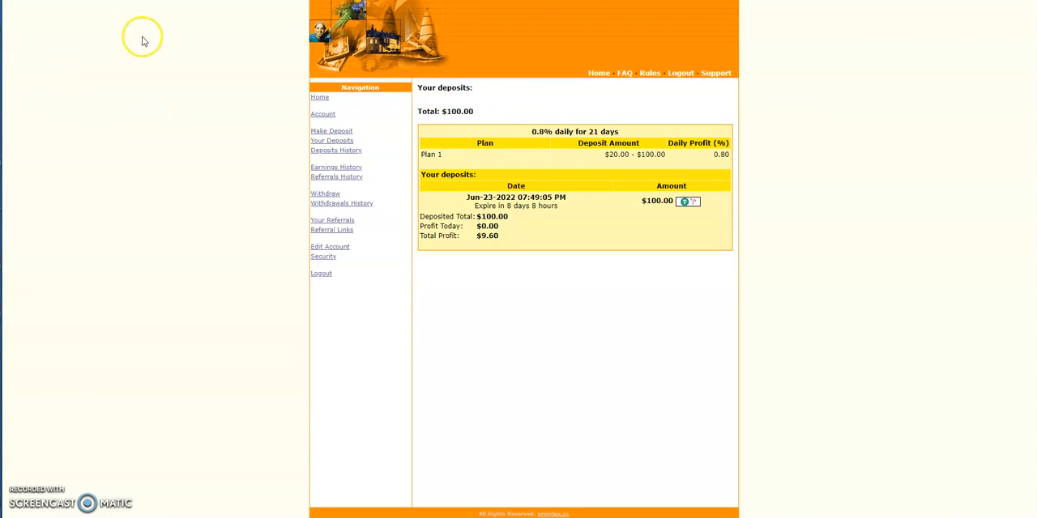